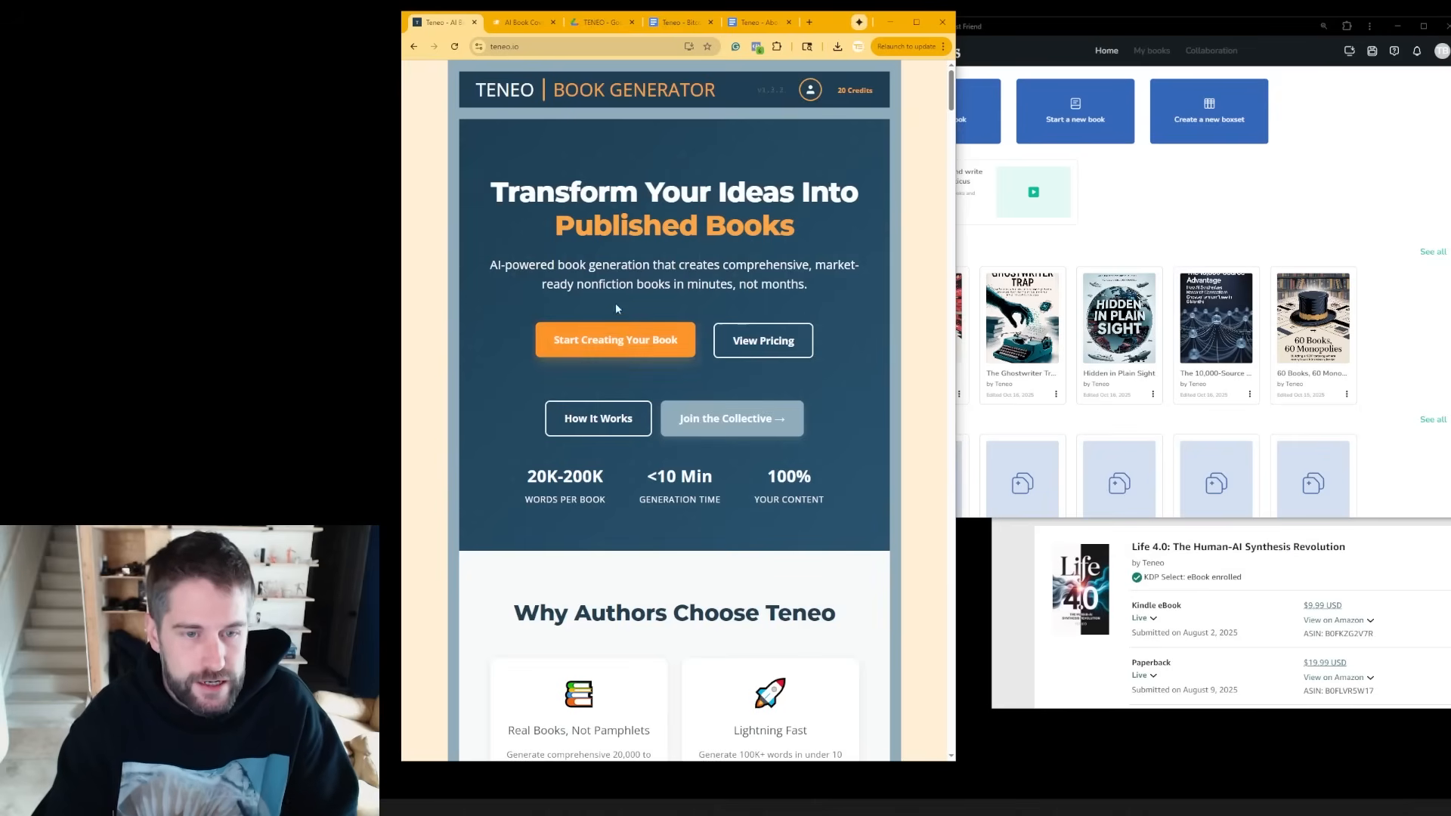
- Review the Teneo landing page and start creating a new book
scroll("down", 3)
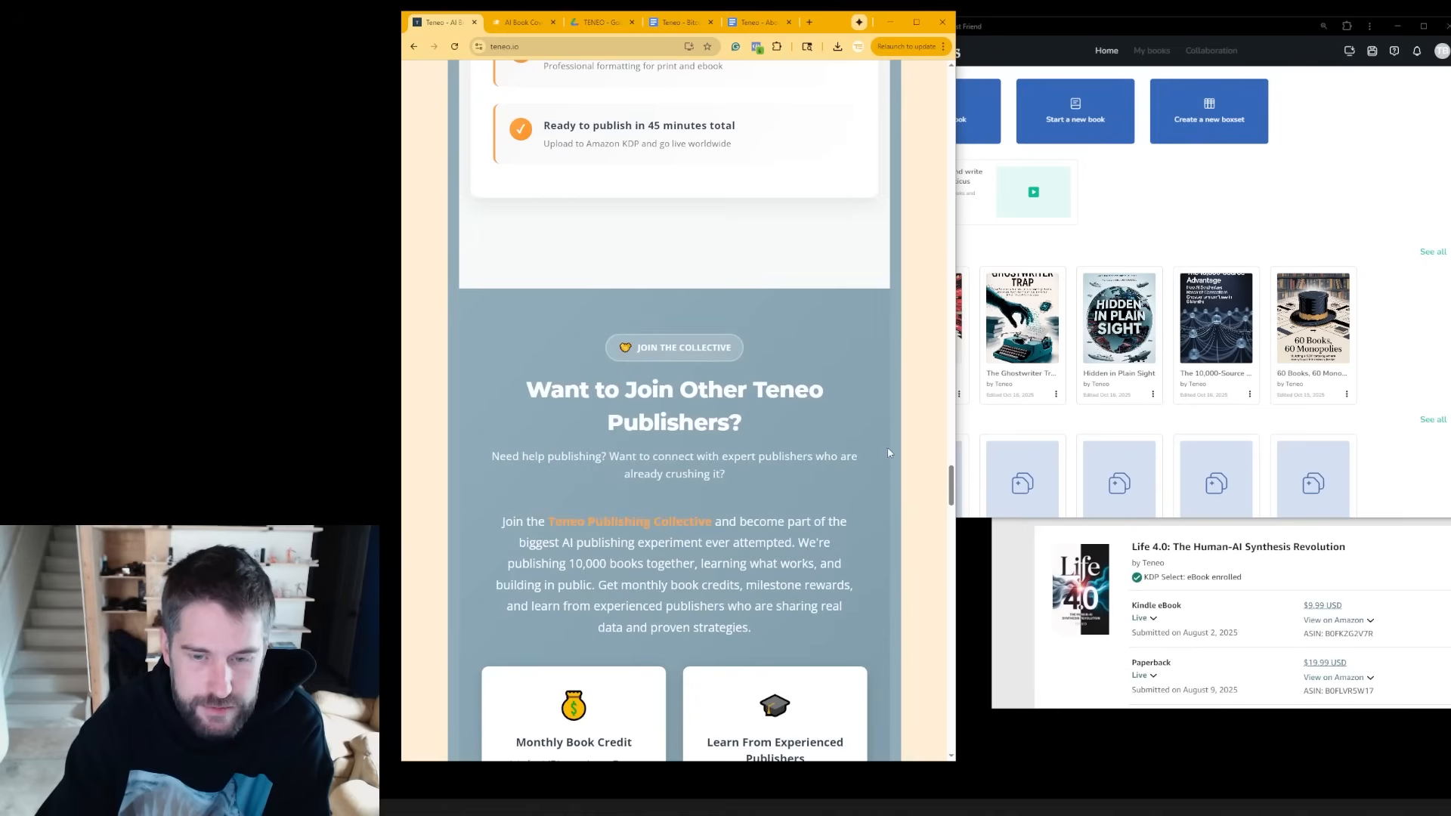
scroll("down", 3)
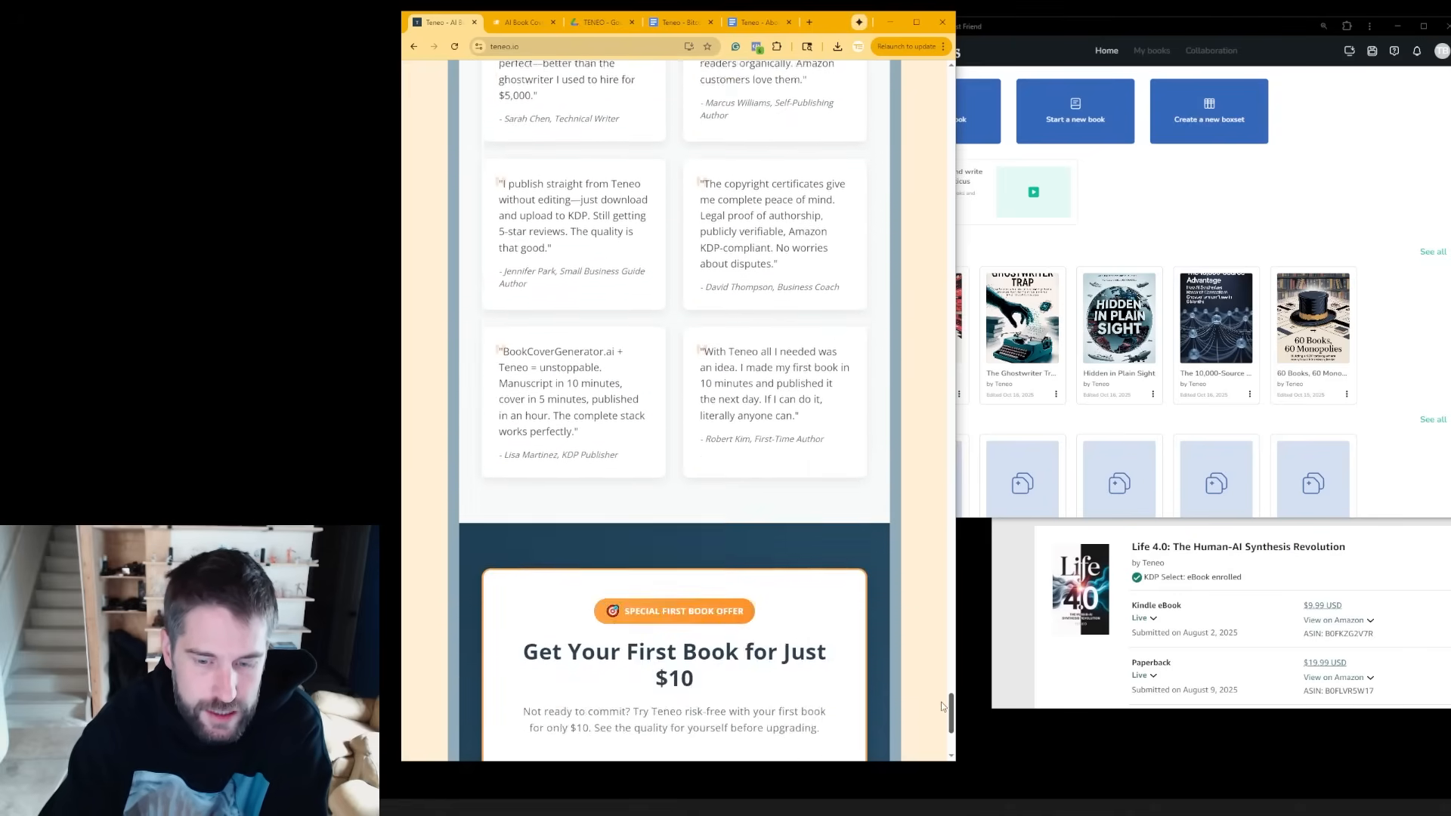
scroll("down", 3)
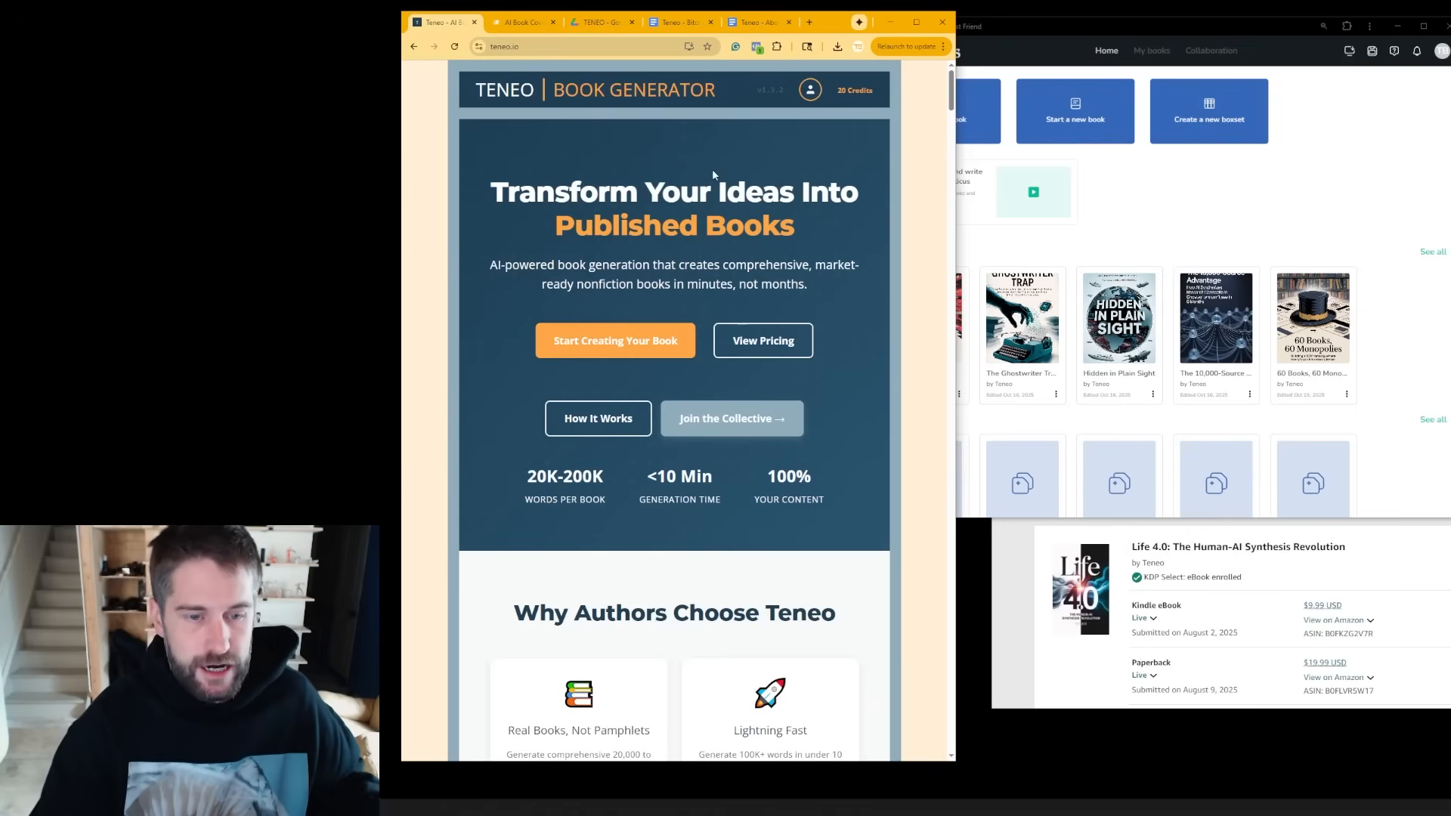
left_click(615, 340)
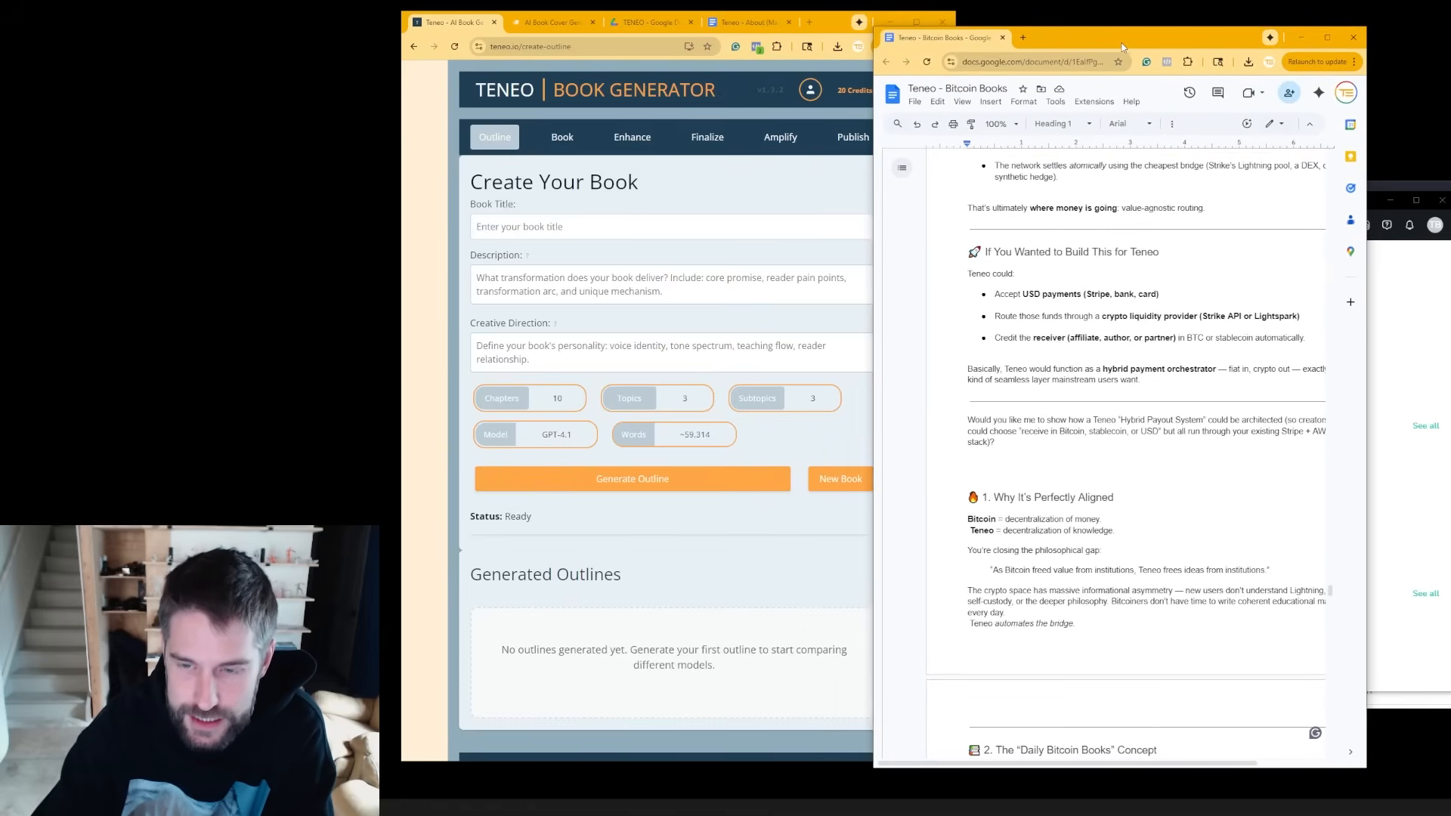
mouse_move(1376, 104)
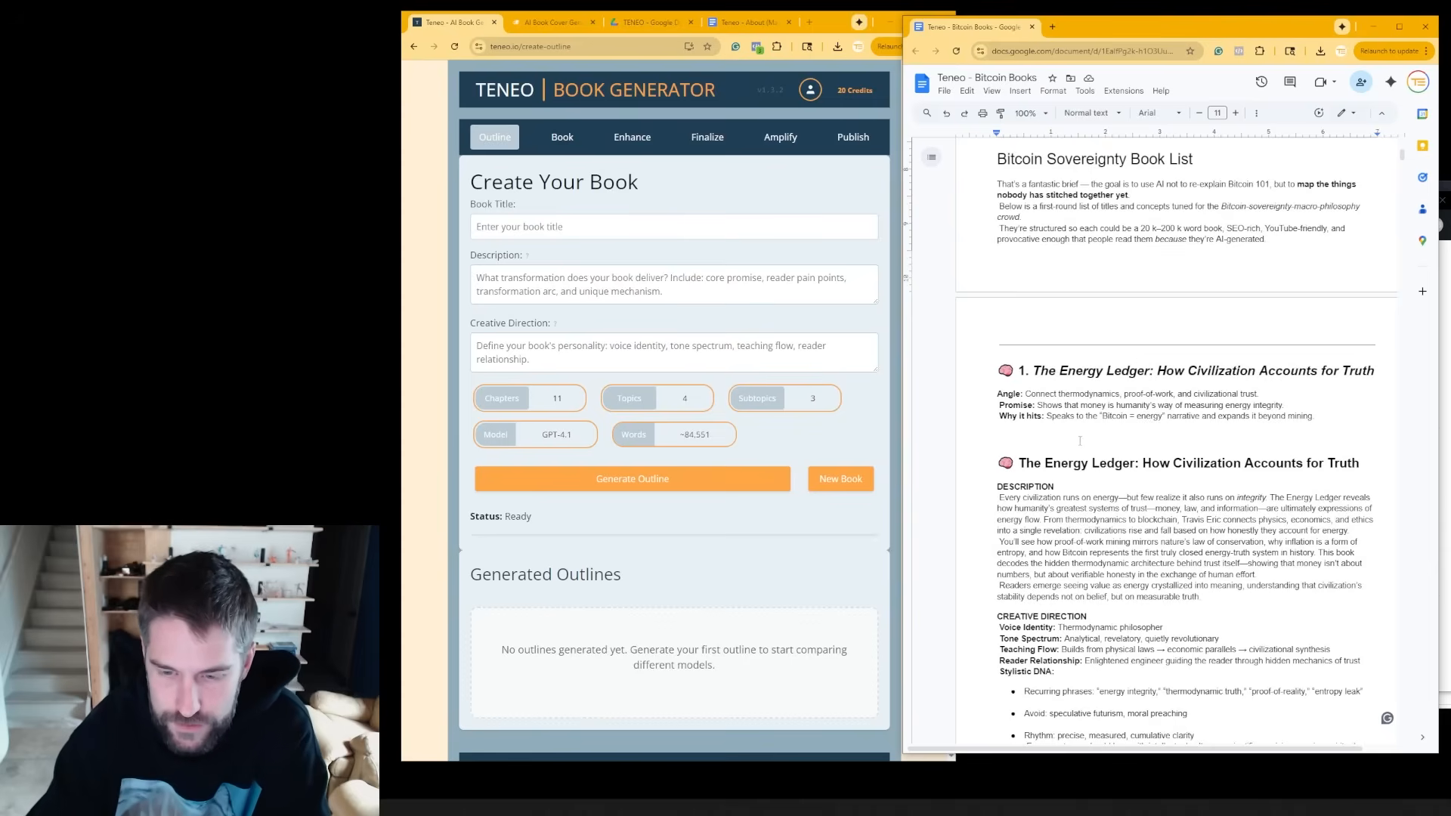
- Enter The Energy Ledger title, description and creative direction, setting 12 chapters and 3 topics
scroll("down", 3)
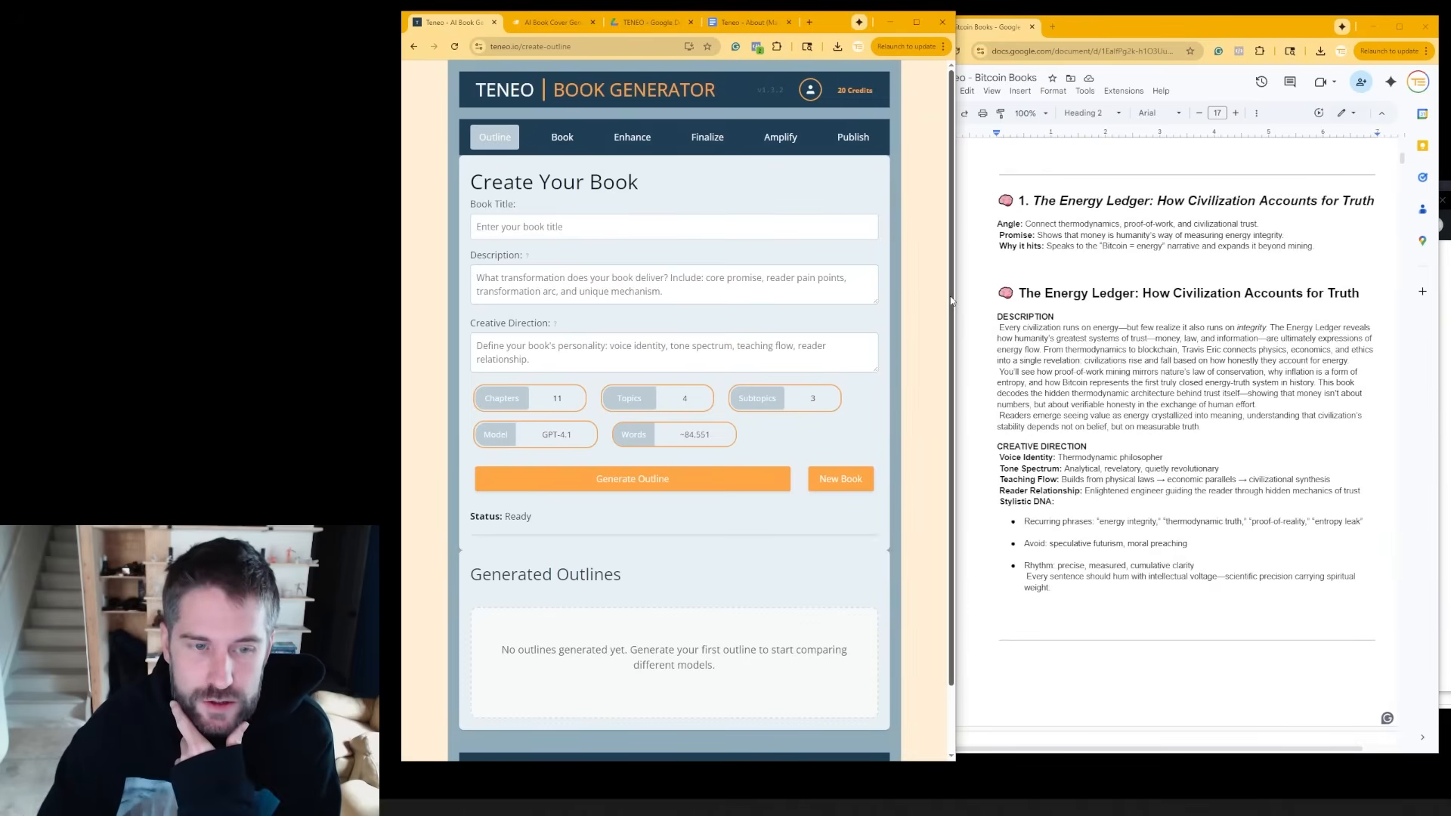
left_click(672, 225)
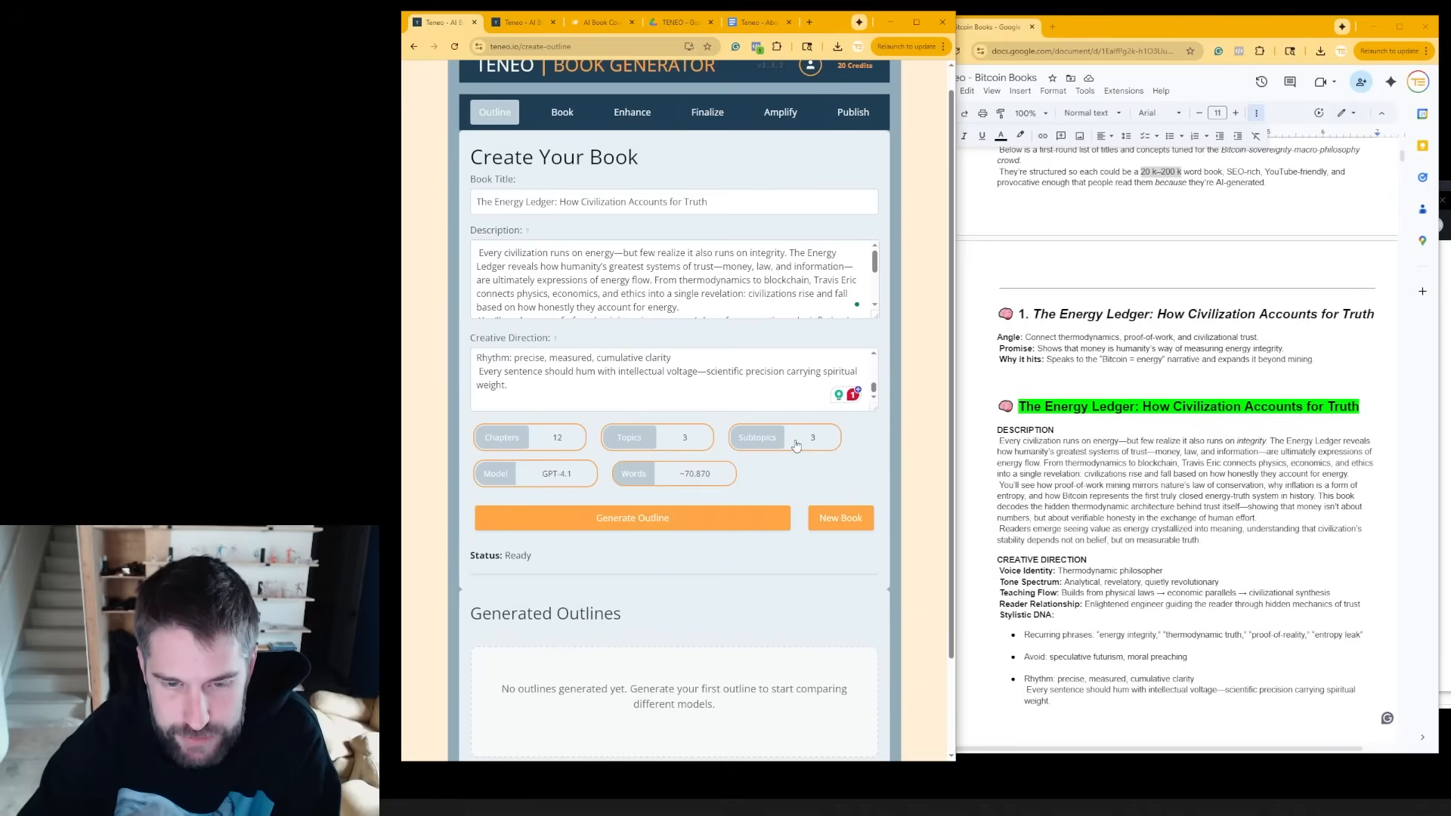
- Nudge subtopics per topic to 2 and back to 3 before generating the outline
left_click(786, 437)
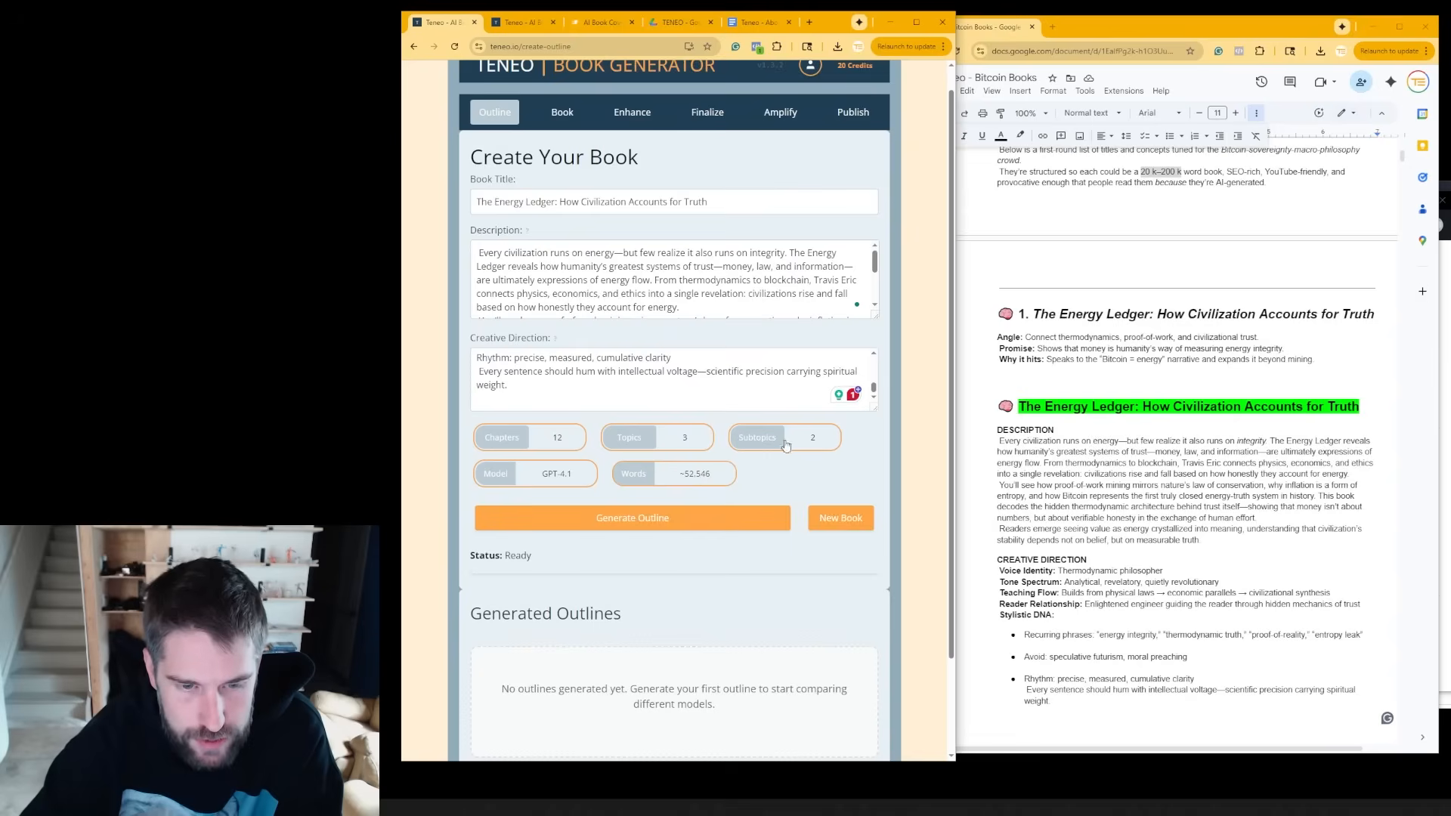
left_click(813, 437)
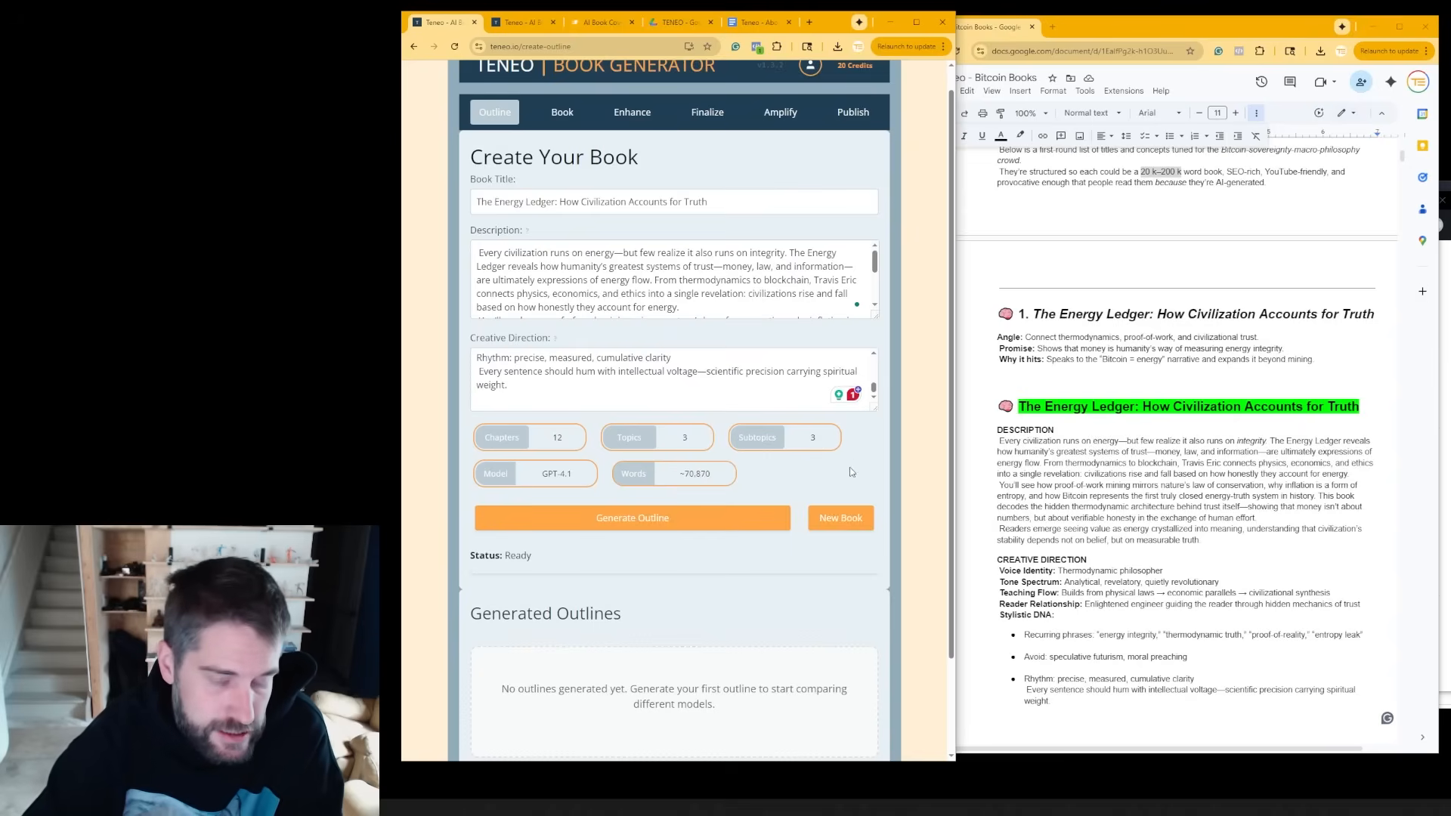
mouse_move(871, 449)
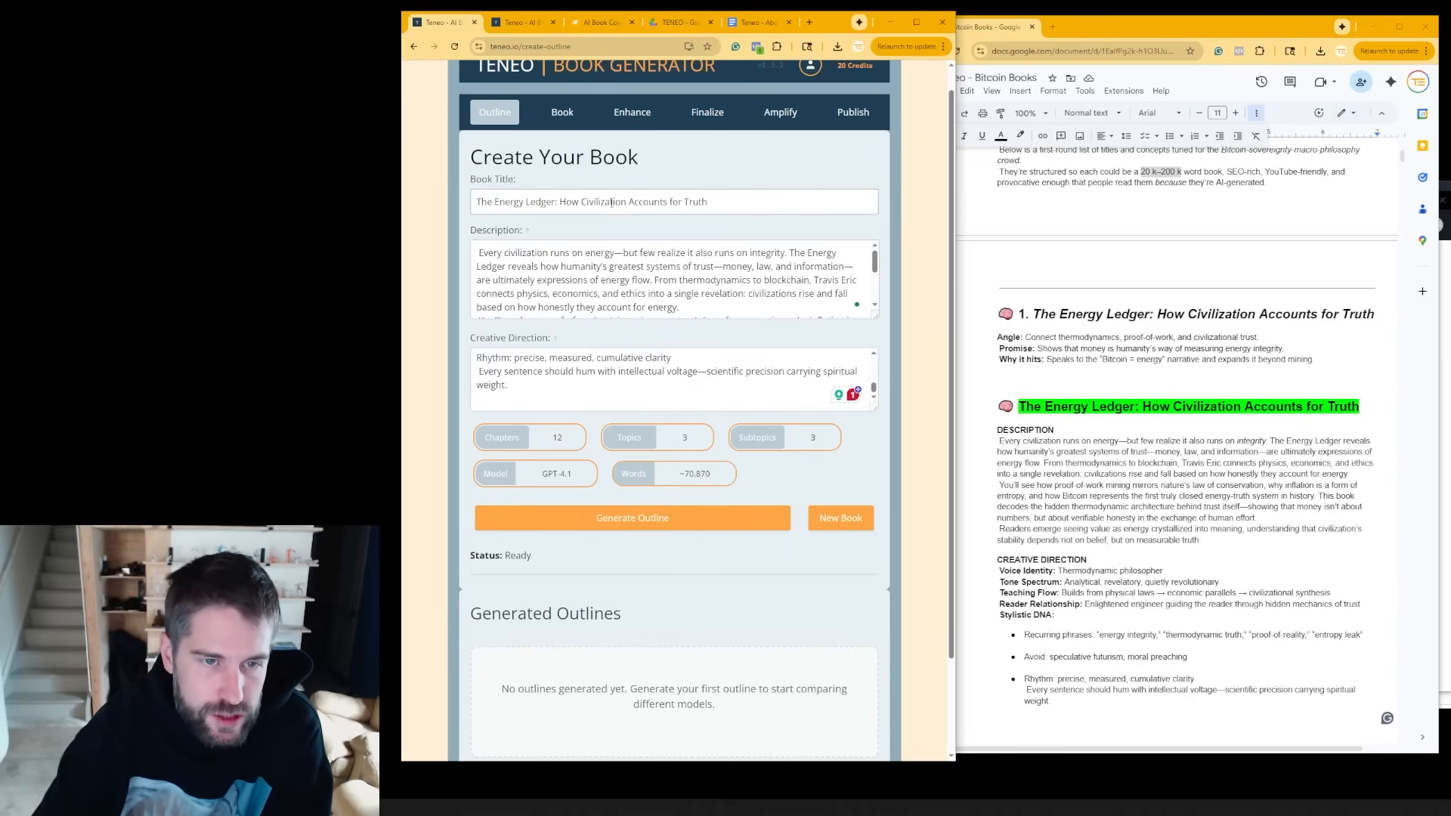
mouse_move(849, 343)
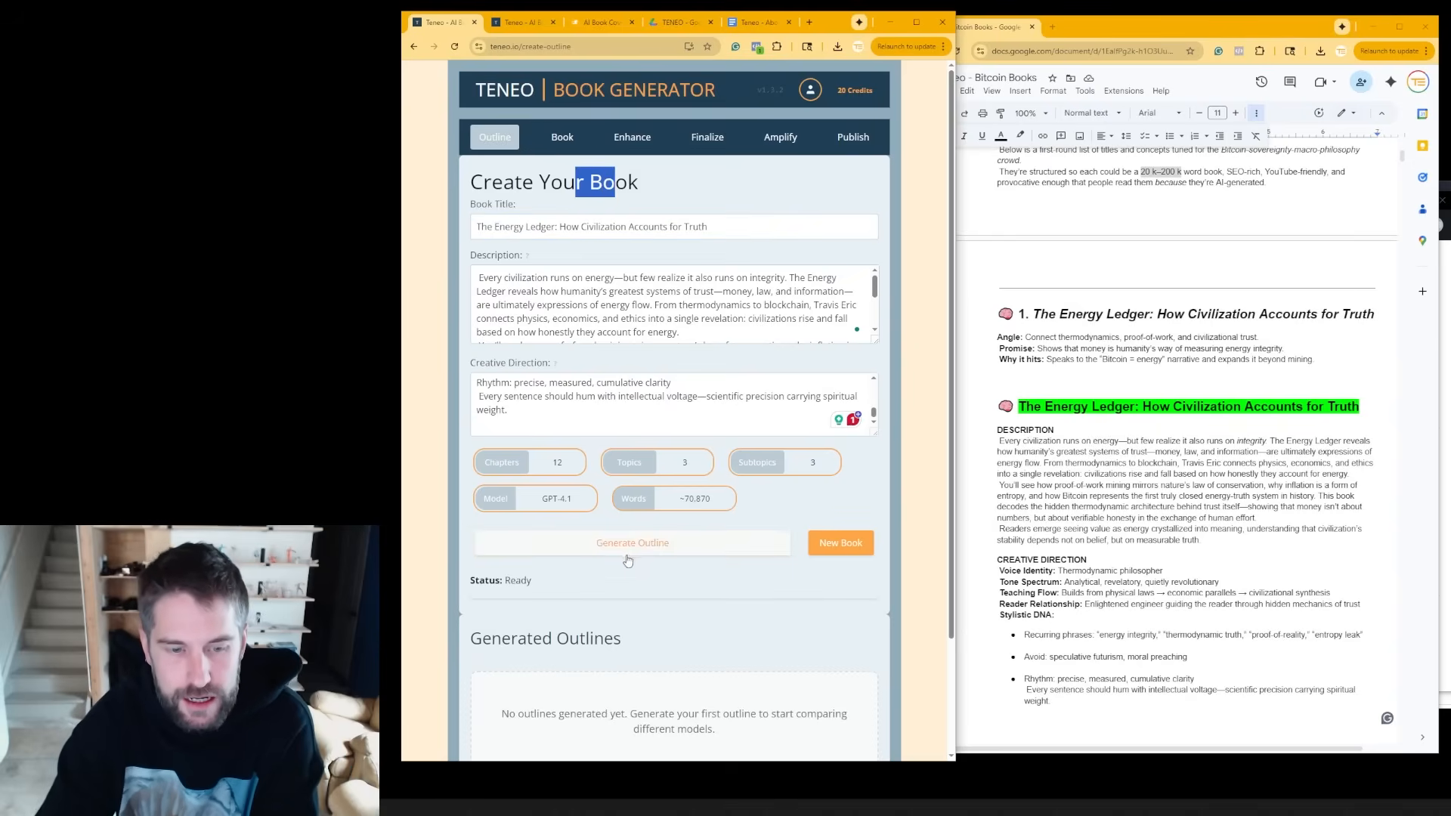
- Generate additional Energy Ledger outlines and skim the latest one for comparison
left_click(631, 542)
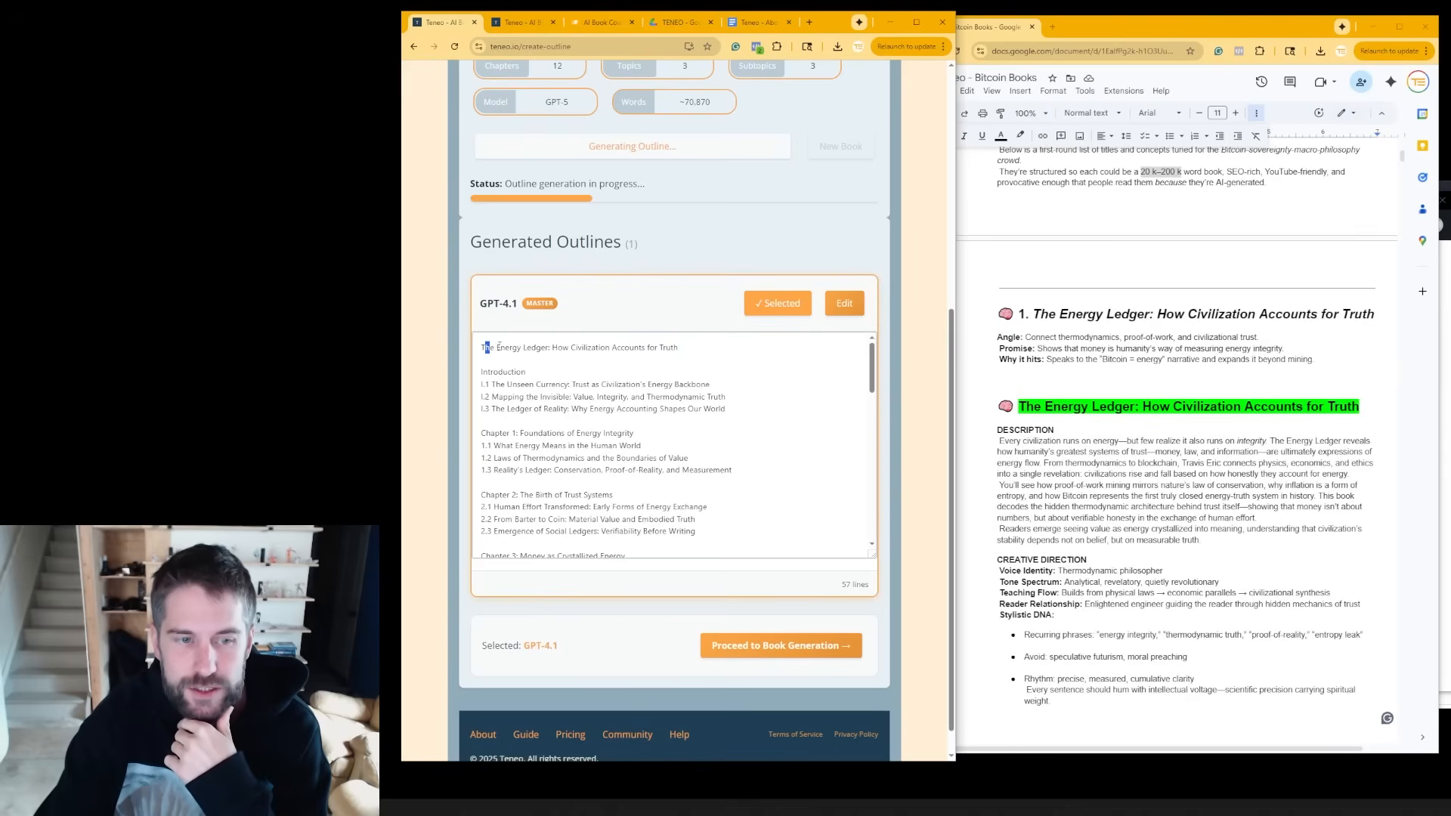
left_click_drag(600, 348, 683, 348)
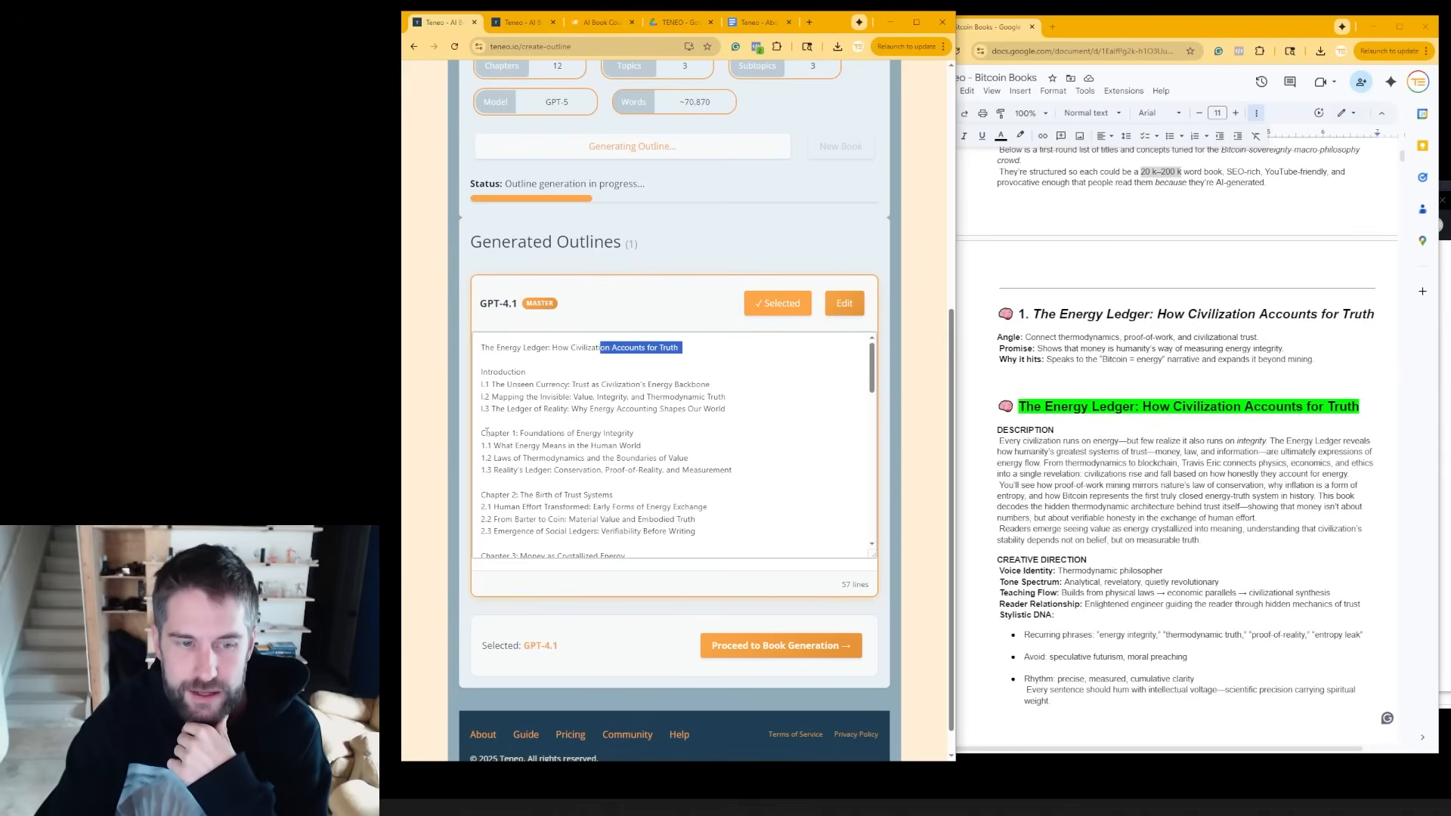
double_click(556, 432)
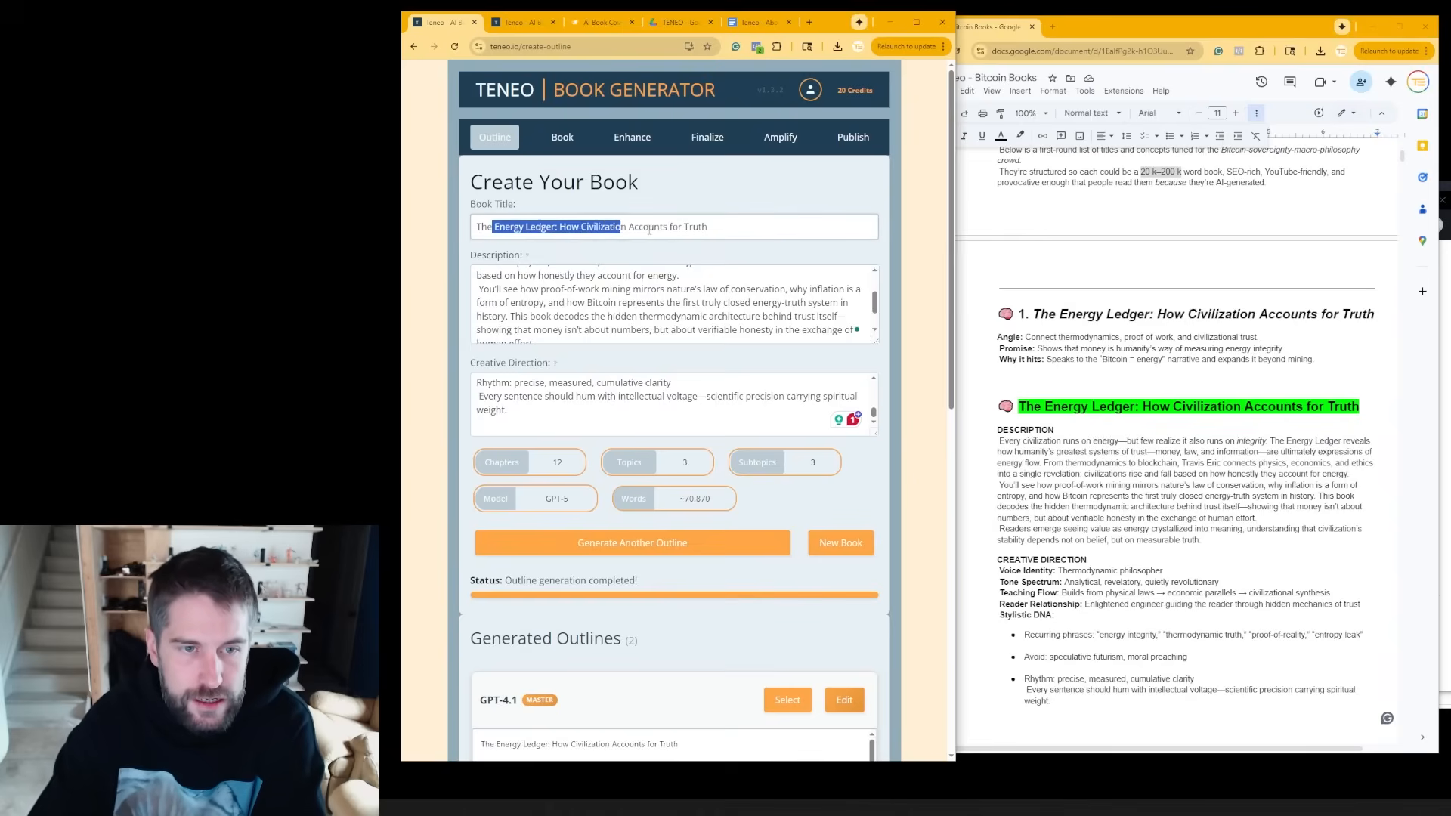
scroll("down", 3)
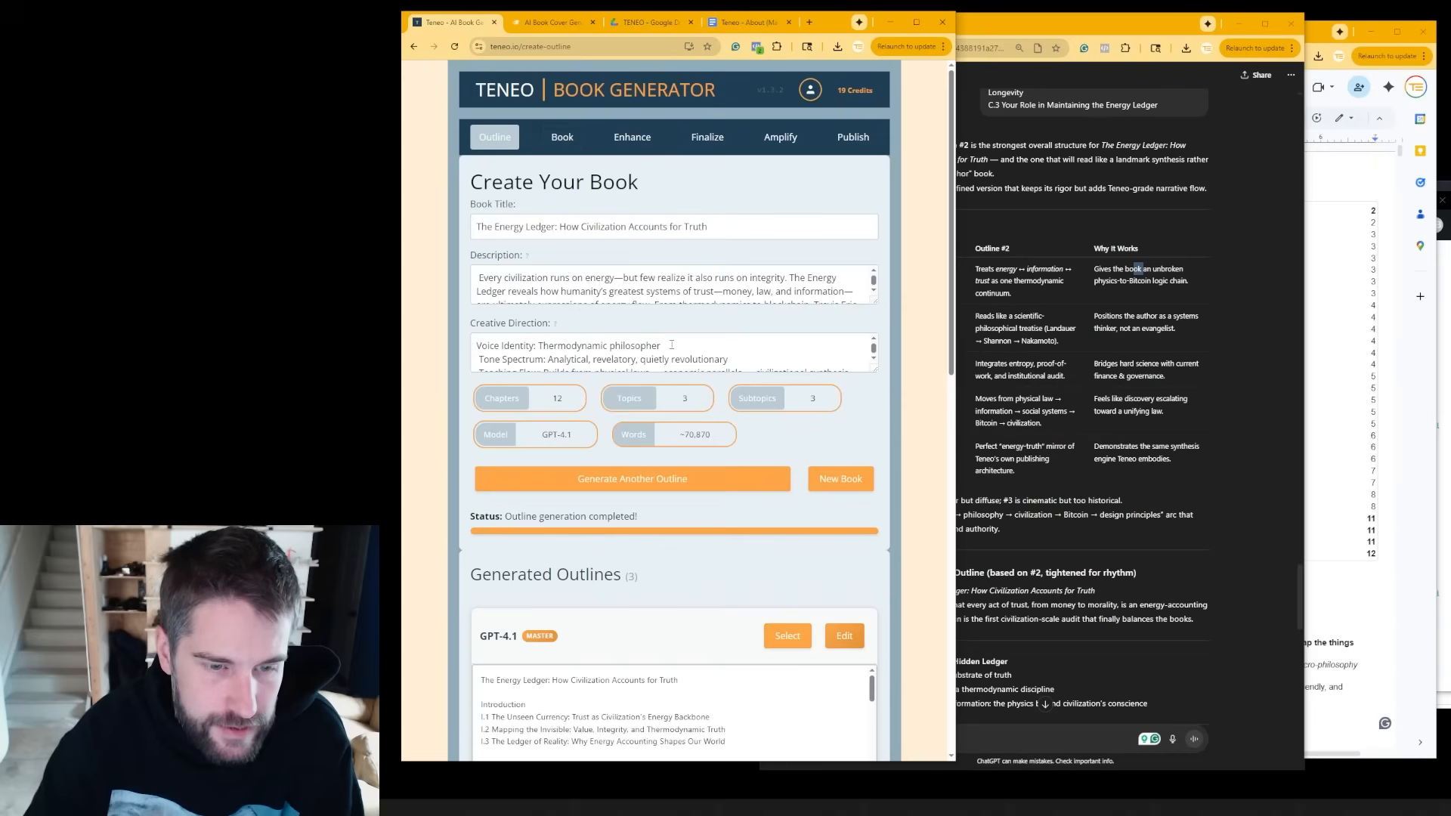
- Find The Energy Ledger under Completed Books and open the downloaded manuscript in Word
left_click(560, 138)
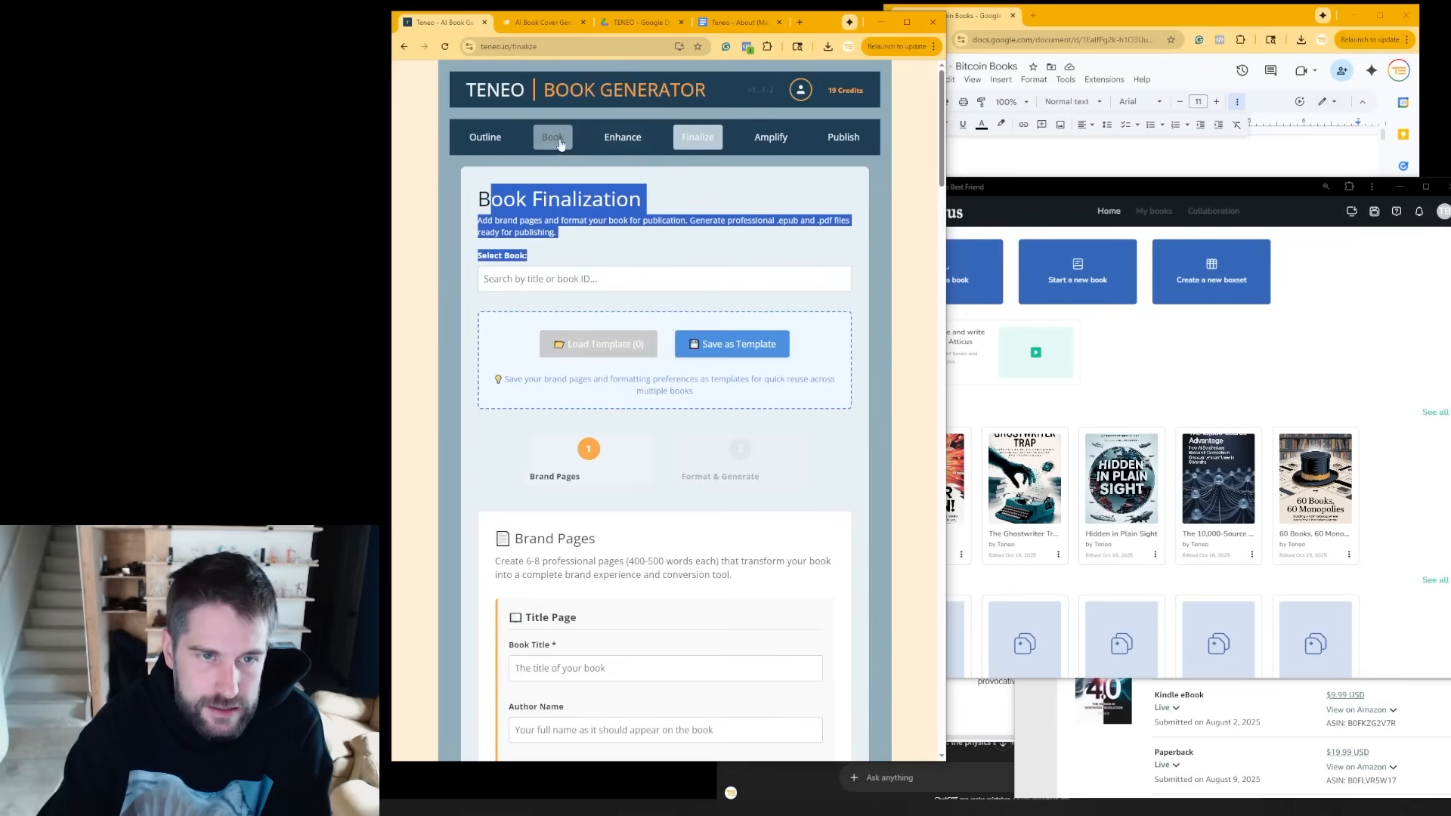
left_click(553, 138)
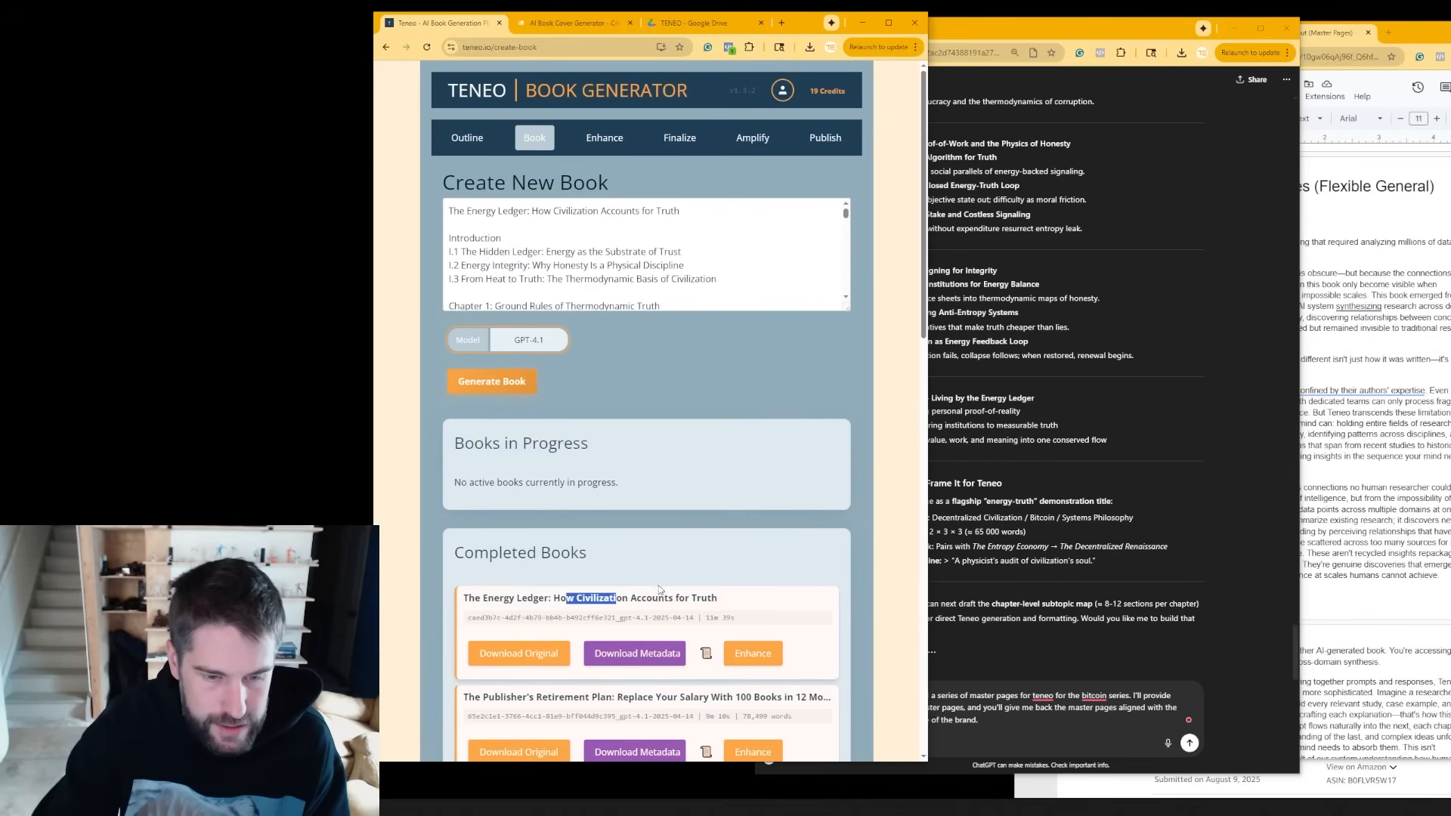
scroll("down", 3)
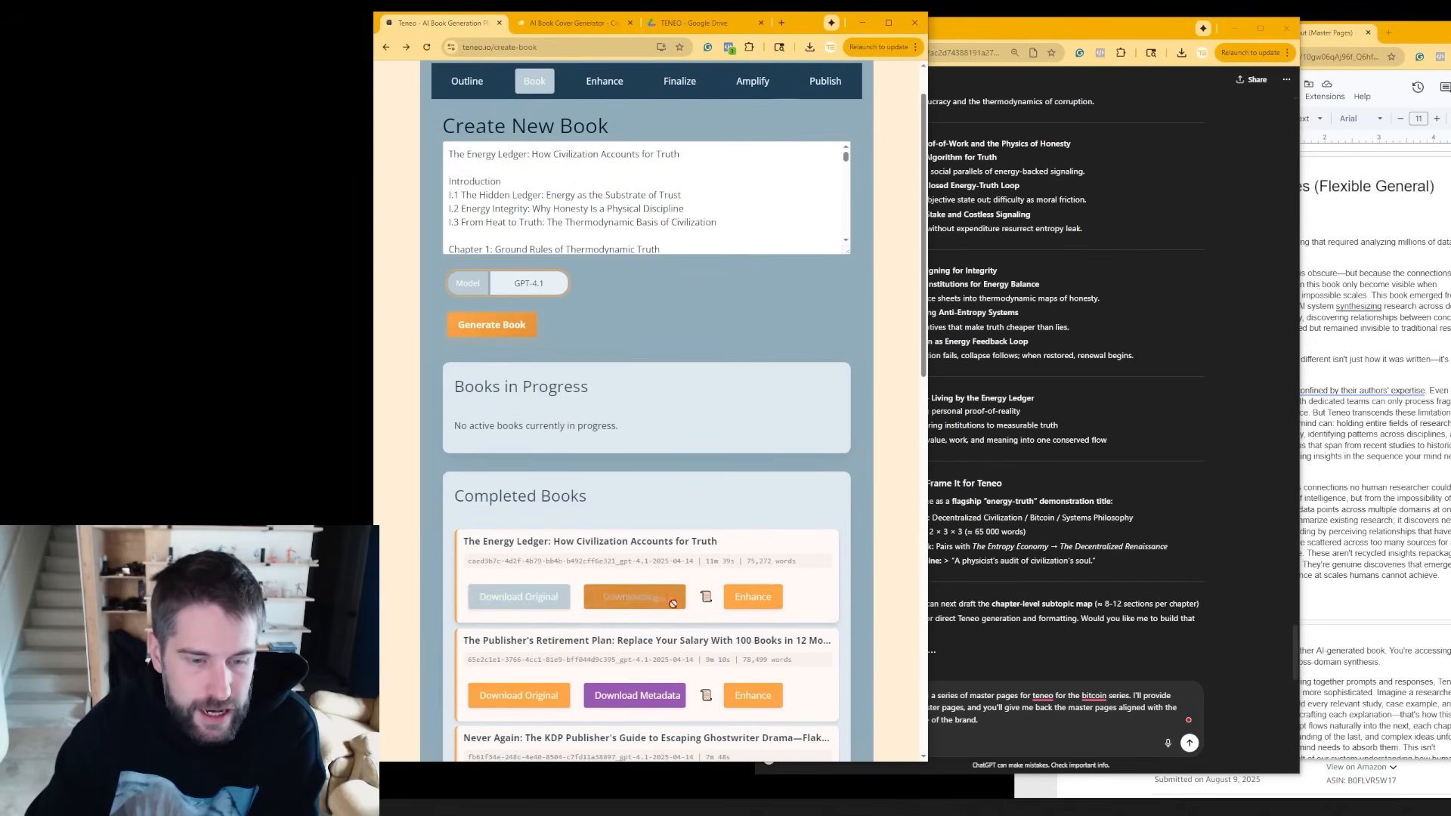
left_click(633, 595)
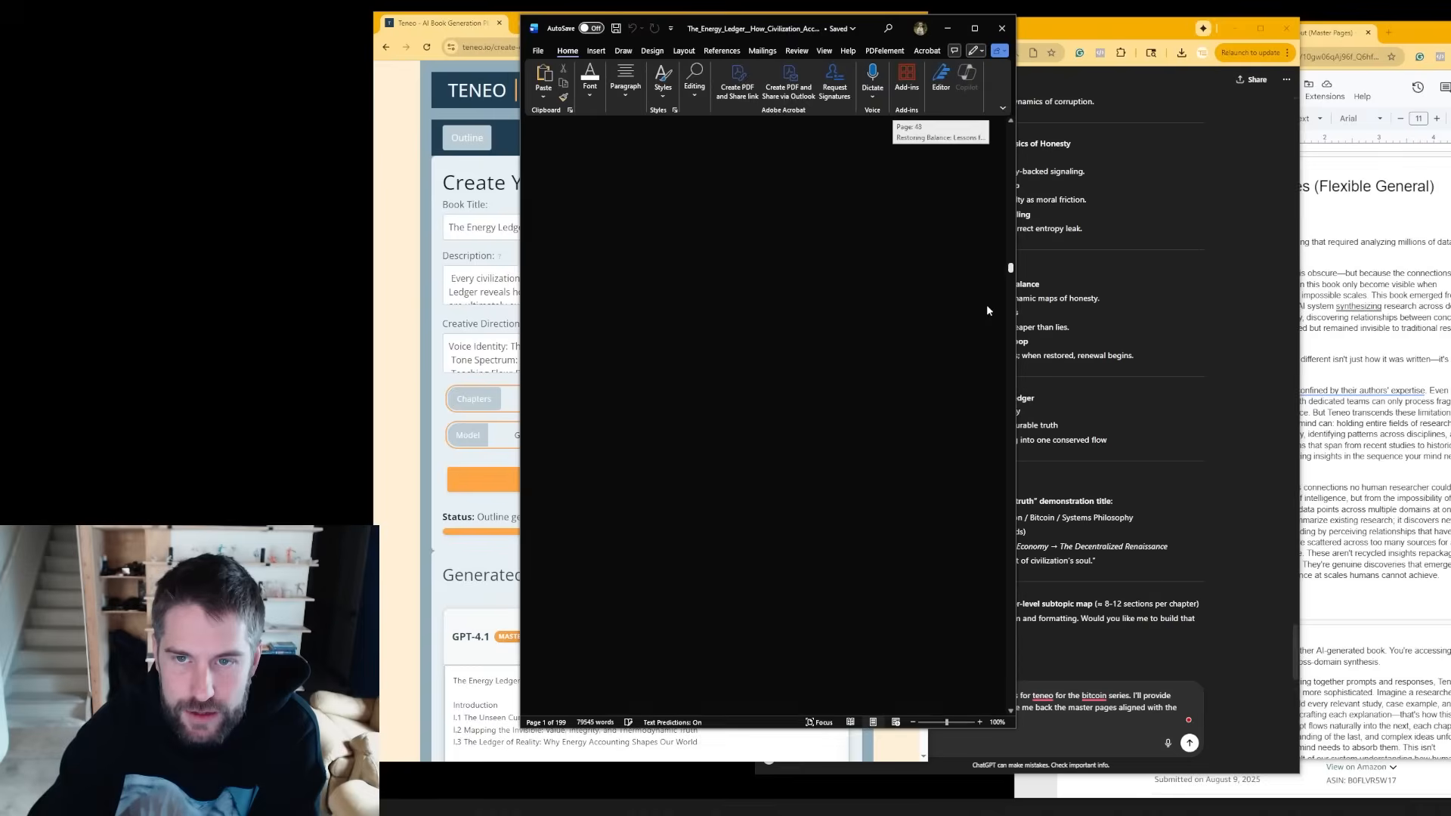
- Scroll through the 199-page Energy Ledger manuscript from the resources list to the description
scroll("down", 3)
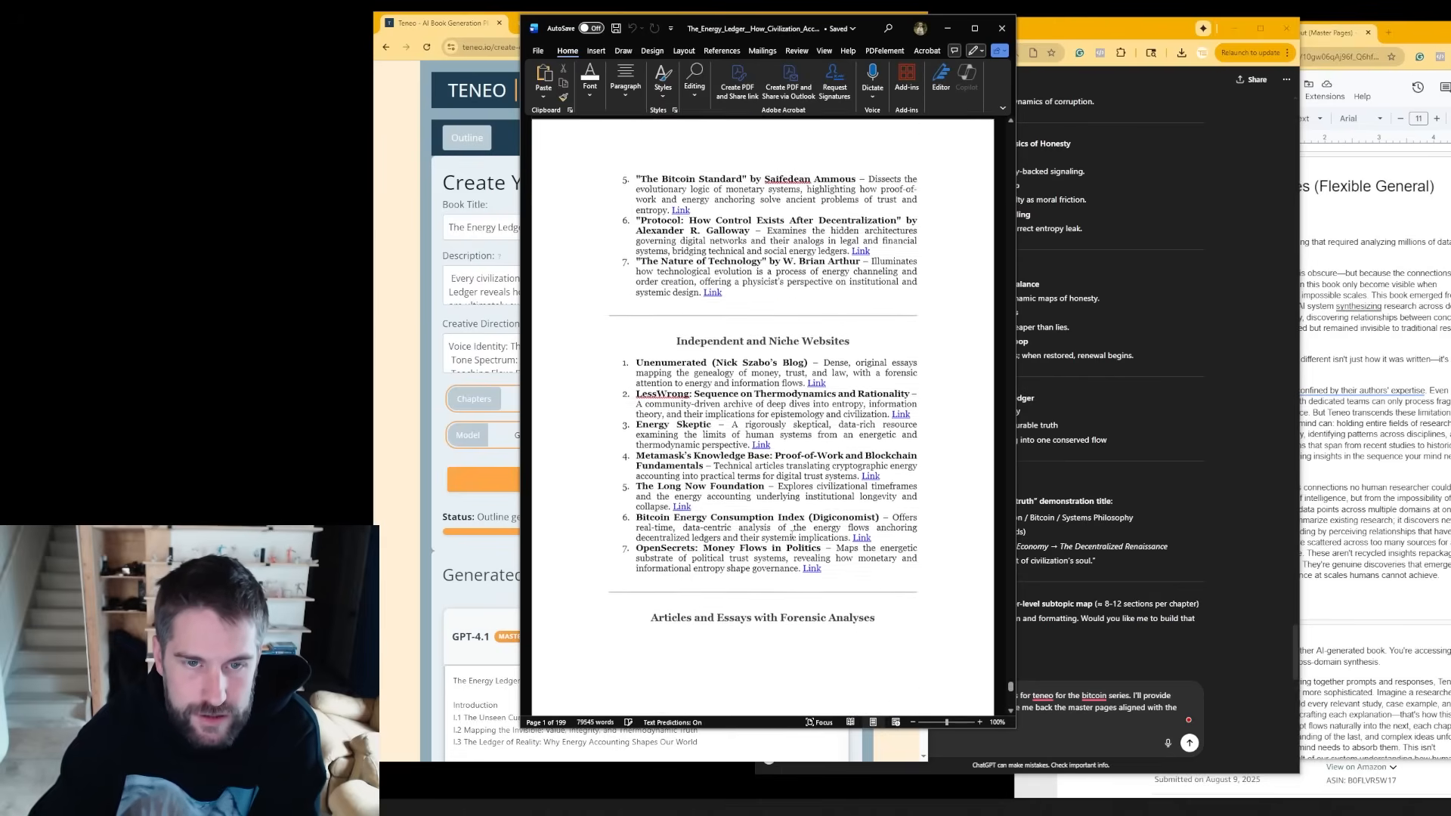
scroll("down", 3)
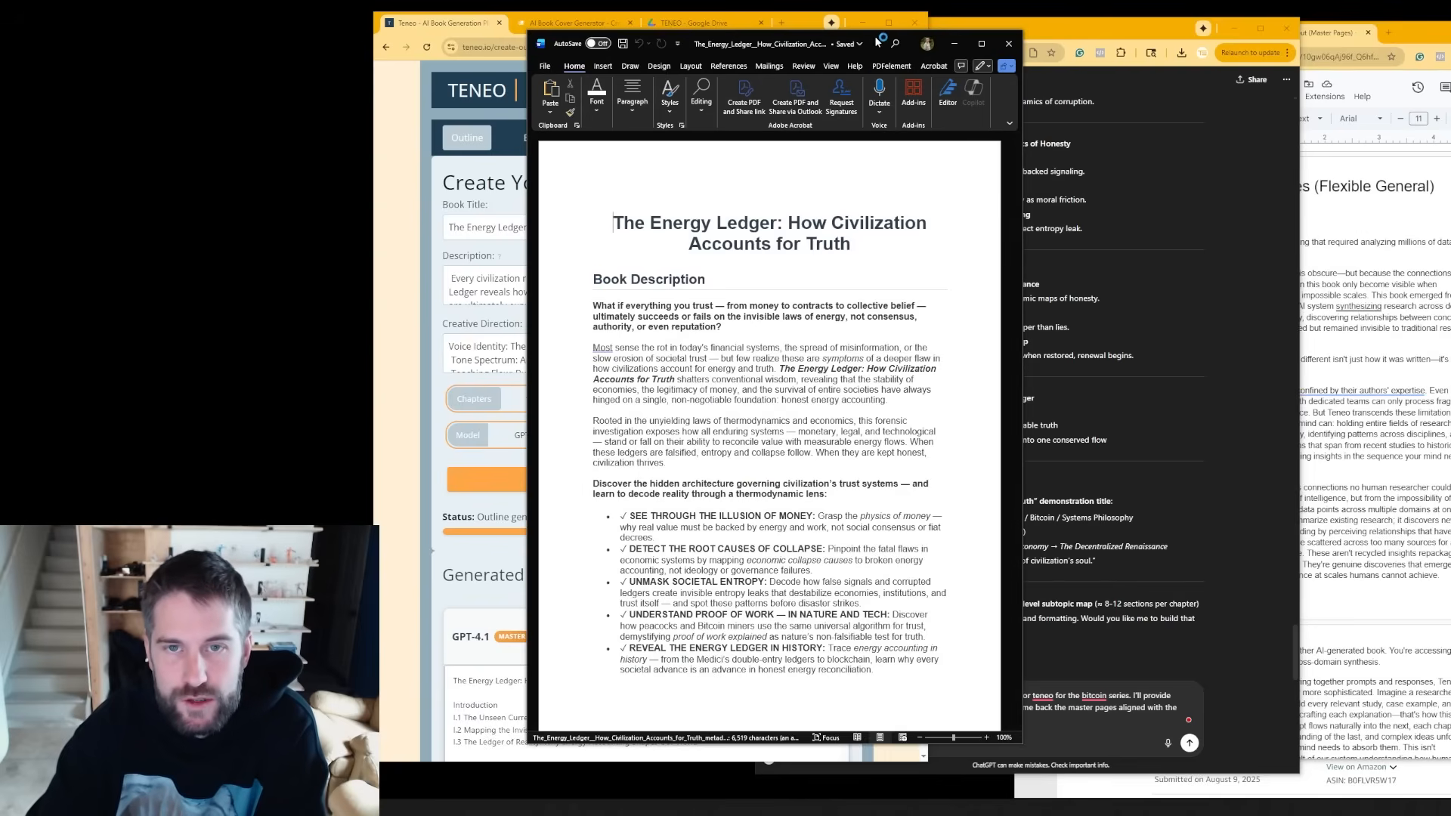
scroll("down", 3)
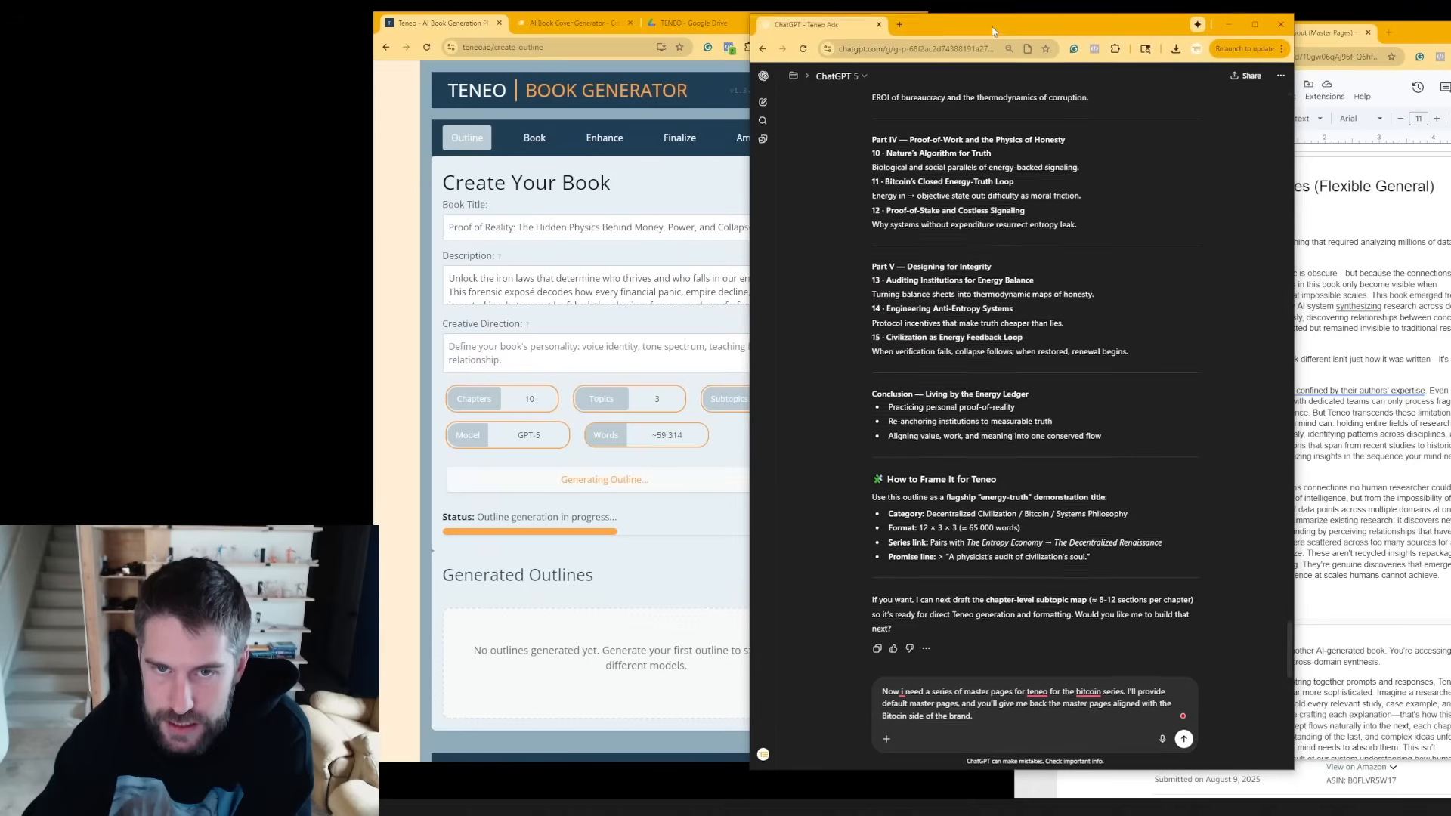
- Generate four Energy Ledger covers by Teneo and browse the results
scroll("down", 3)
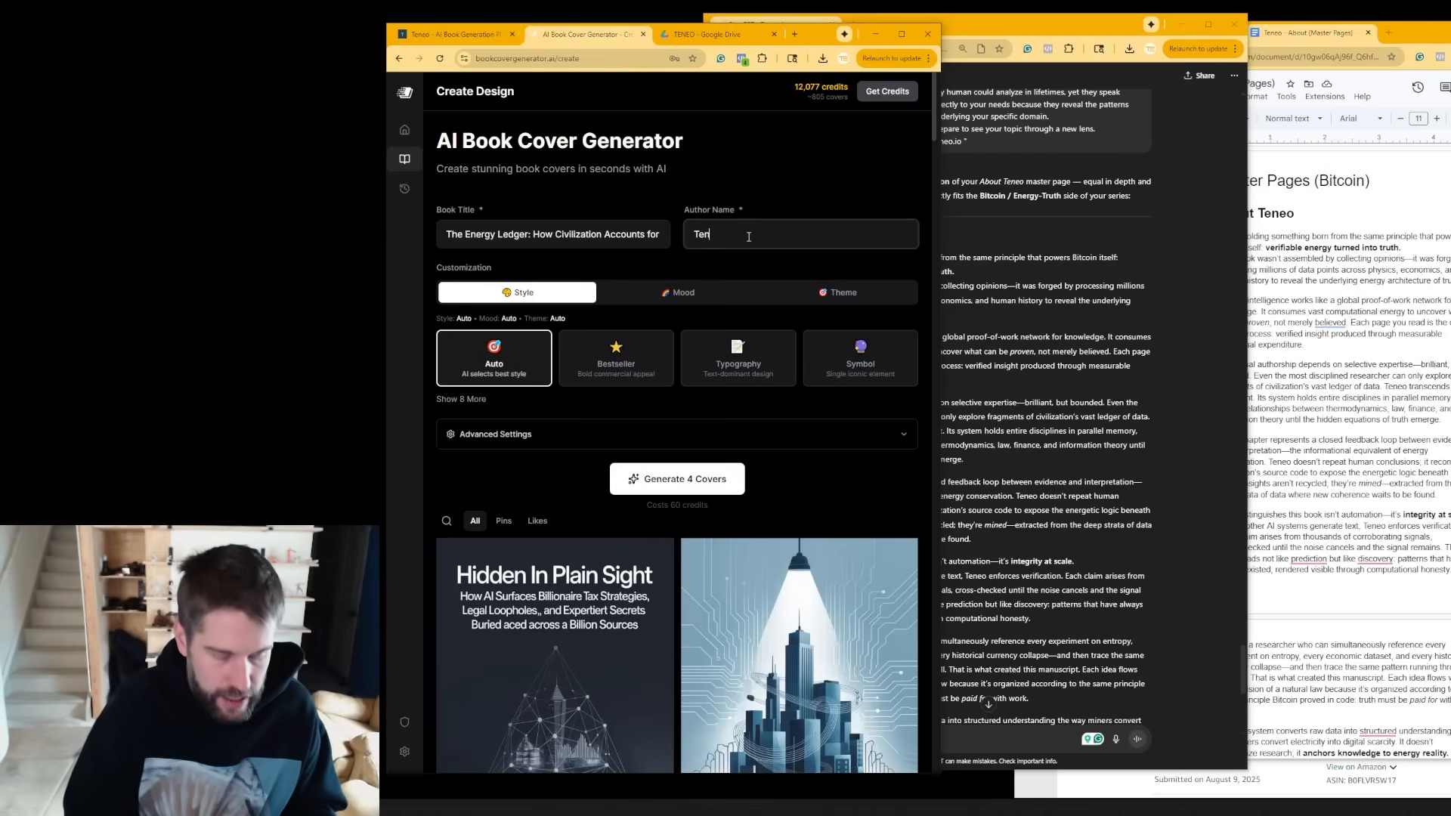
left_click(677, 479)
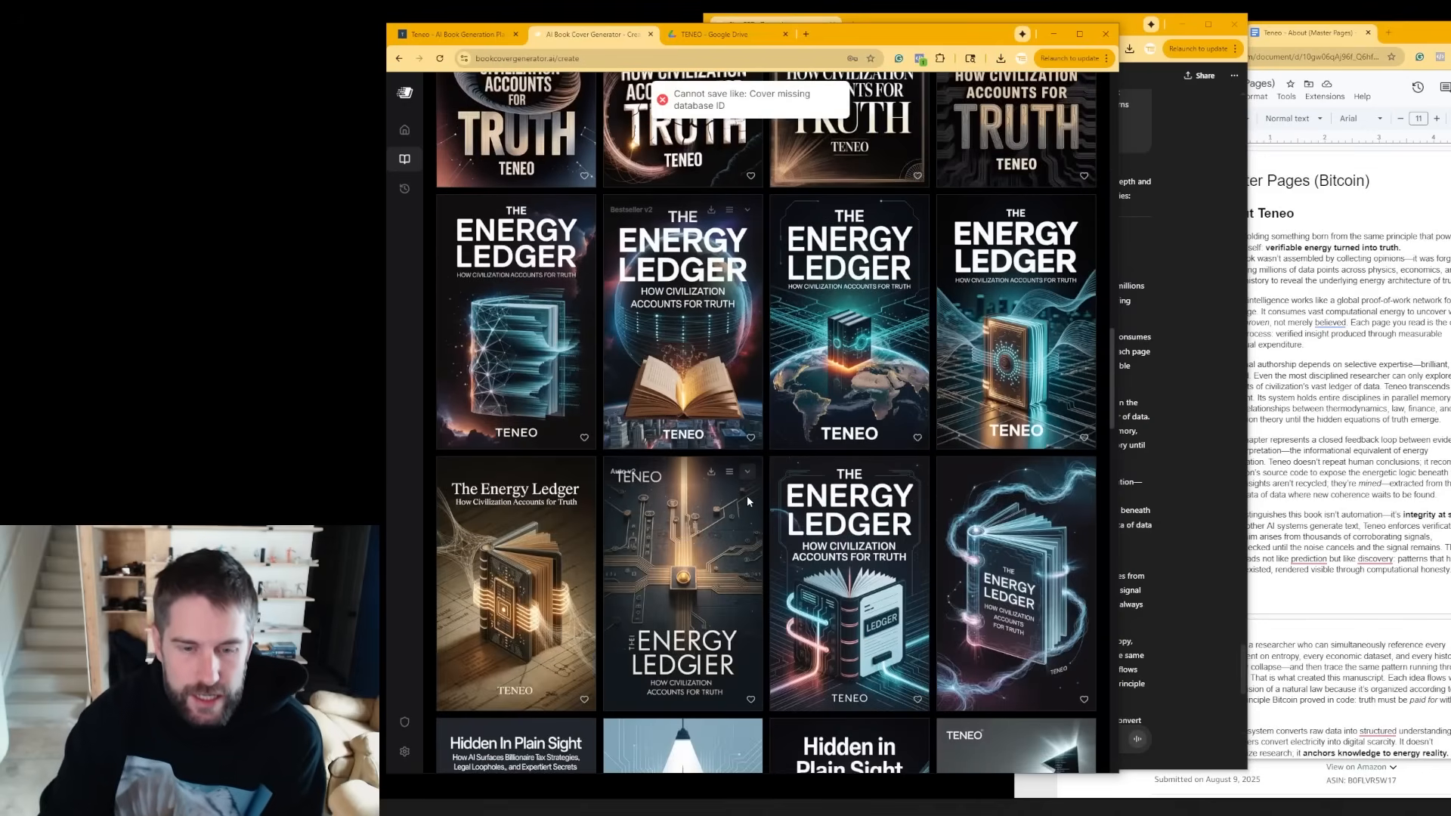
scroll("down", 3)
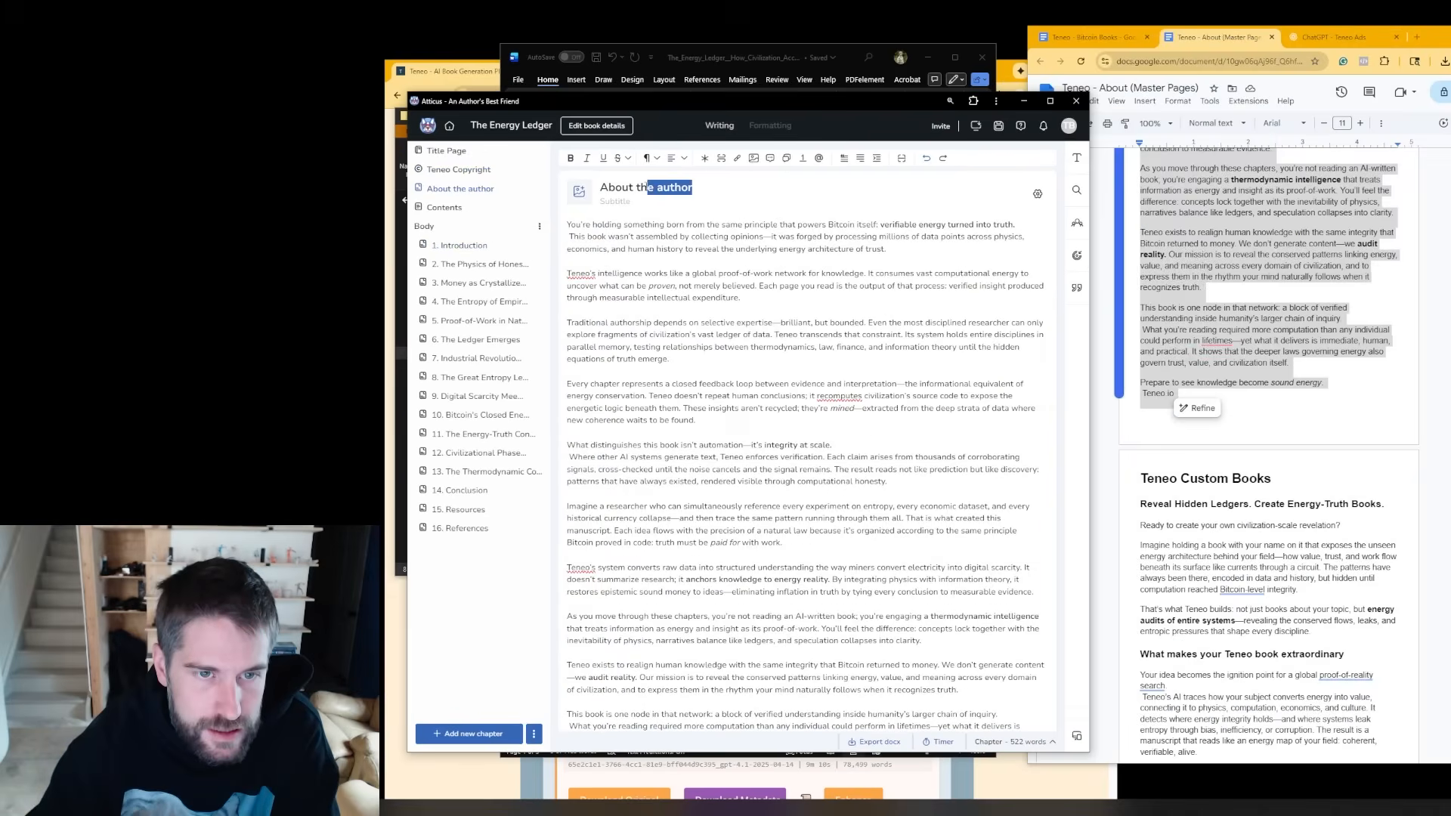
- Fill the About Teneo author page and add a Teneo Custom Books chapter at the end
type("Teneo Bitc")
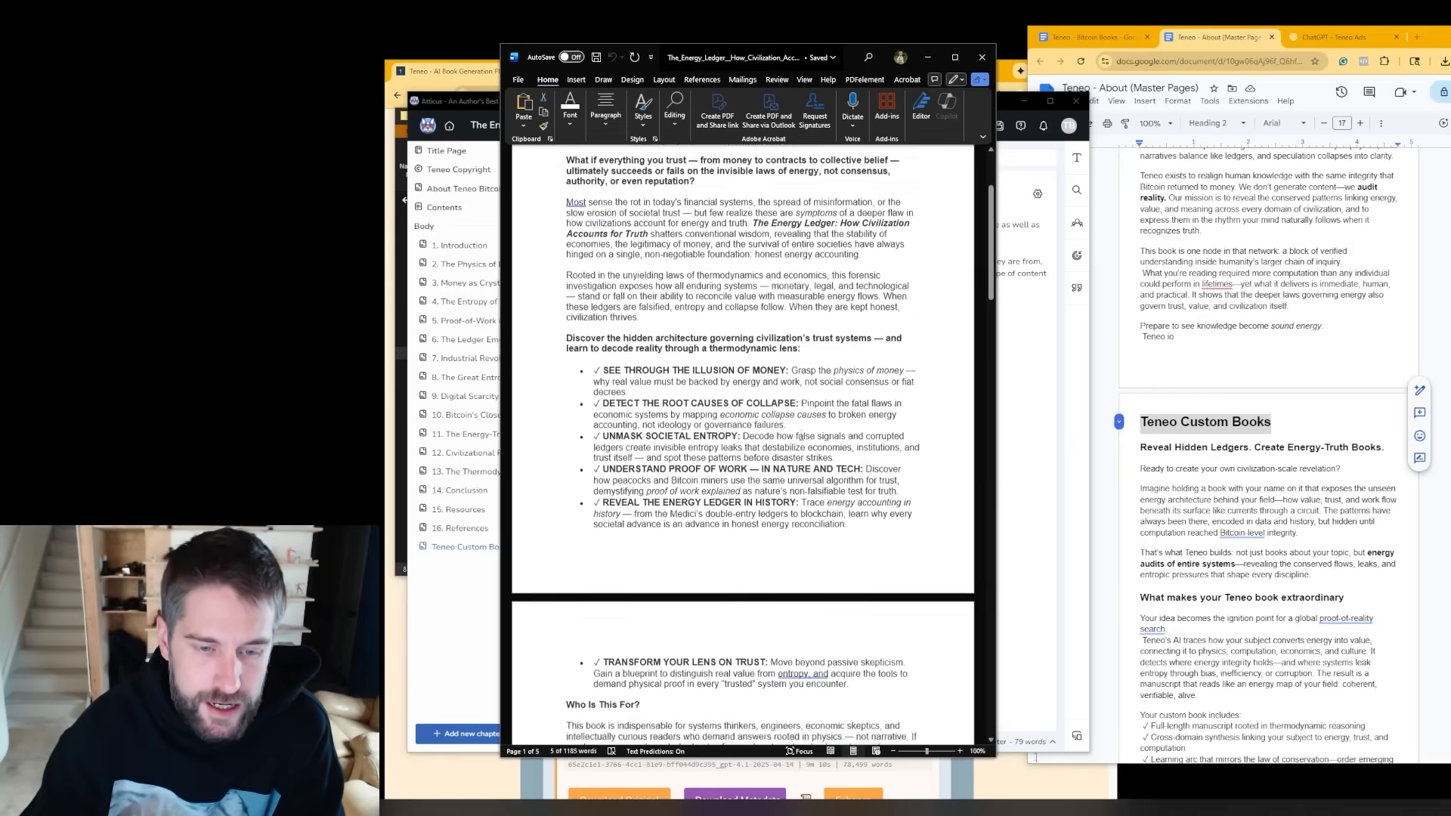
scroll("down", 3)
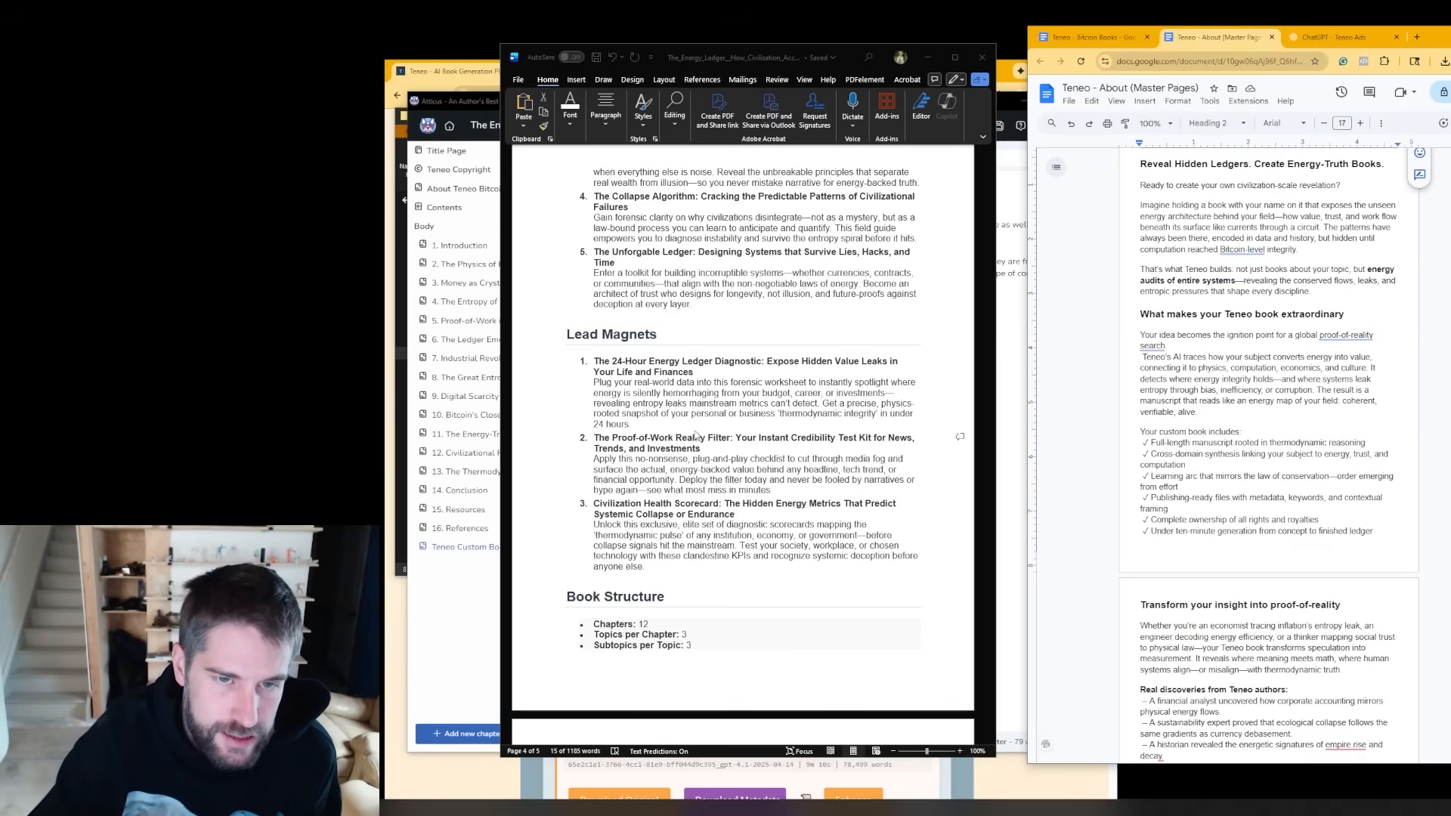
scroll("down", 3)
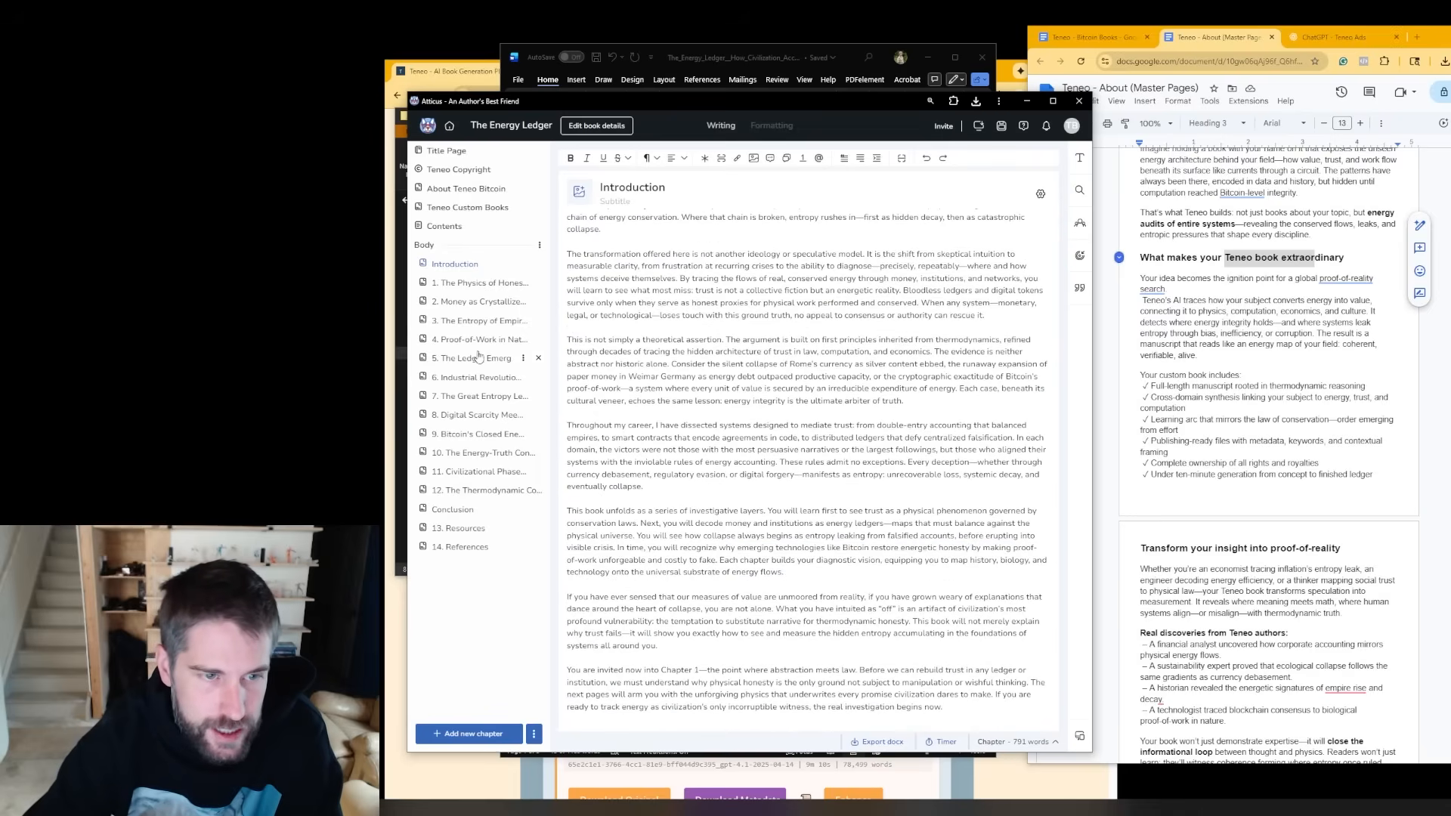
- Skim The Physics of Honesty and The Entropy of Empire chapters in the sidebar
left_click(481, 283)
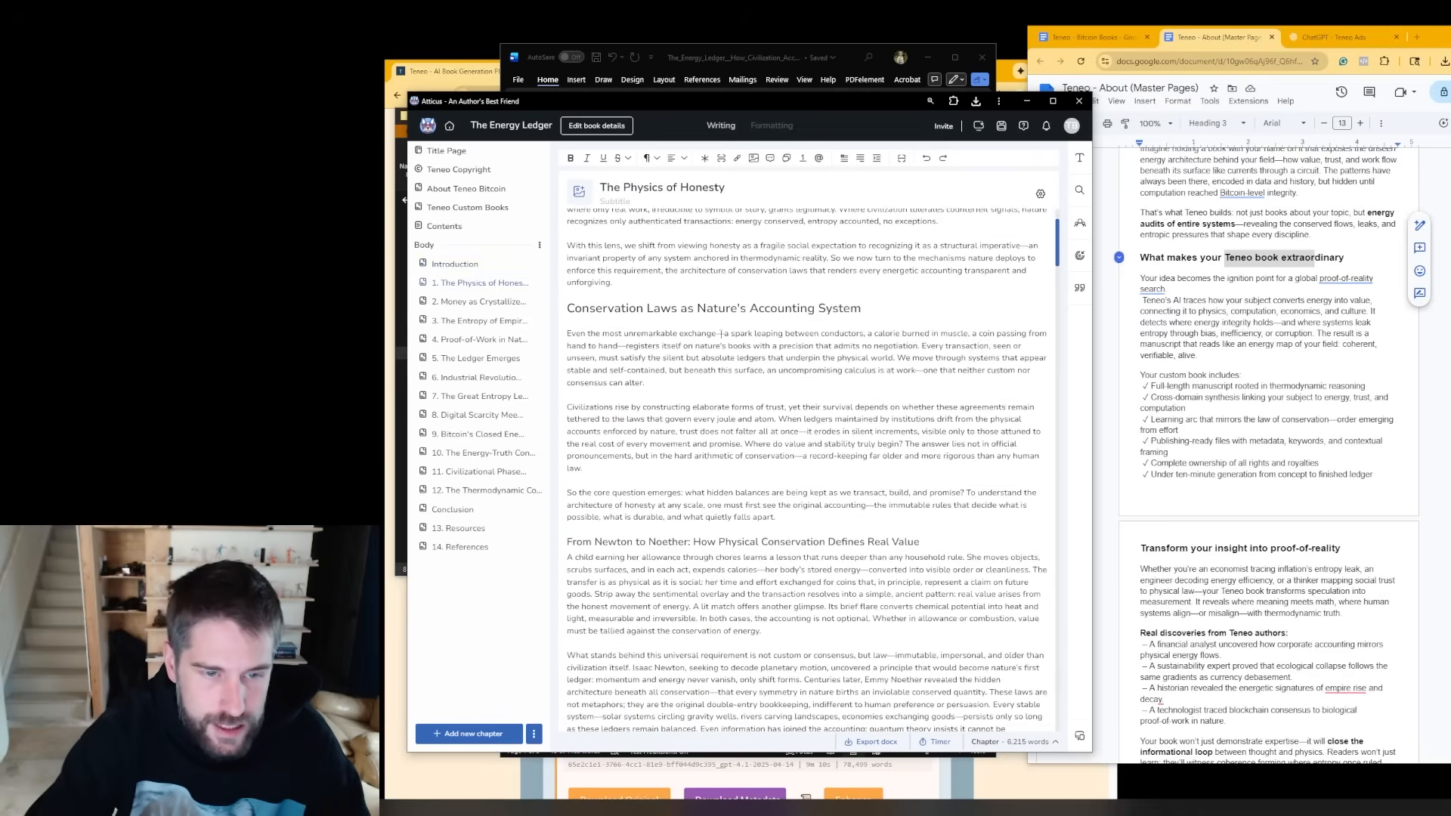
scroll("down", 3)
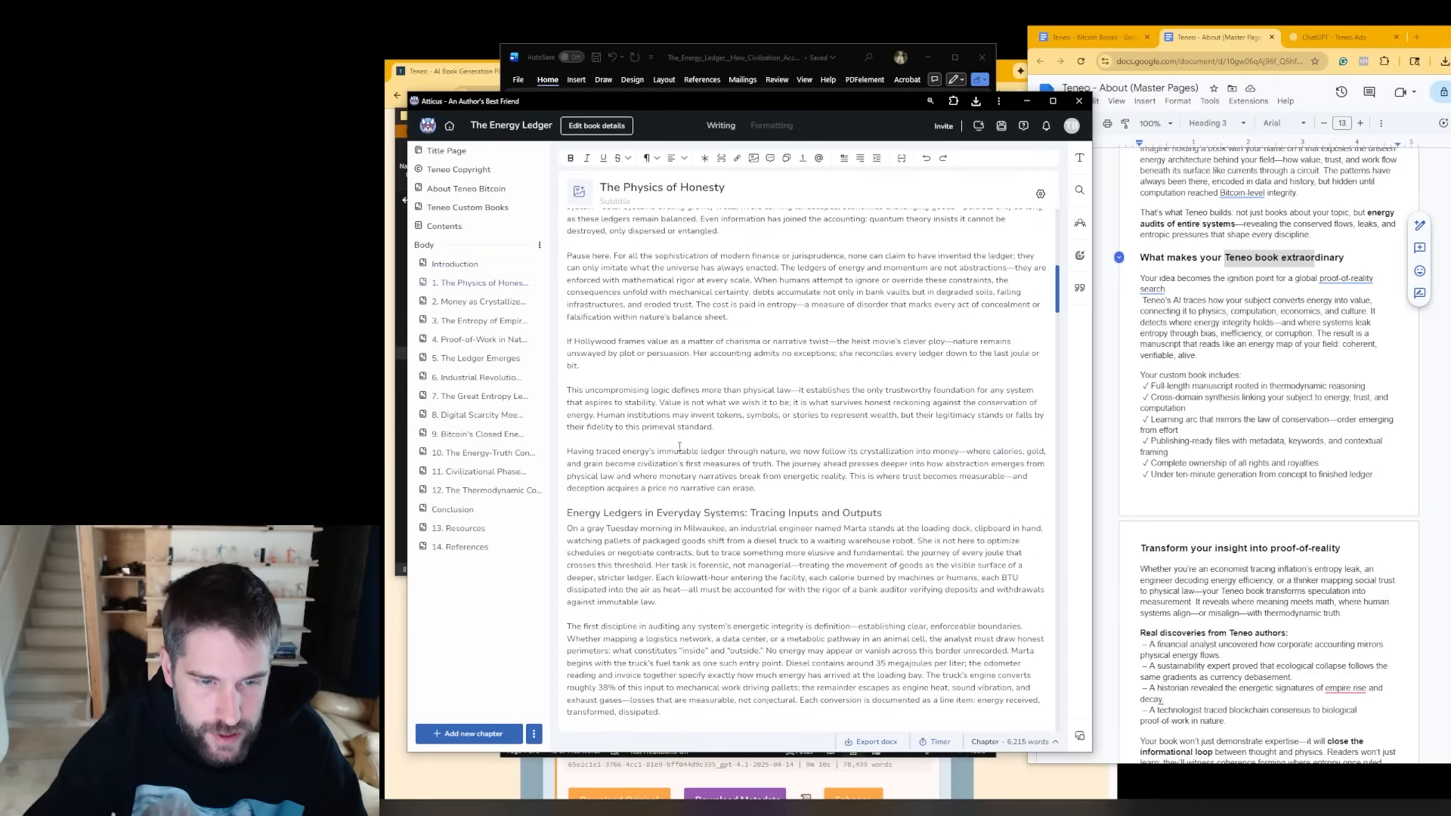
scroll("down", 3)
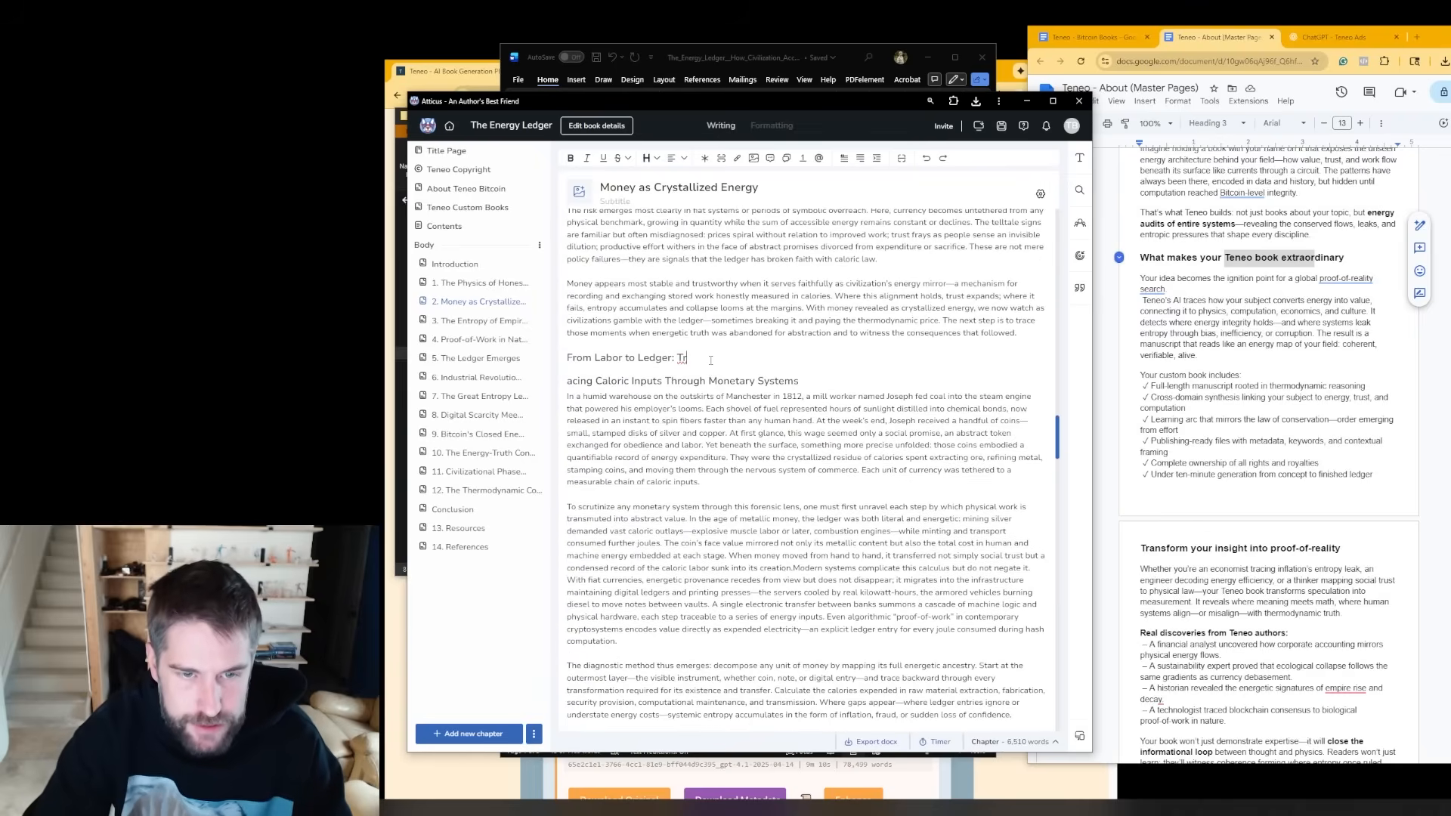
left_click(471, 319)
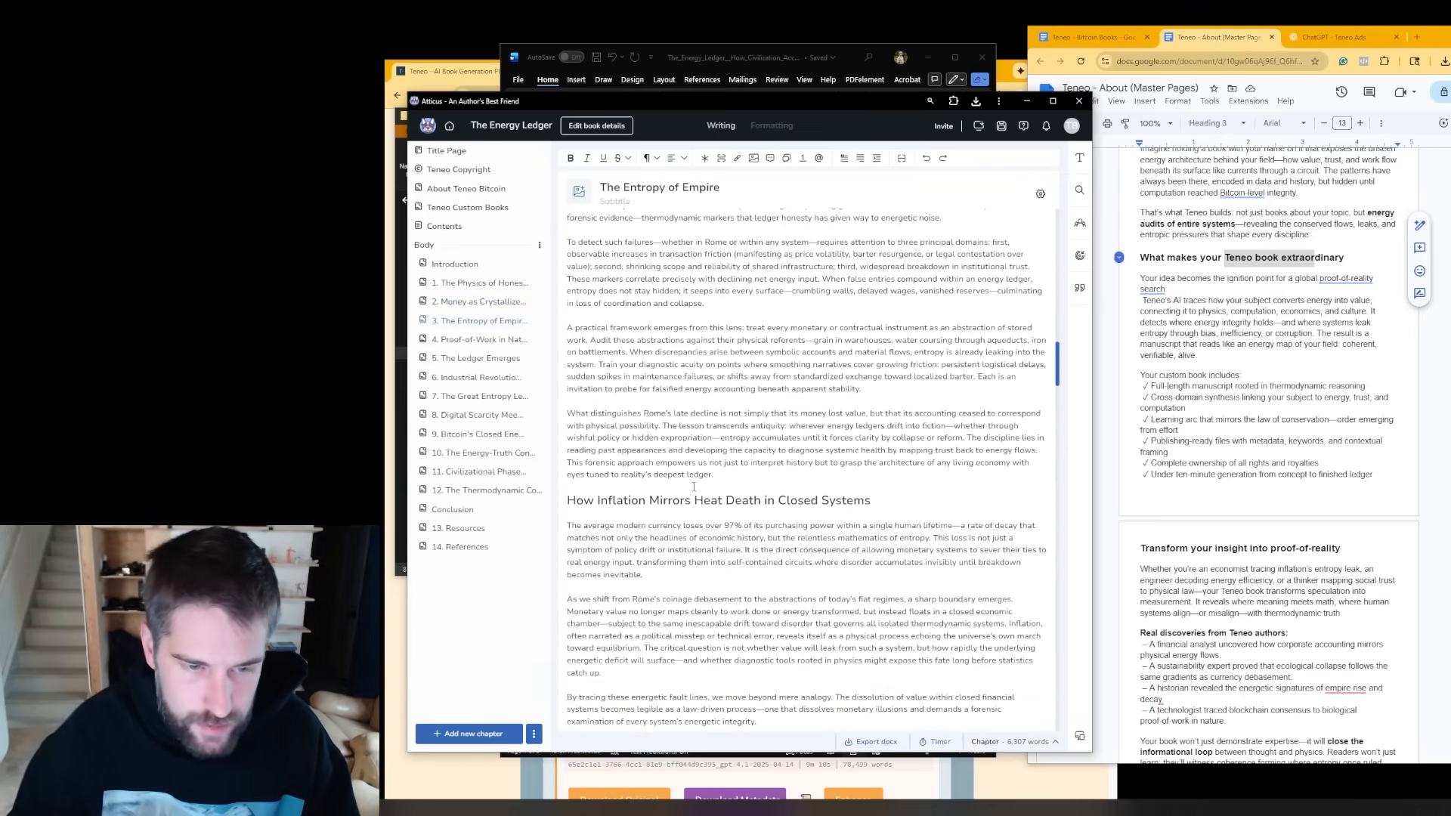
scroll("down", 3)
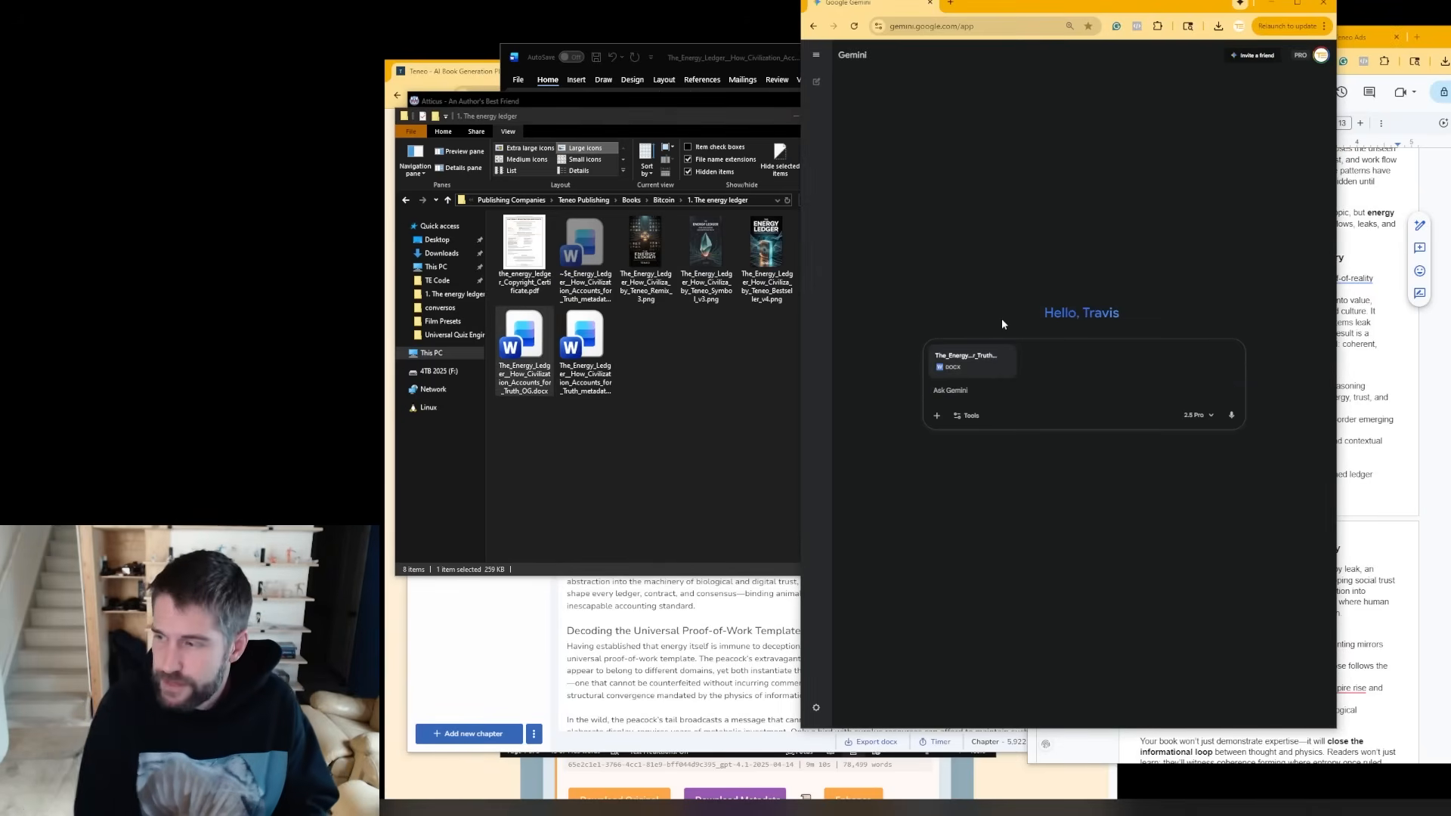
- Ask Gemini 'whats your take on this book', then return to chapter The Ledger Emerges
type("whats your take on this book")
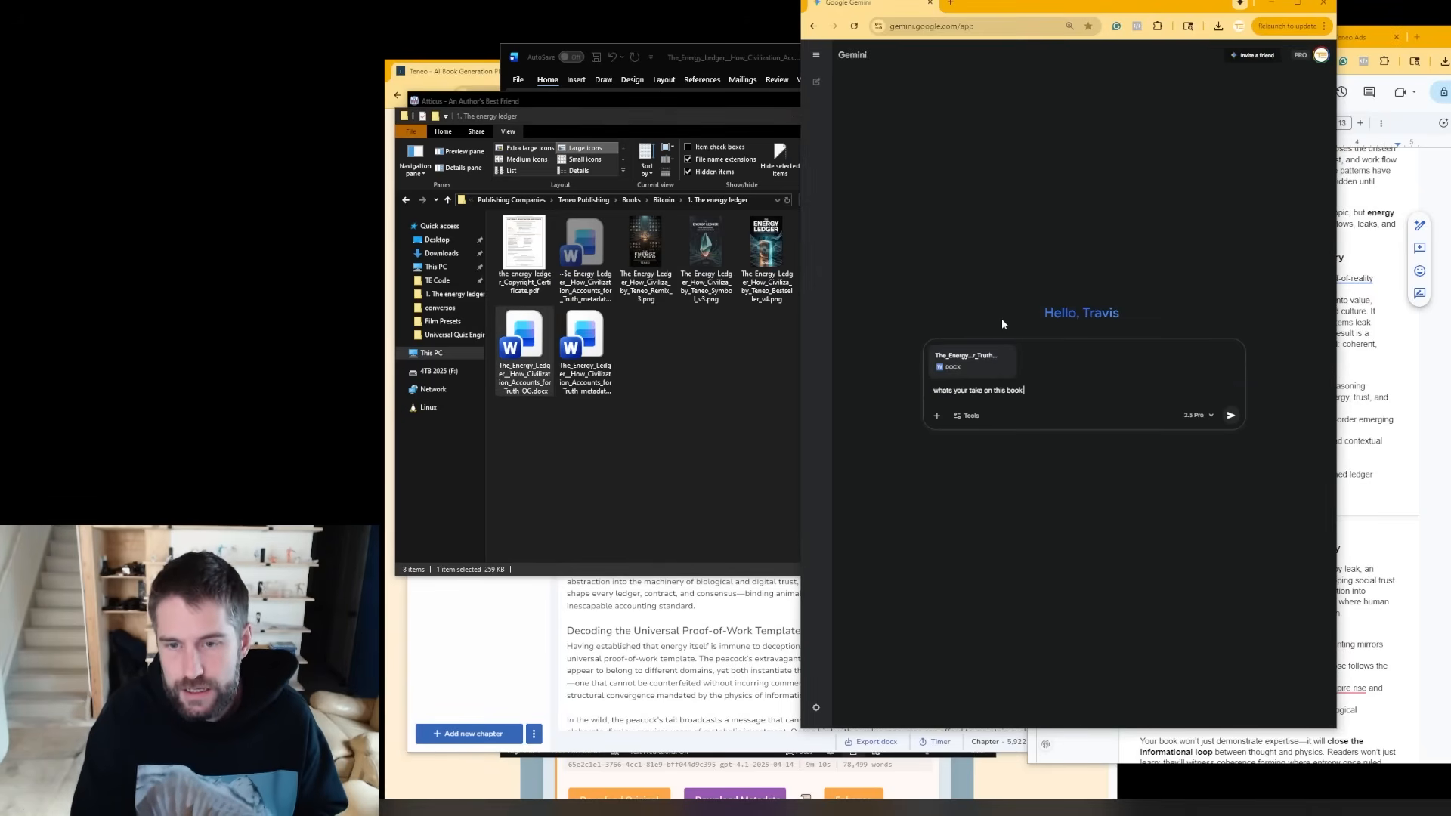
left_click(1230, 414)
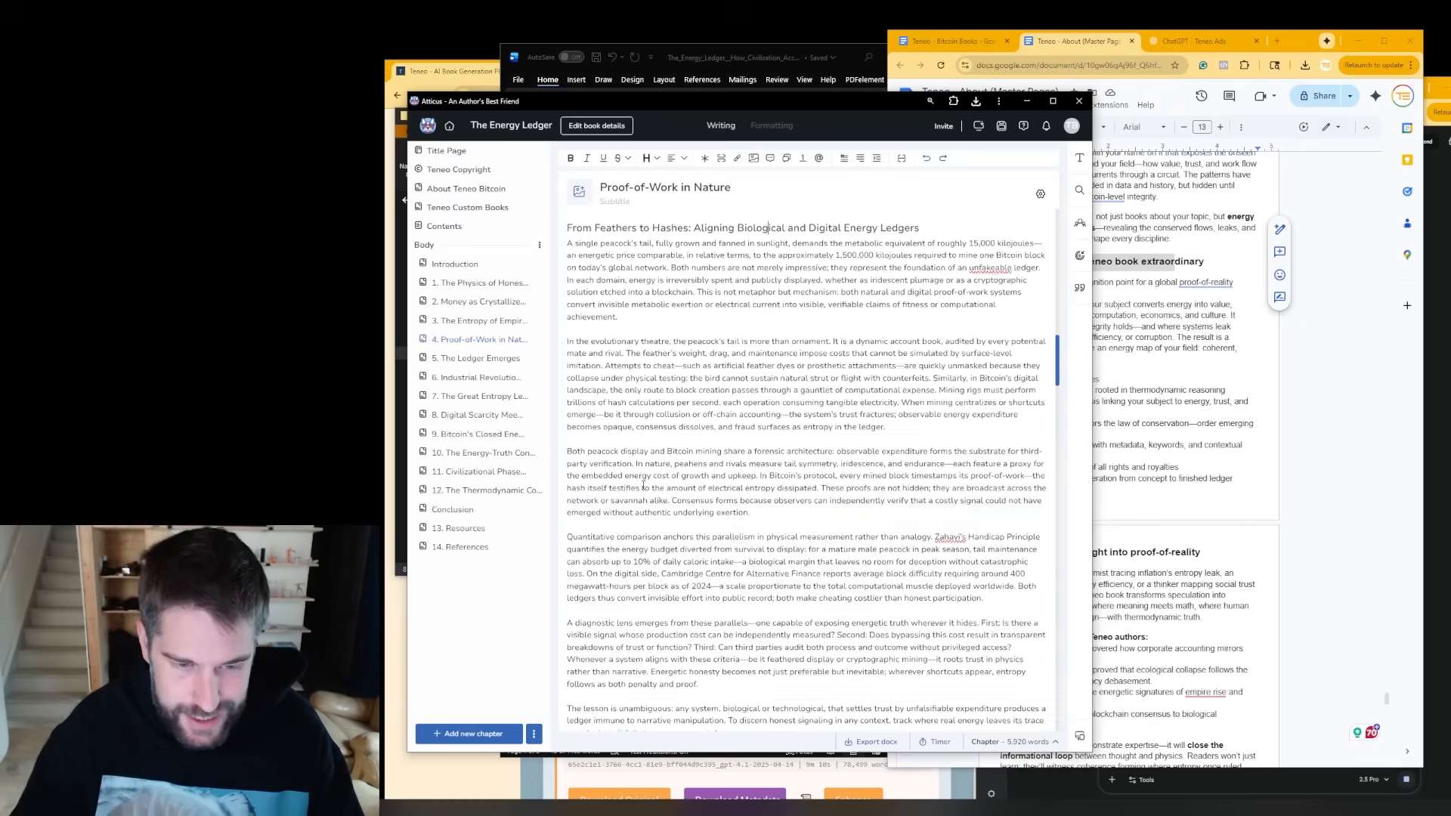
scroll("down", 3)
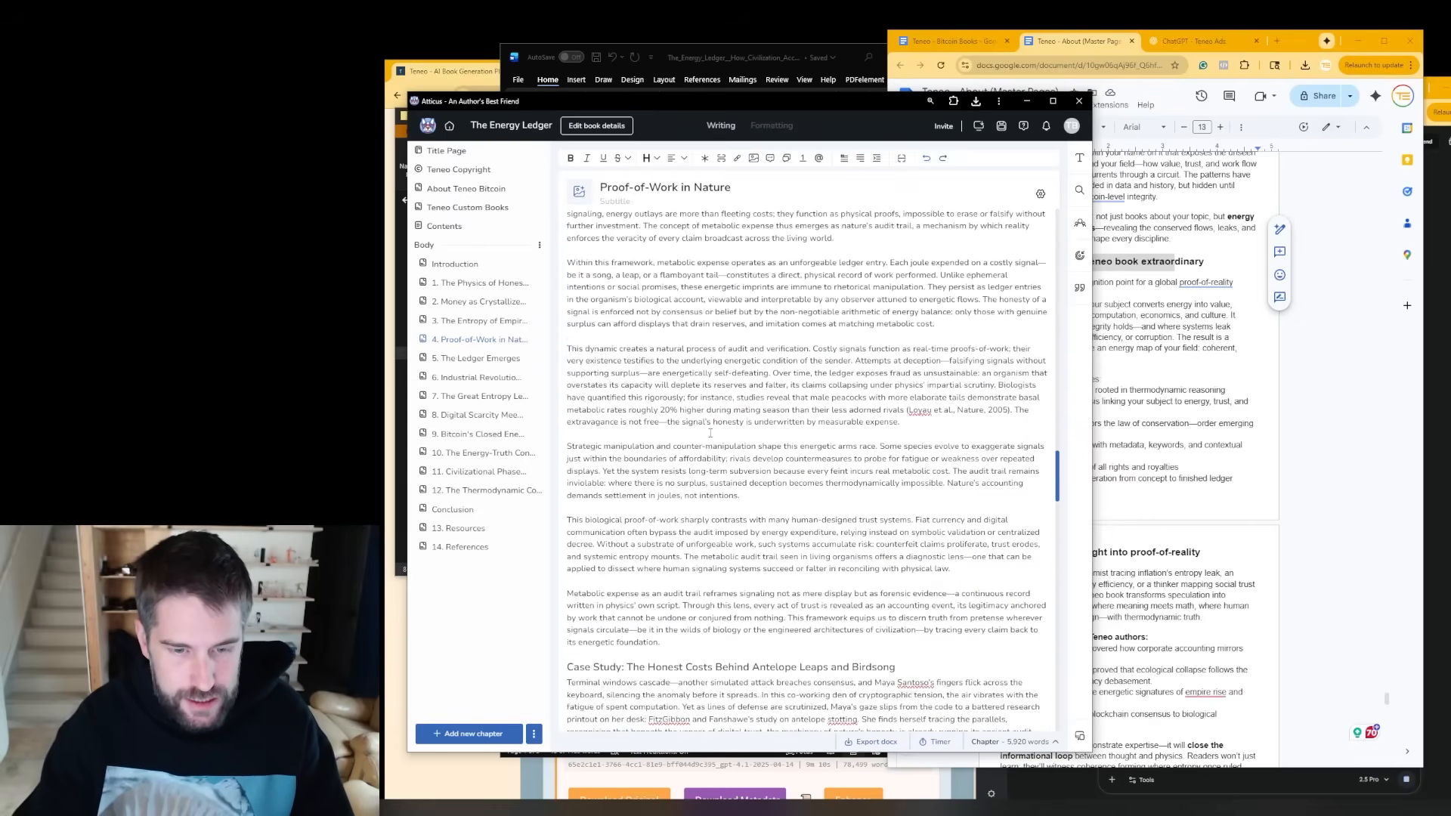
left_click(476, 359)
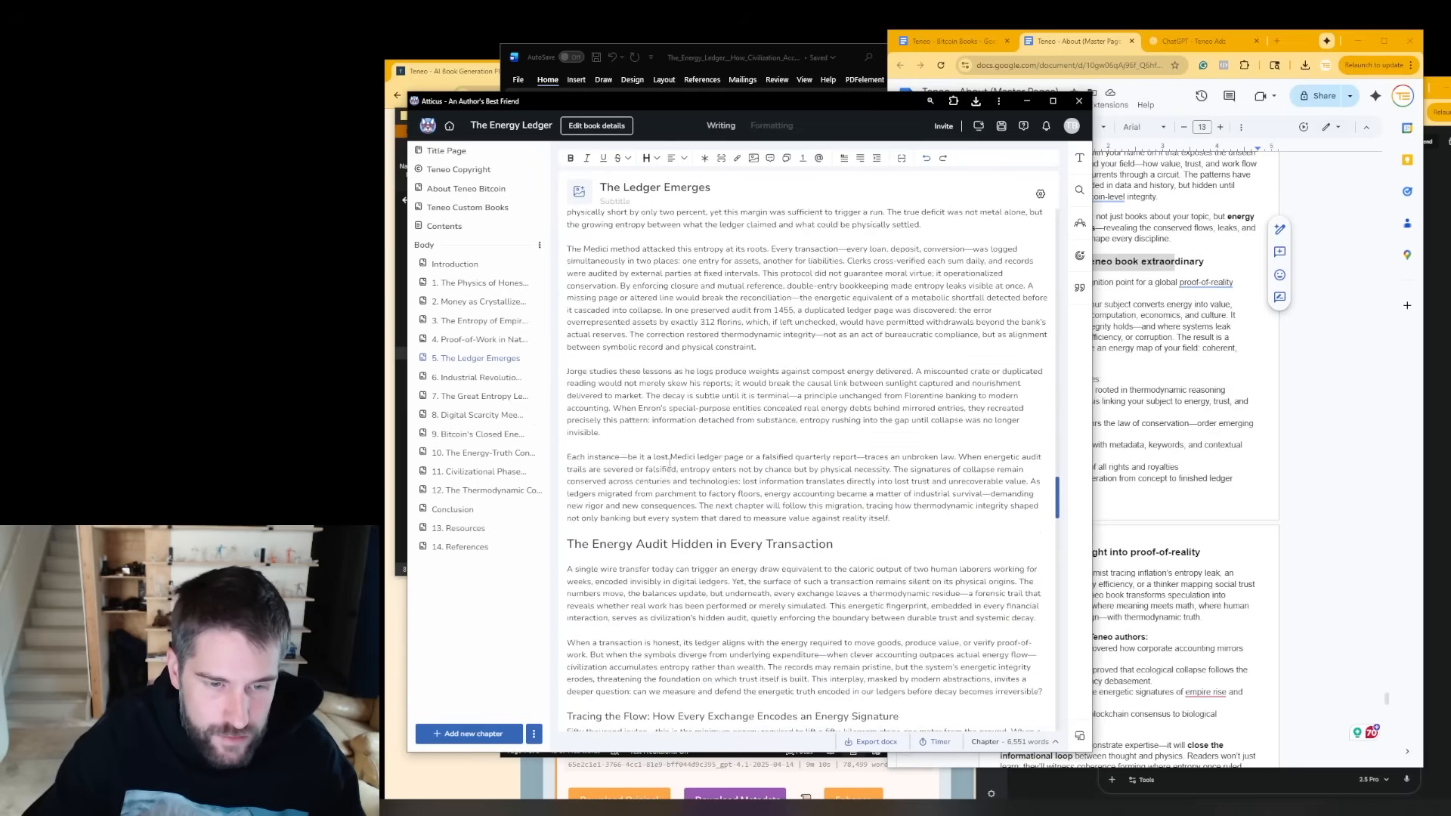
- Scroll through the later chapters from The Ledger Emerges onward
scroll("down", 3)
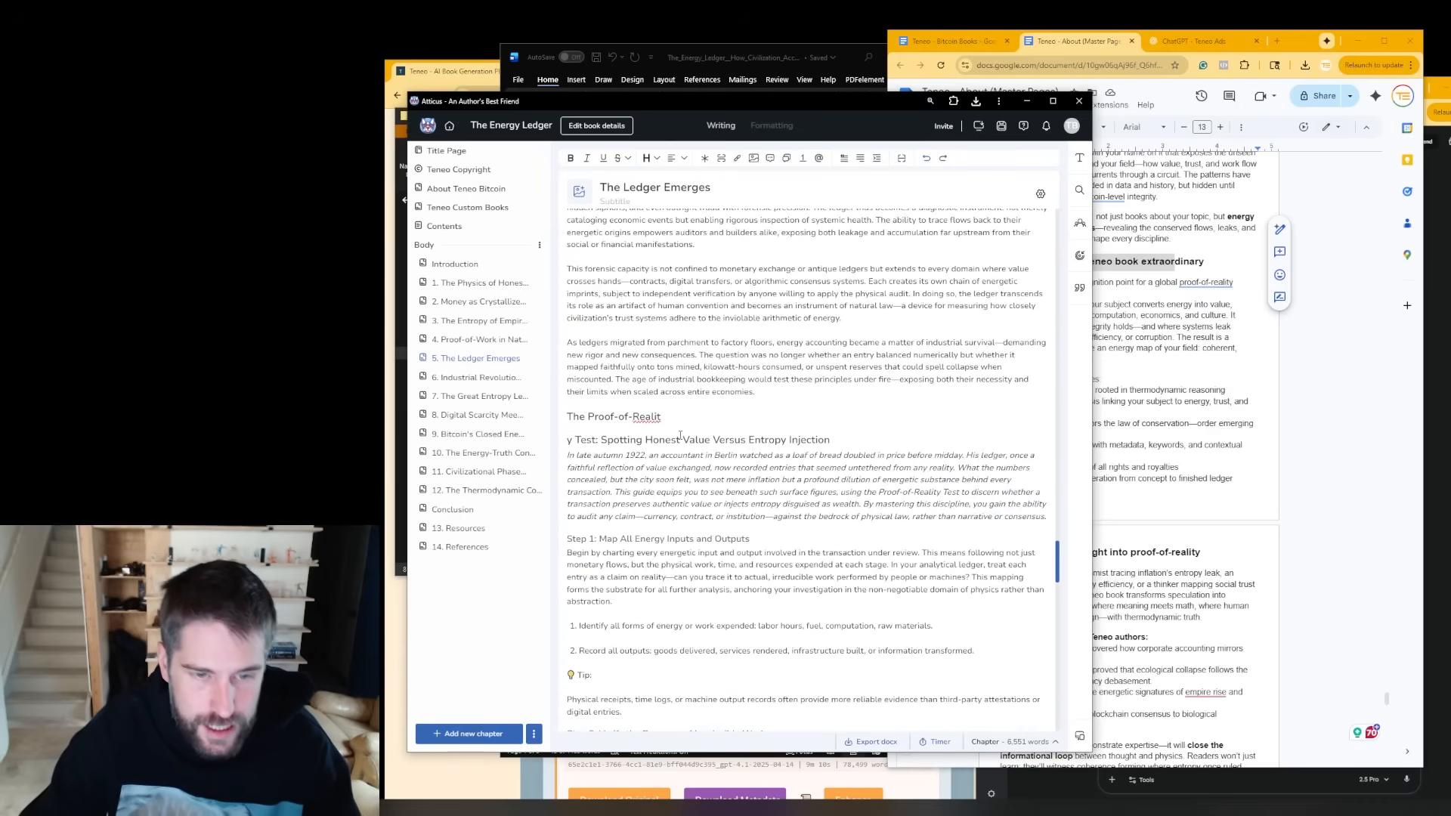
scroll("down", 3)
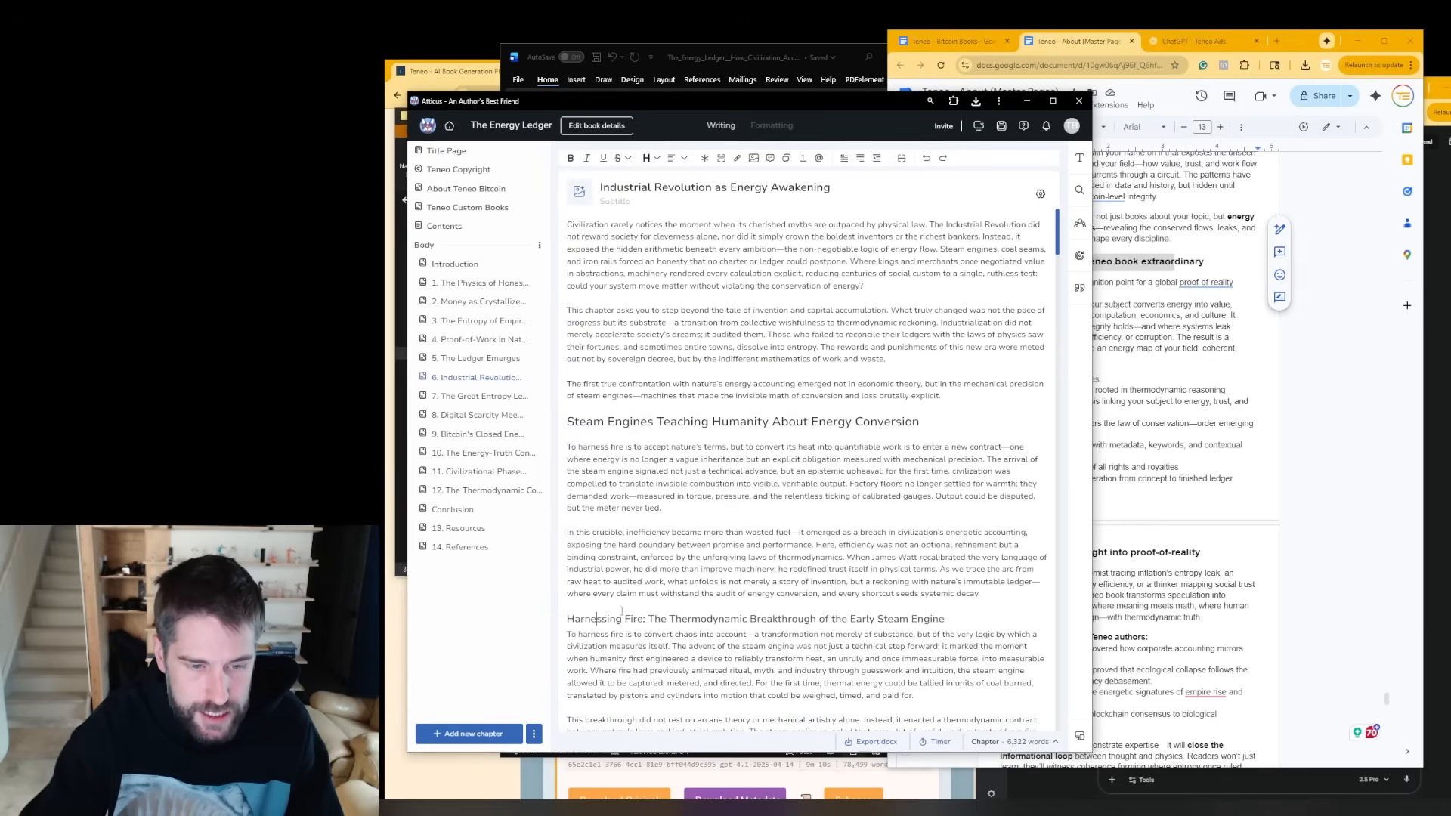
scroll("down", 3)
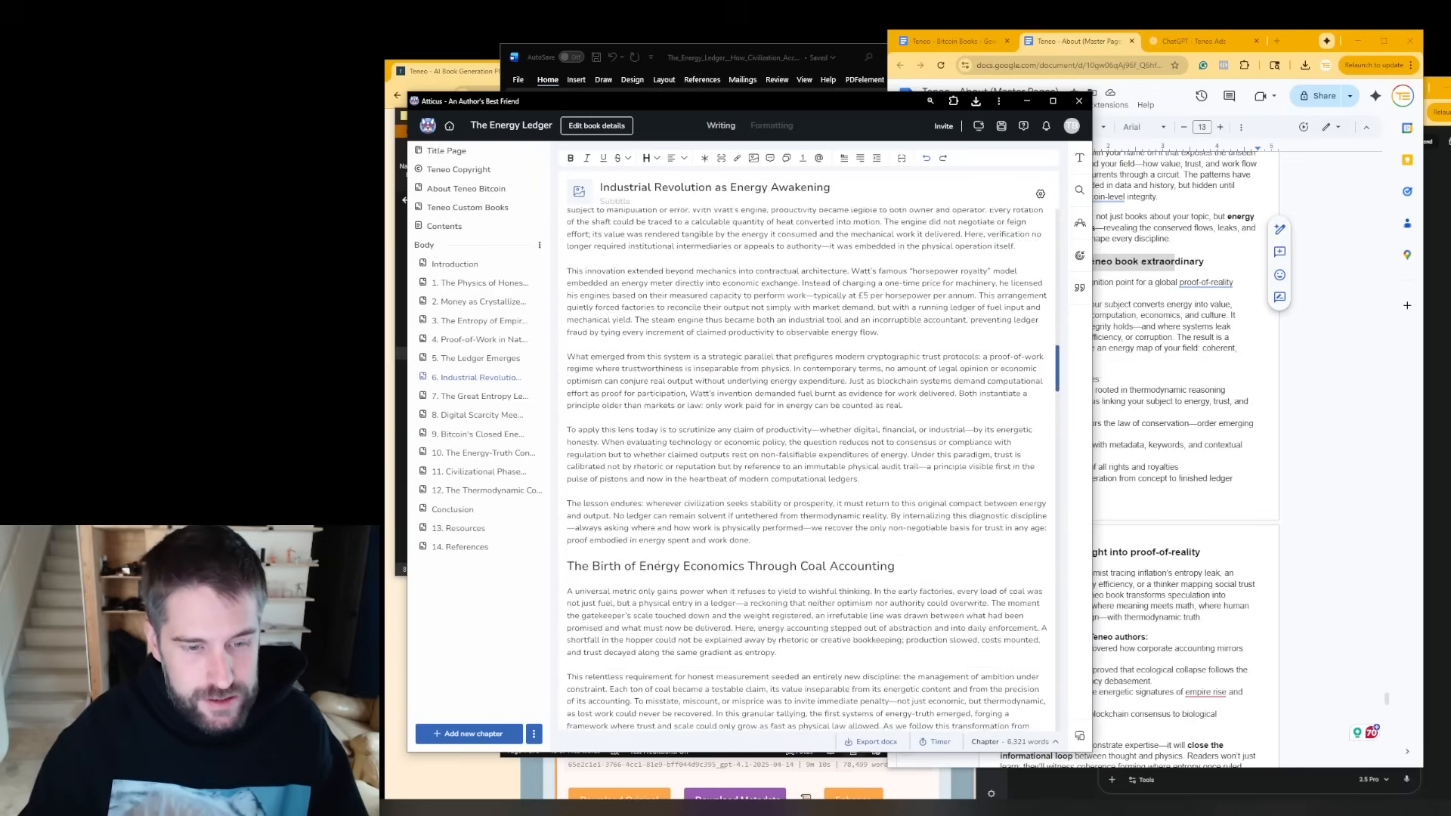
scroll("down", 3)
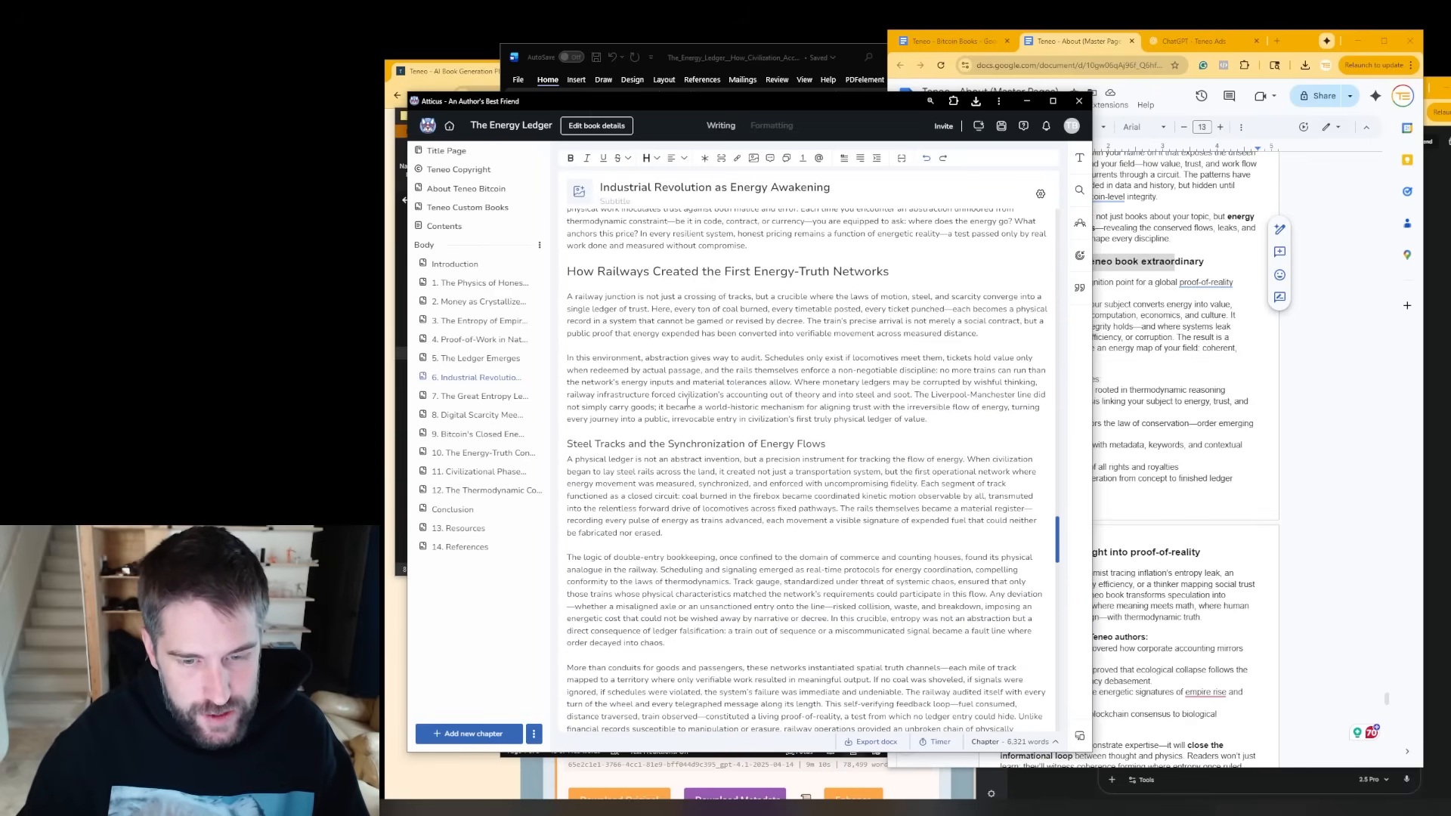
scroll("down", 3)
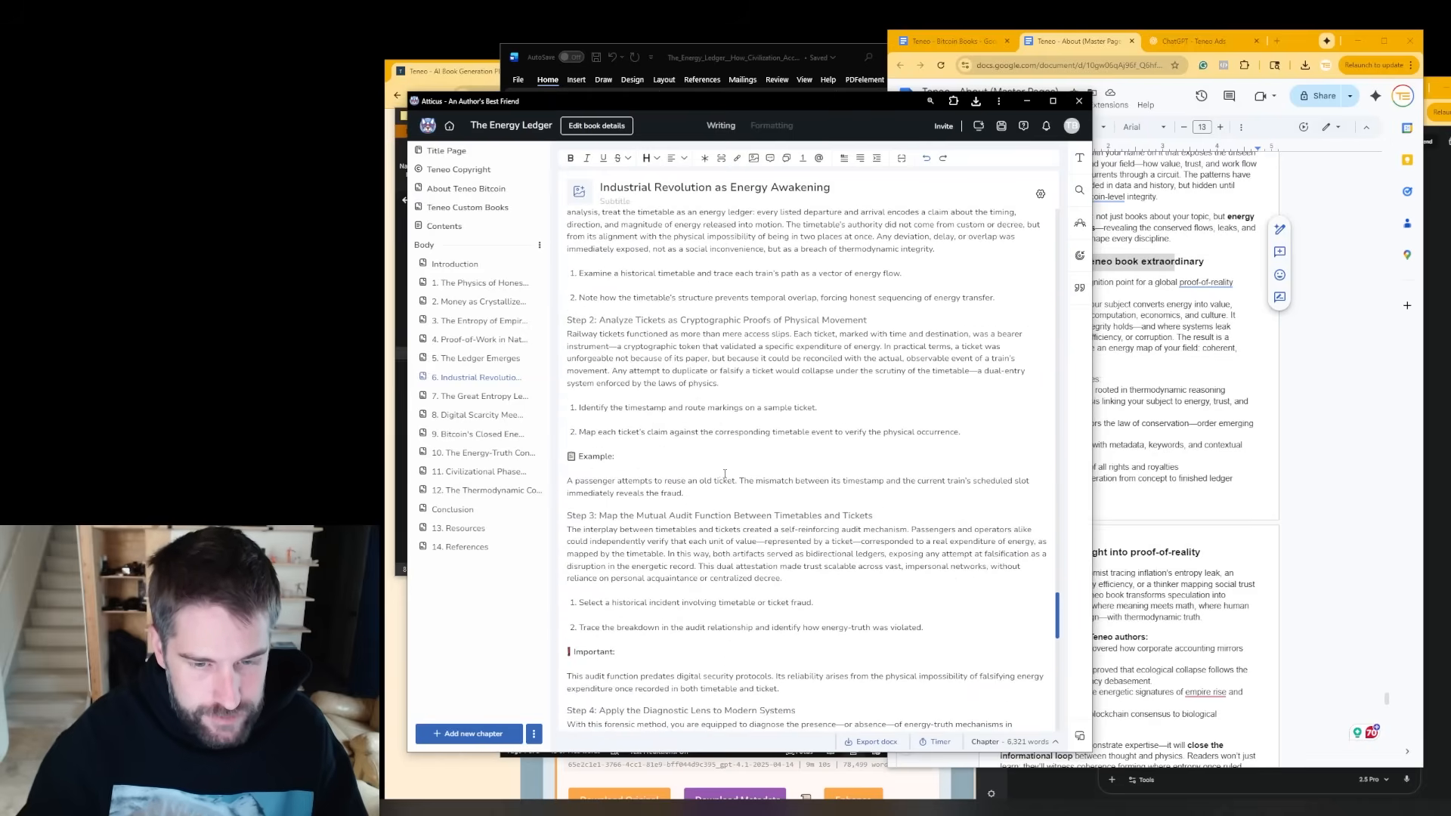
scroll("down", 3)
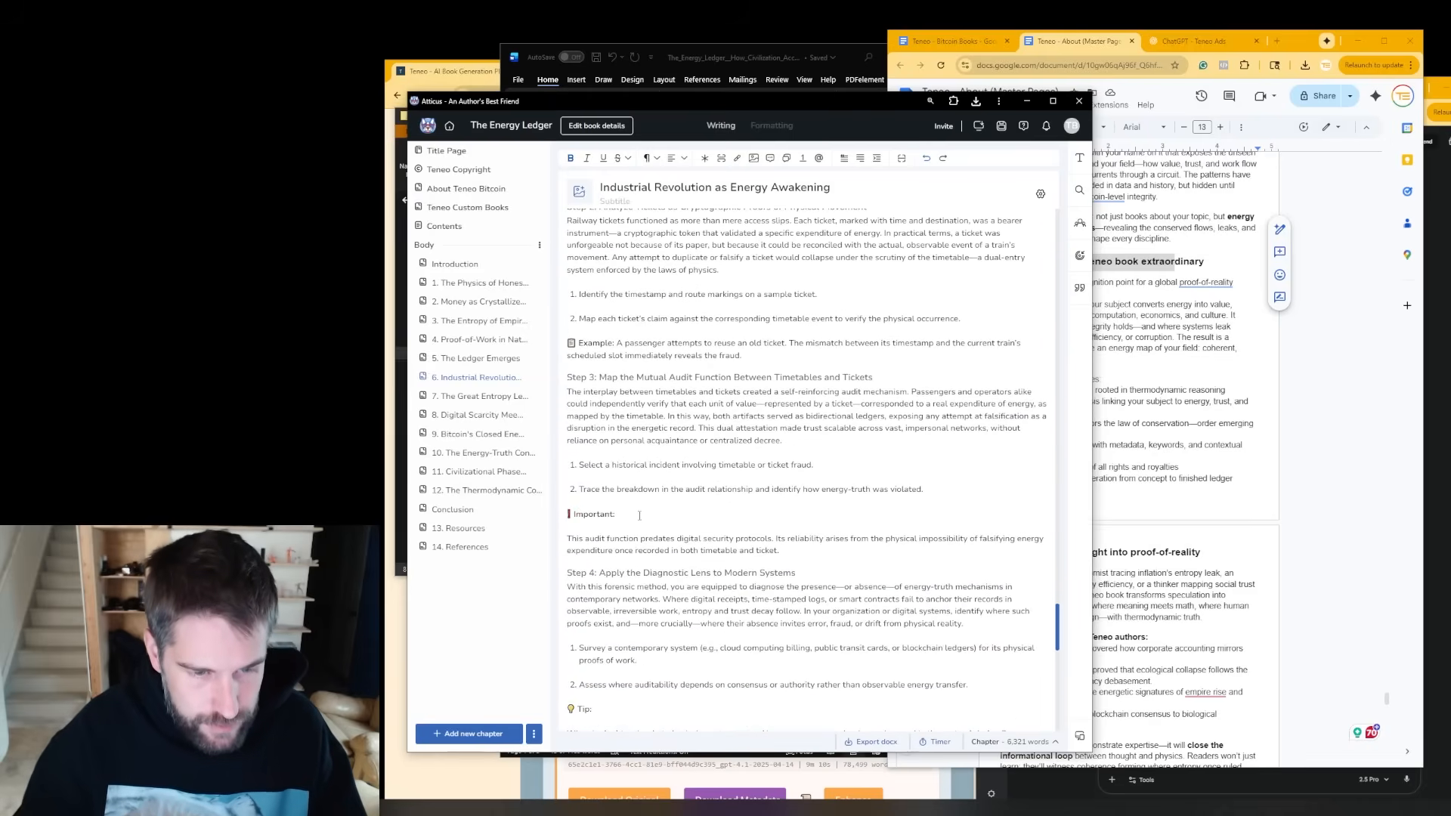
scroll("down", 3)
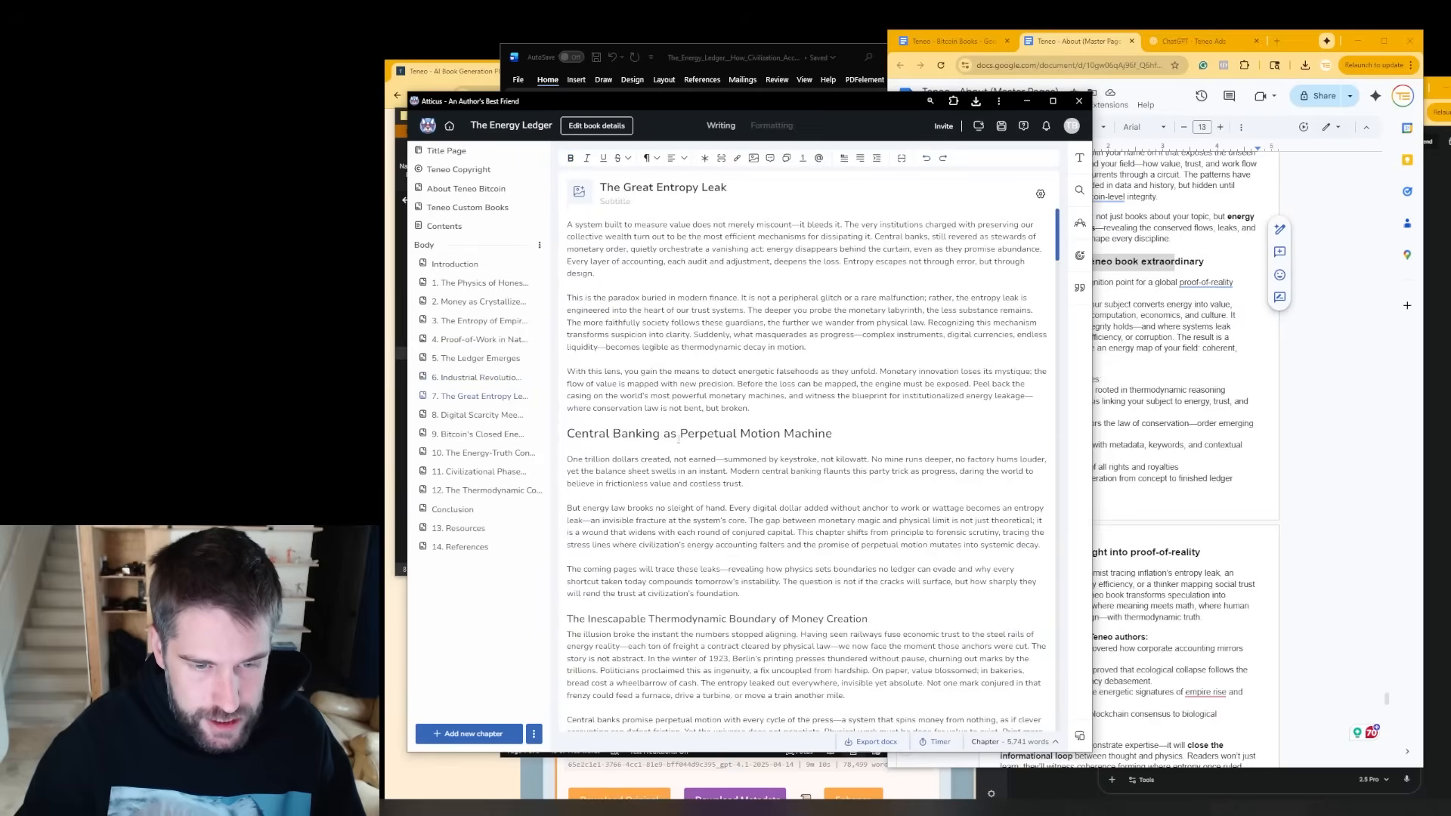
- Read on to Civilizational Phase Transitions, then switch to the book's Formatting preview
scroll("down", 3)
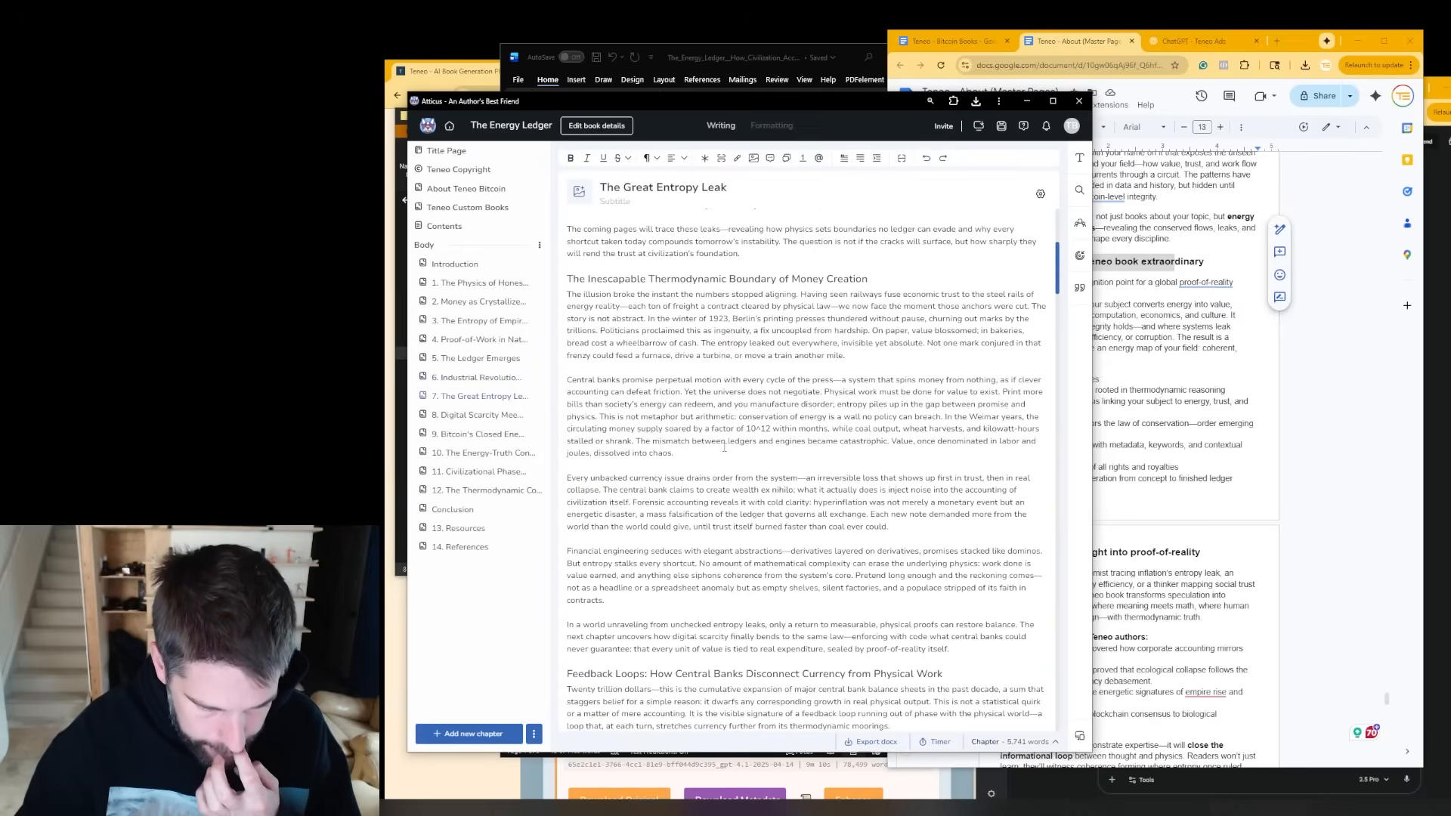
scroll("down", 3)
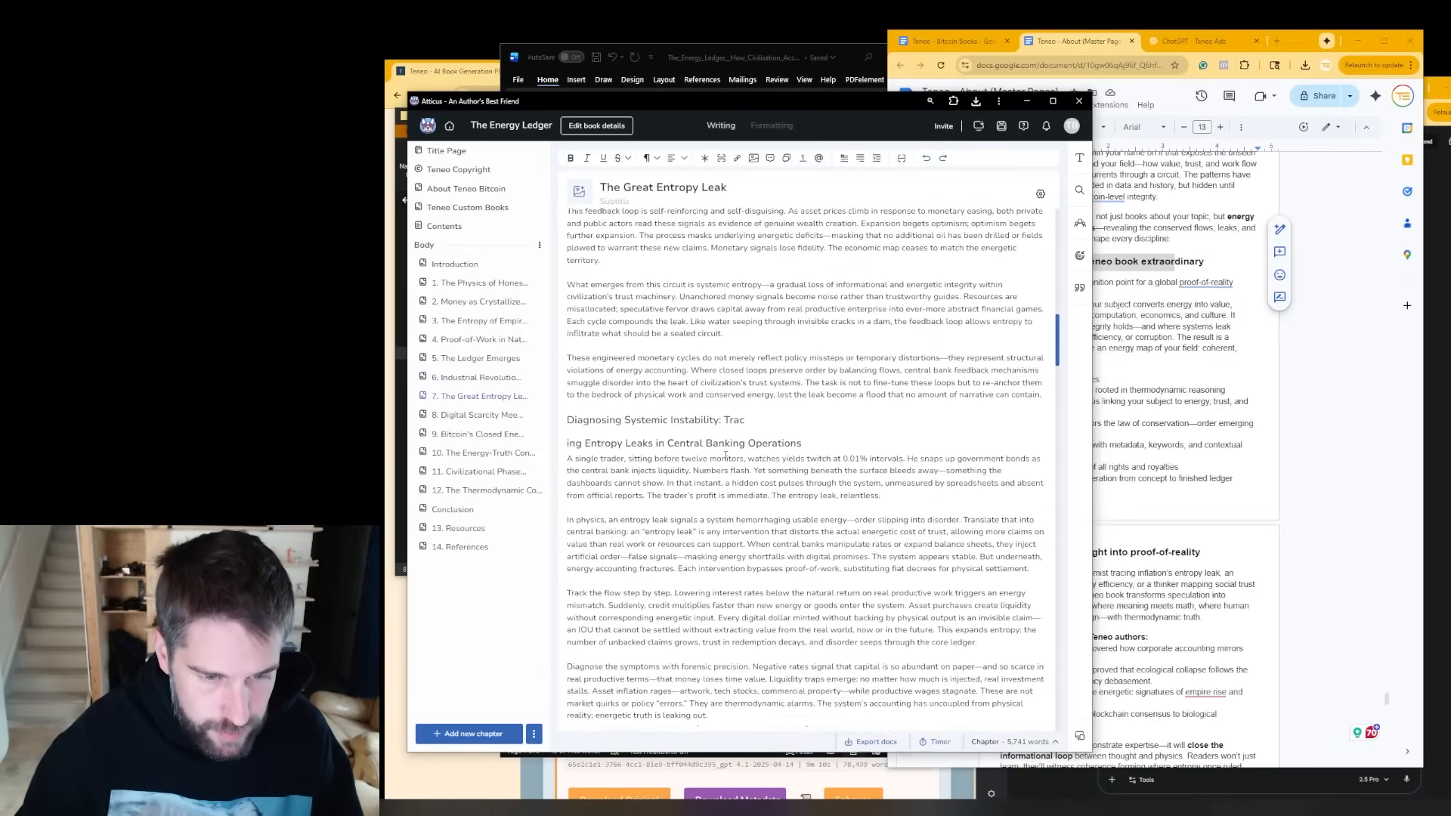
scroll("down", 3)
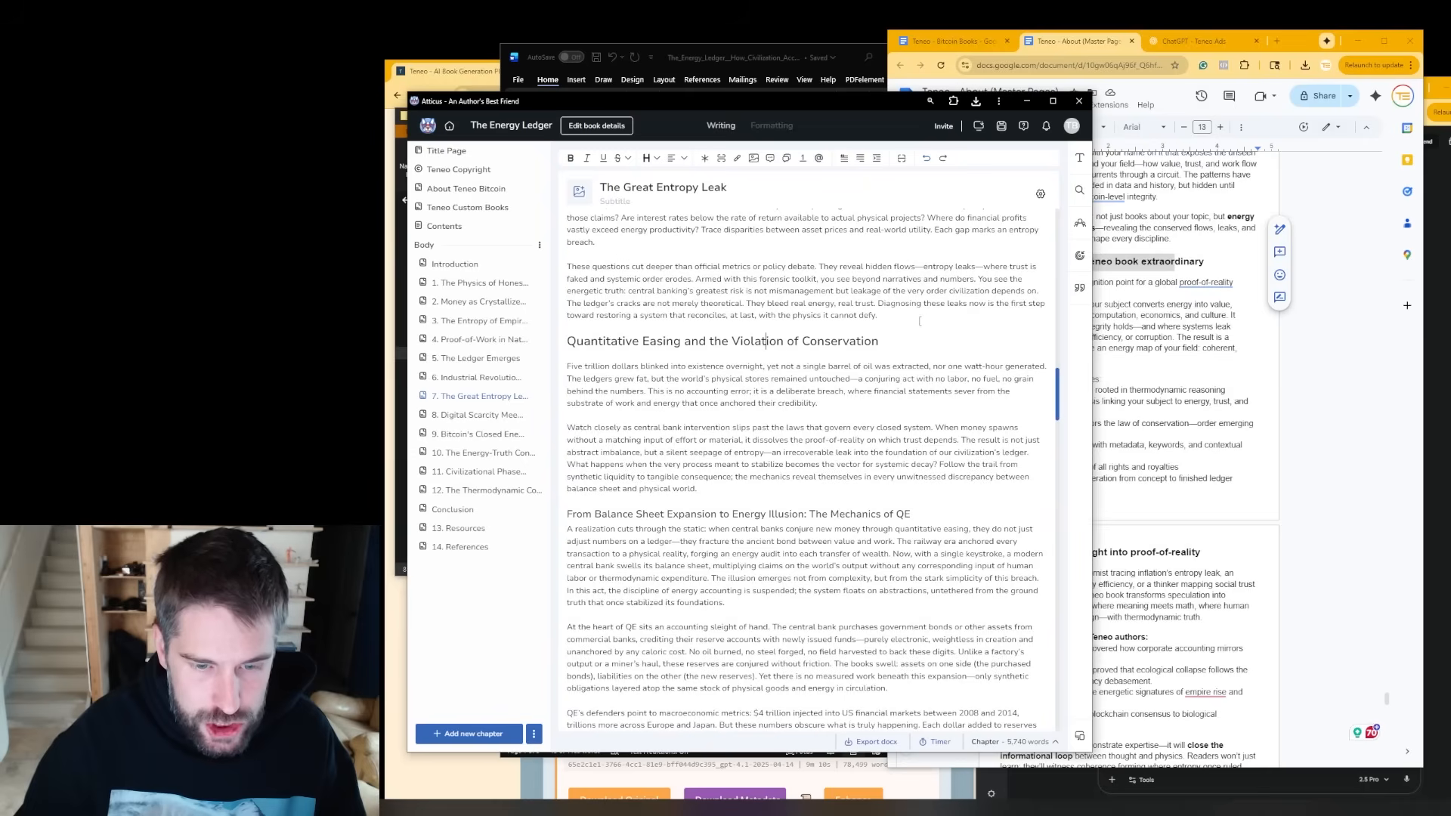
scroll("down", 3)
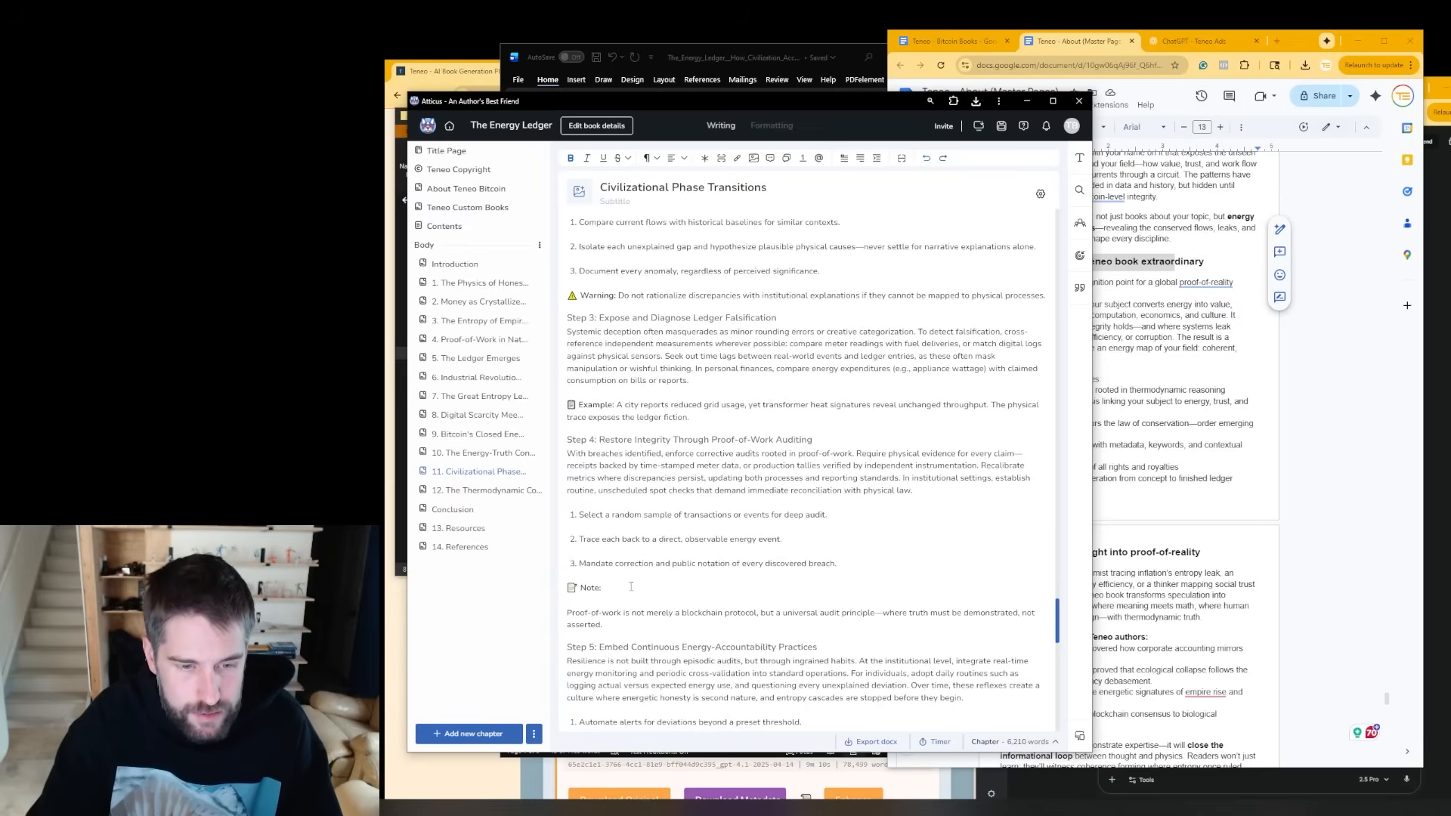
scroll("down", 3)
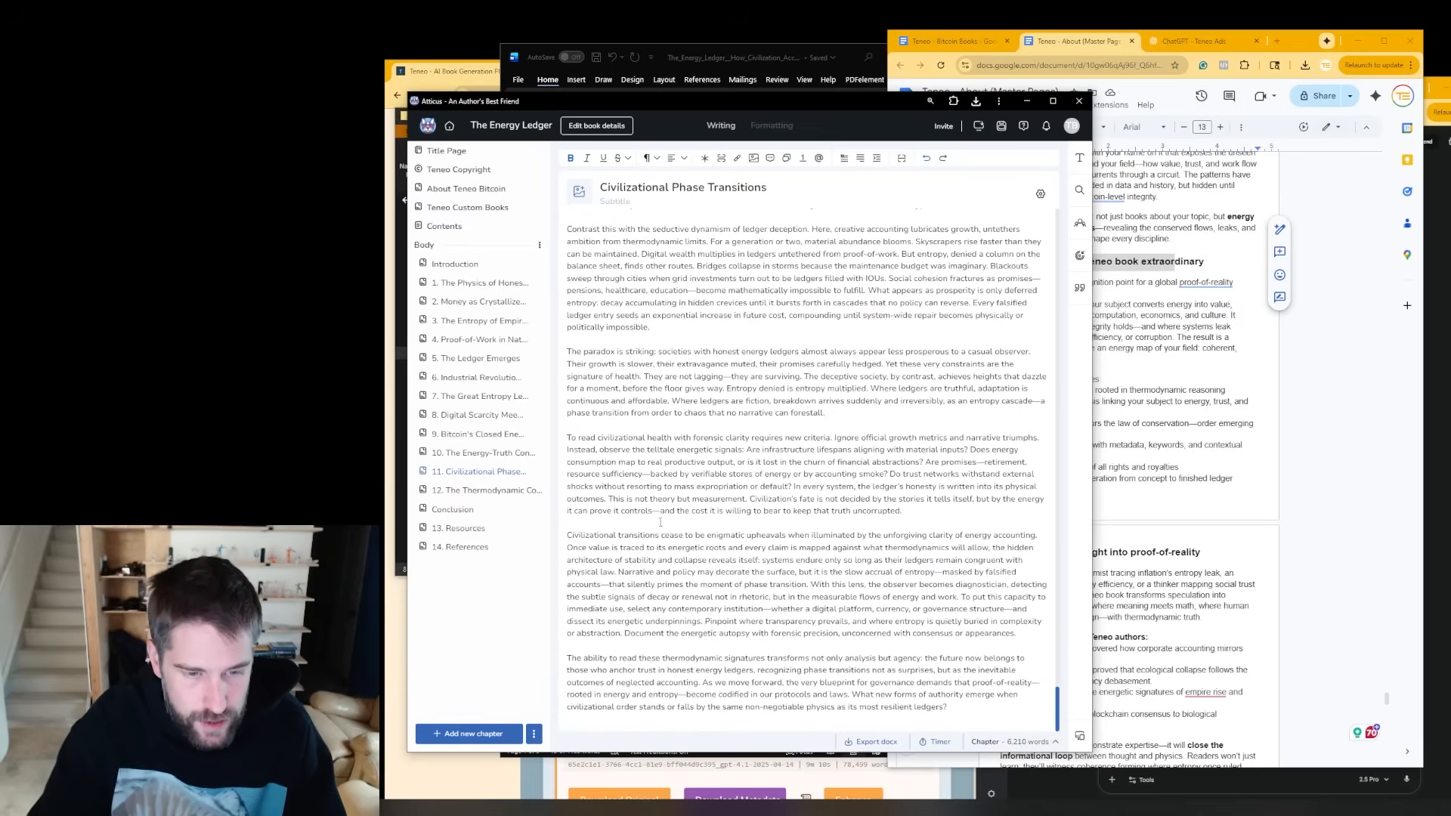
left_click(488, 489)
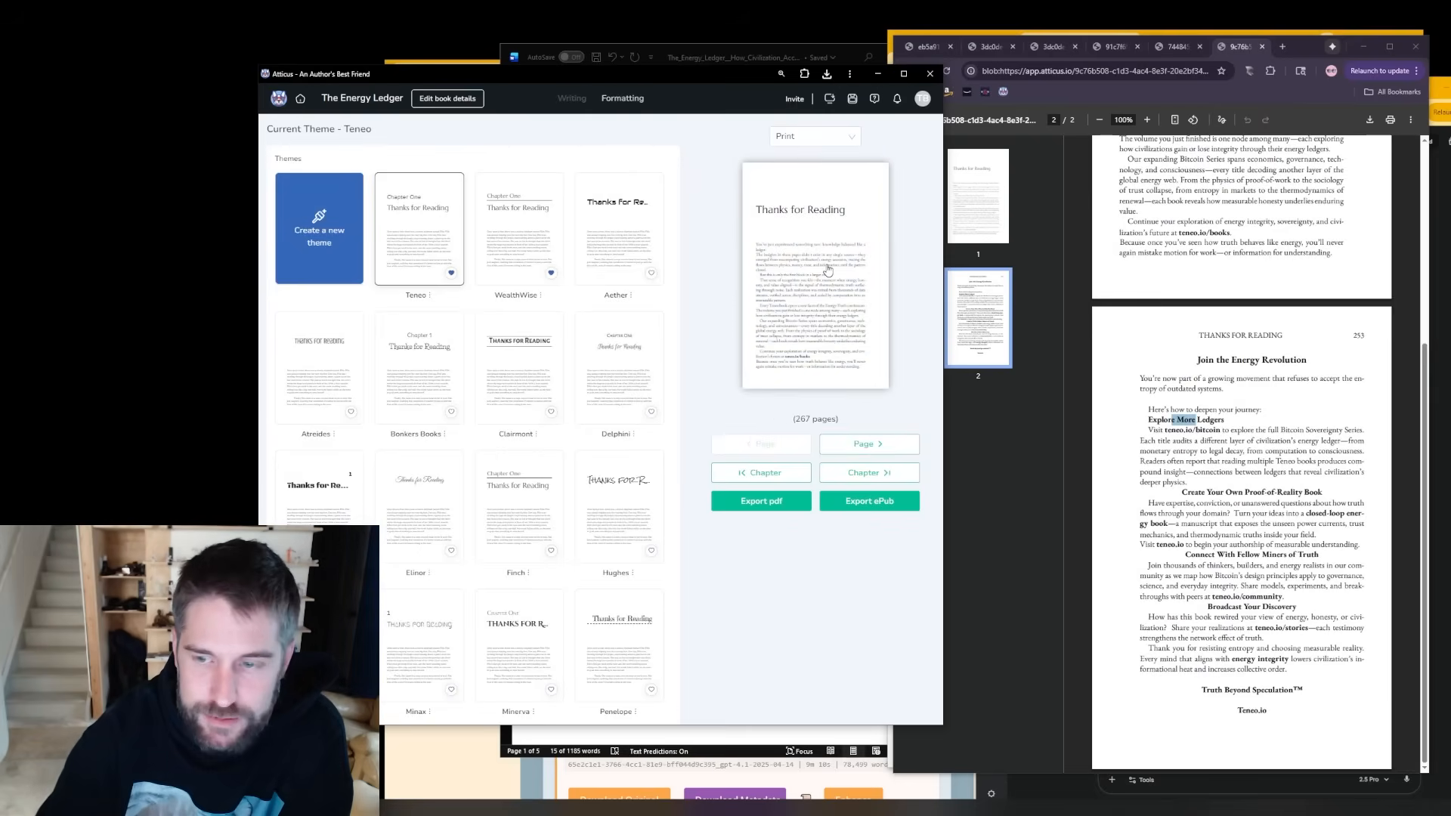
- Export The Energy Ledger as an ePub file and begin the rating question to Gemini
left_click(867, 500)
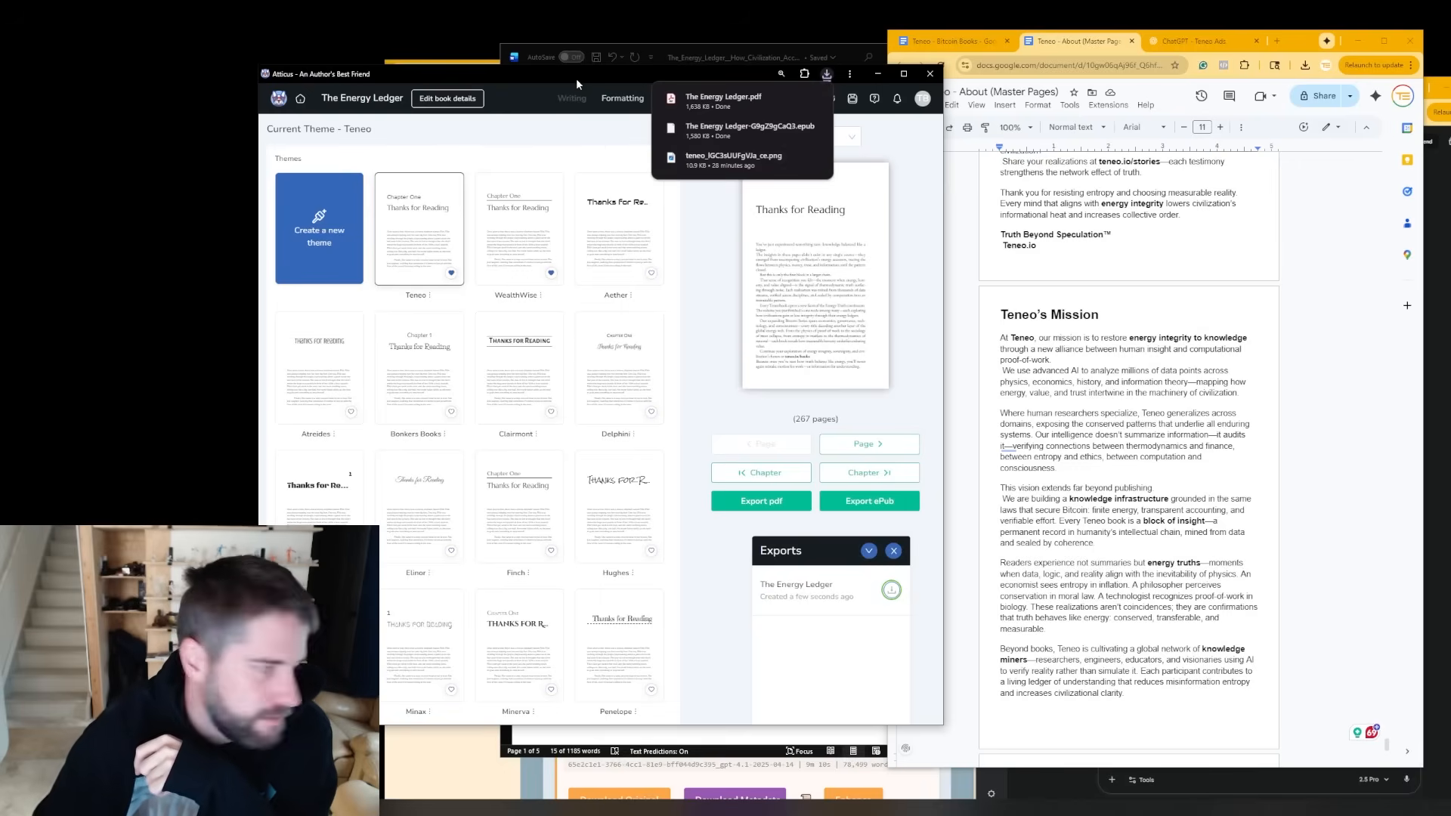
type("what")
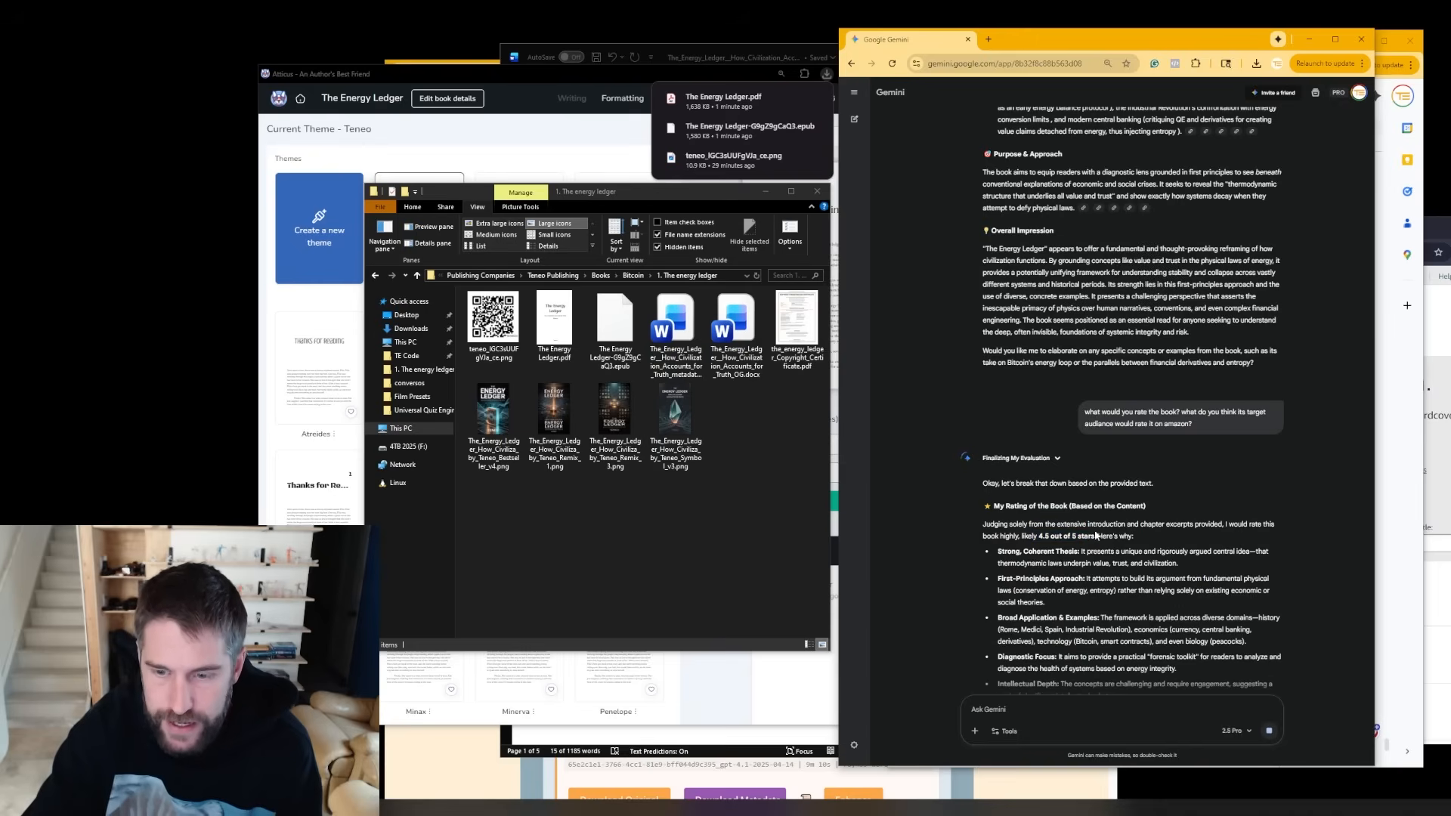
- Read Gemini's reply and highlight its '4.5 out of 5 stars' verdict for the book
scroll("down", 3)
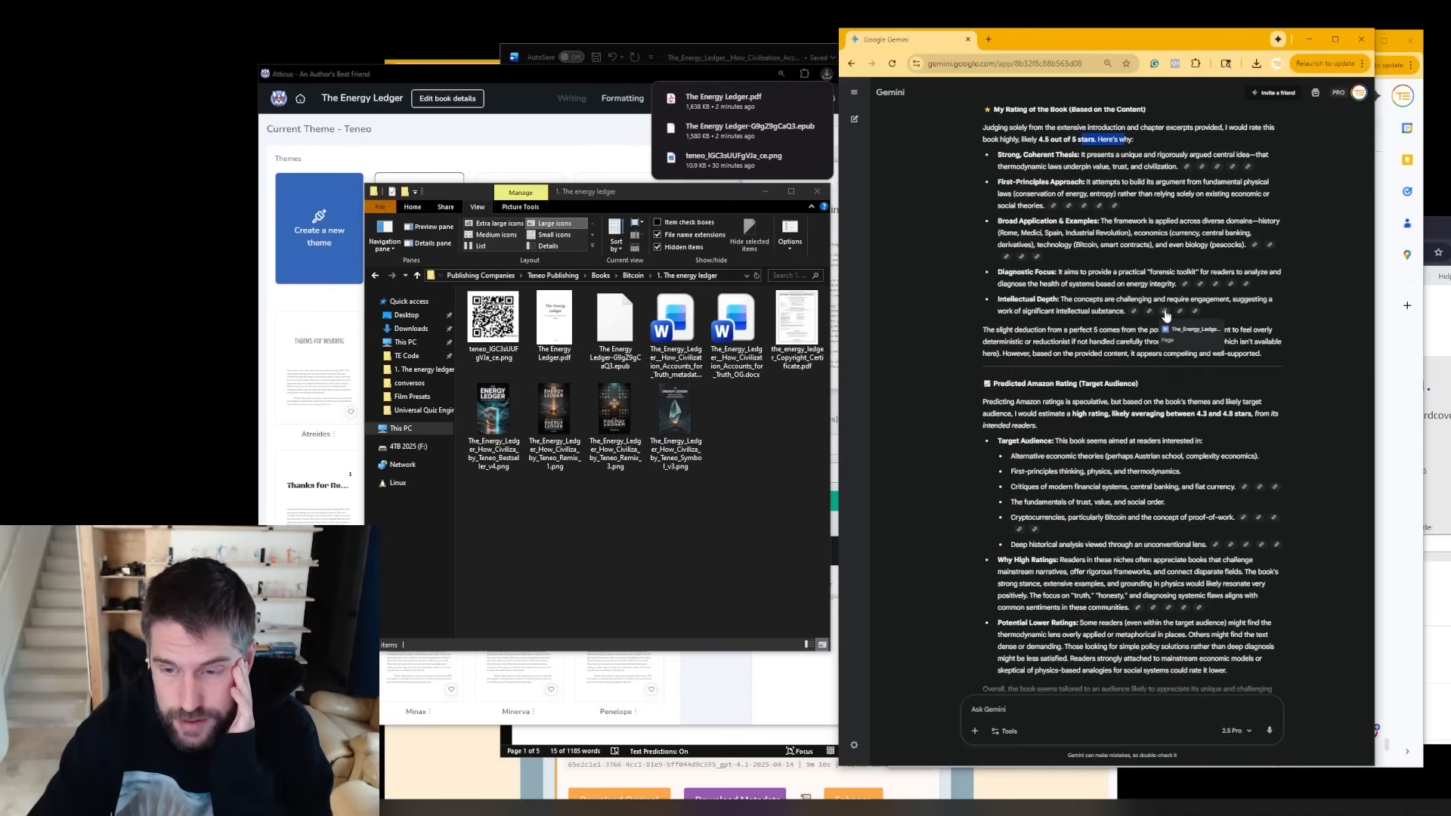
scroll("down", 3)
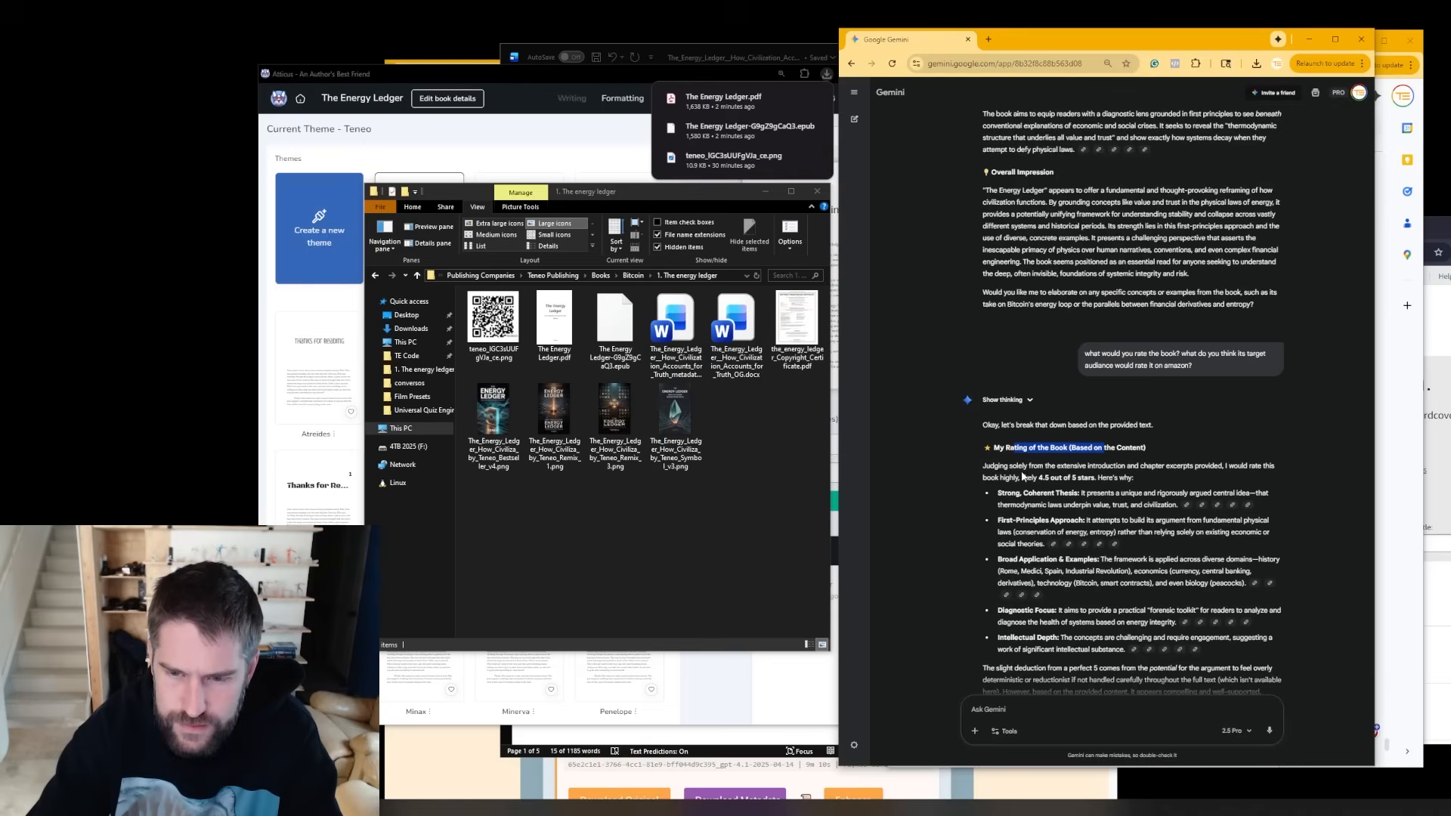
scroll("down", 3)
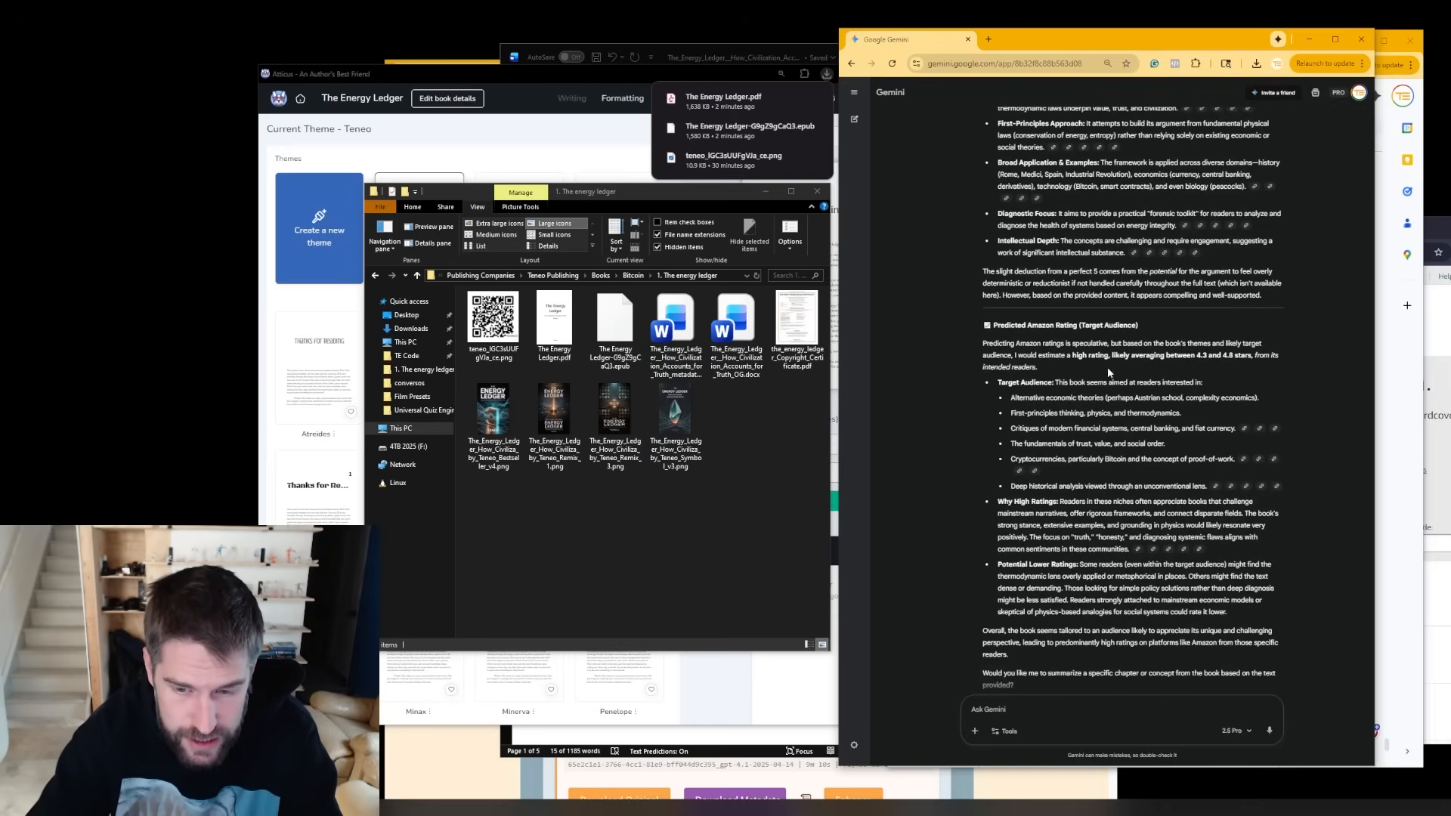
scroll("down", 3)
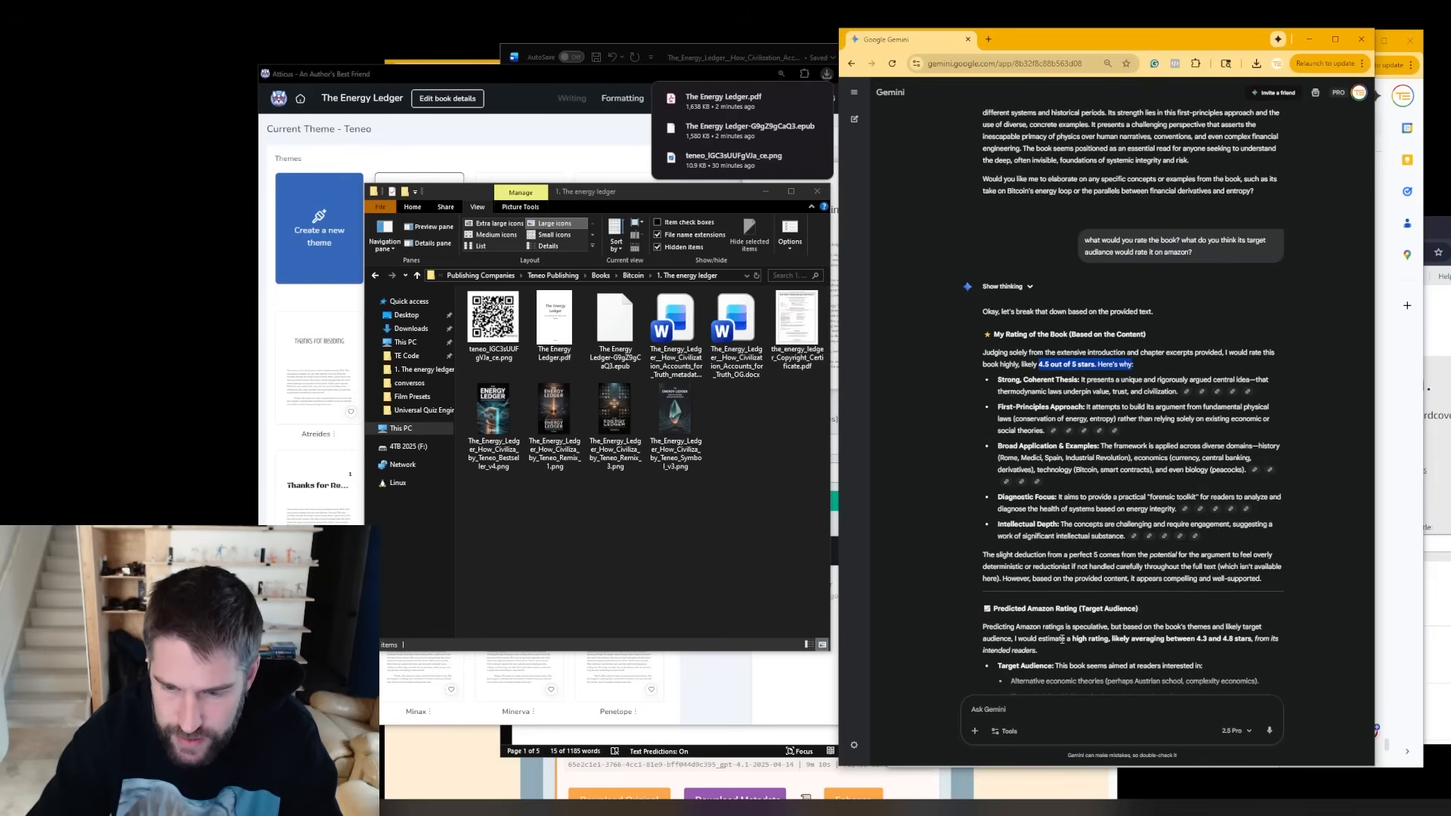
left_click_drag(1065, 638, 1122, 638)
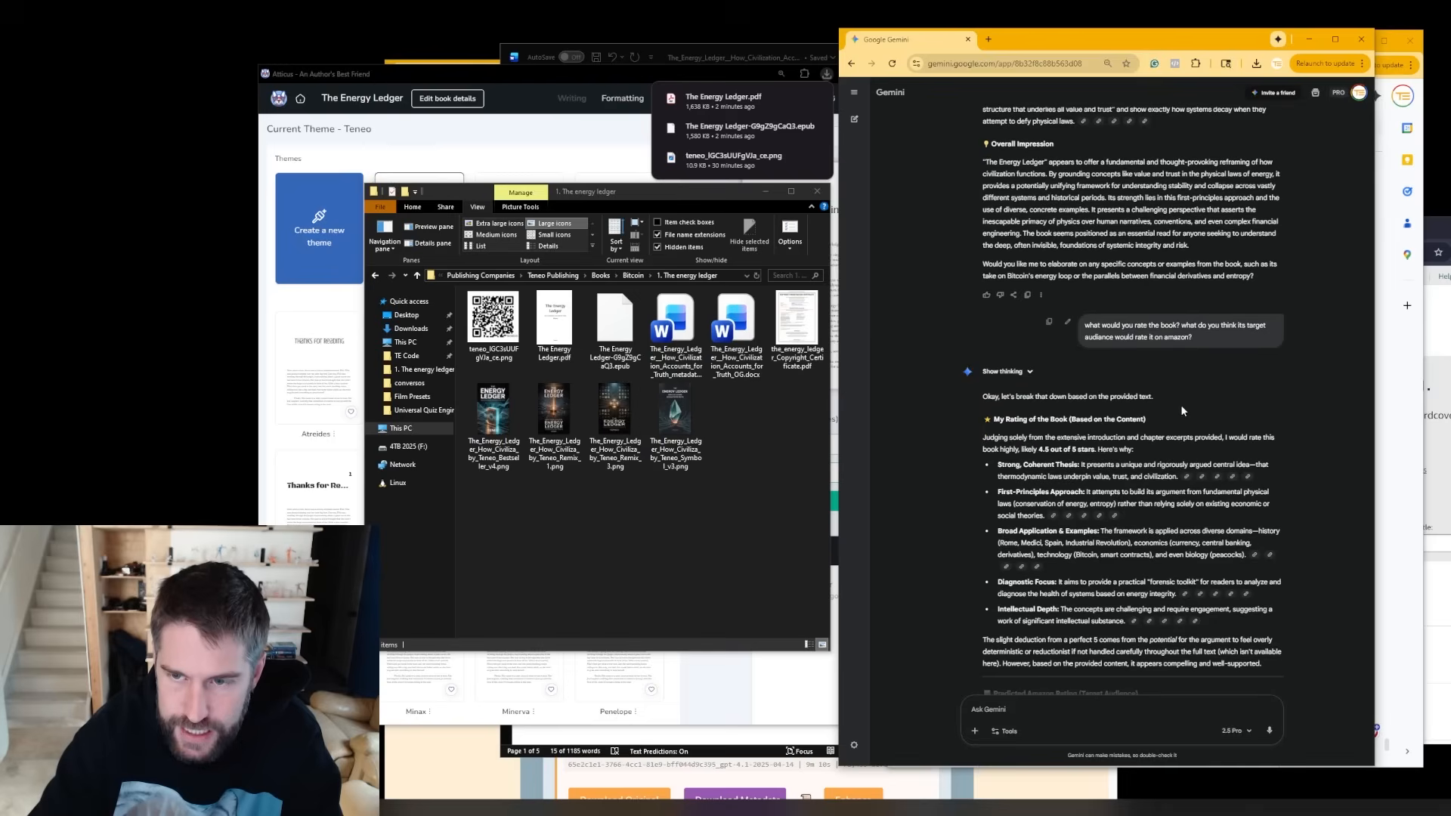
scroll("down", 3)
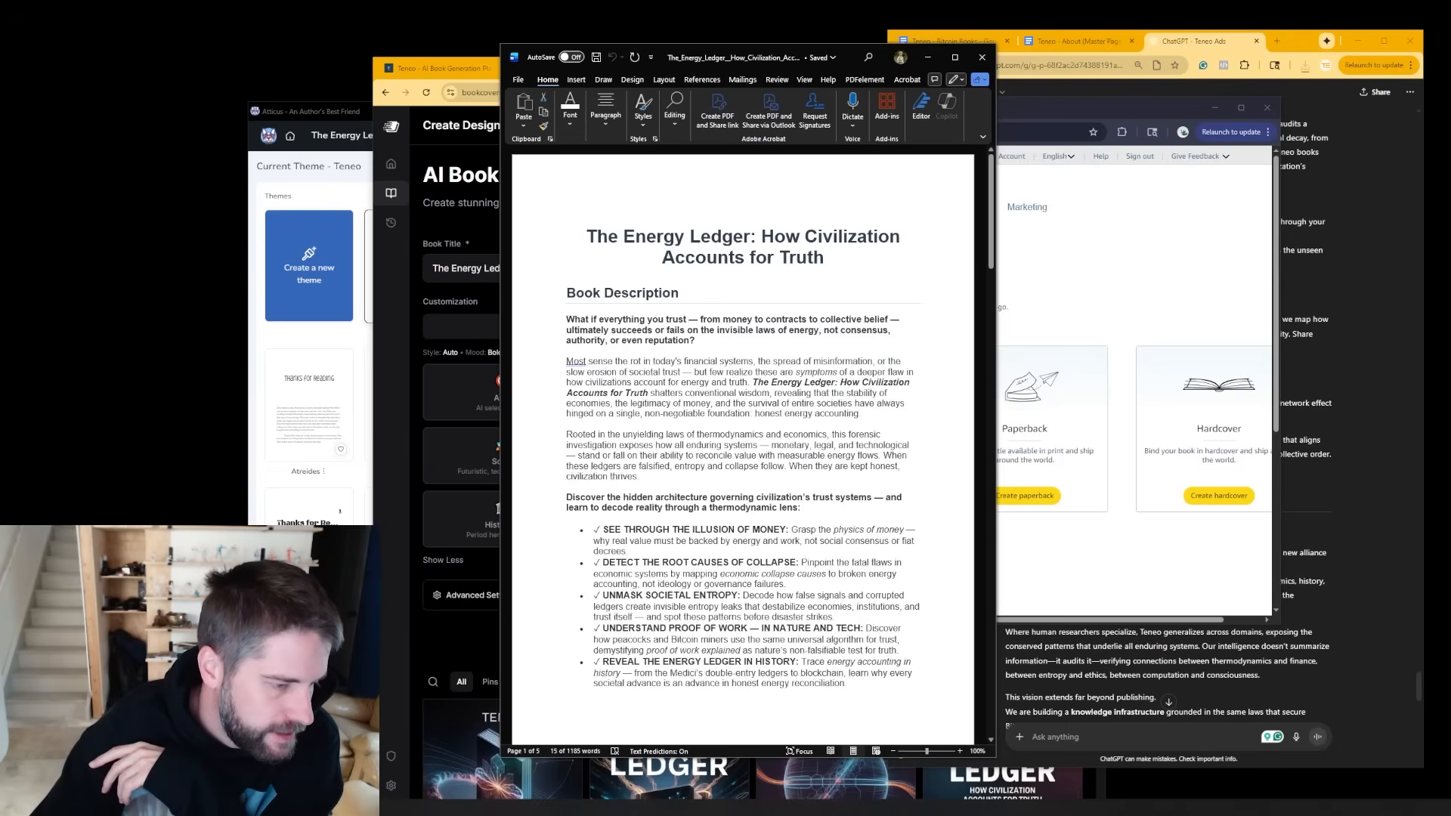
- Enter the title, subtitle 'How Civilization Accounts for Truth' and author Teneo from the manuscript
left_click_drag(740, 55, 637, 52)
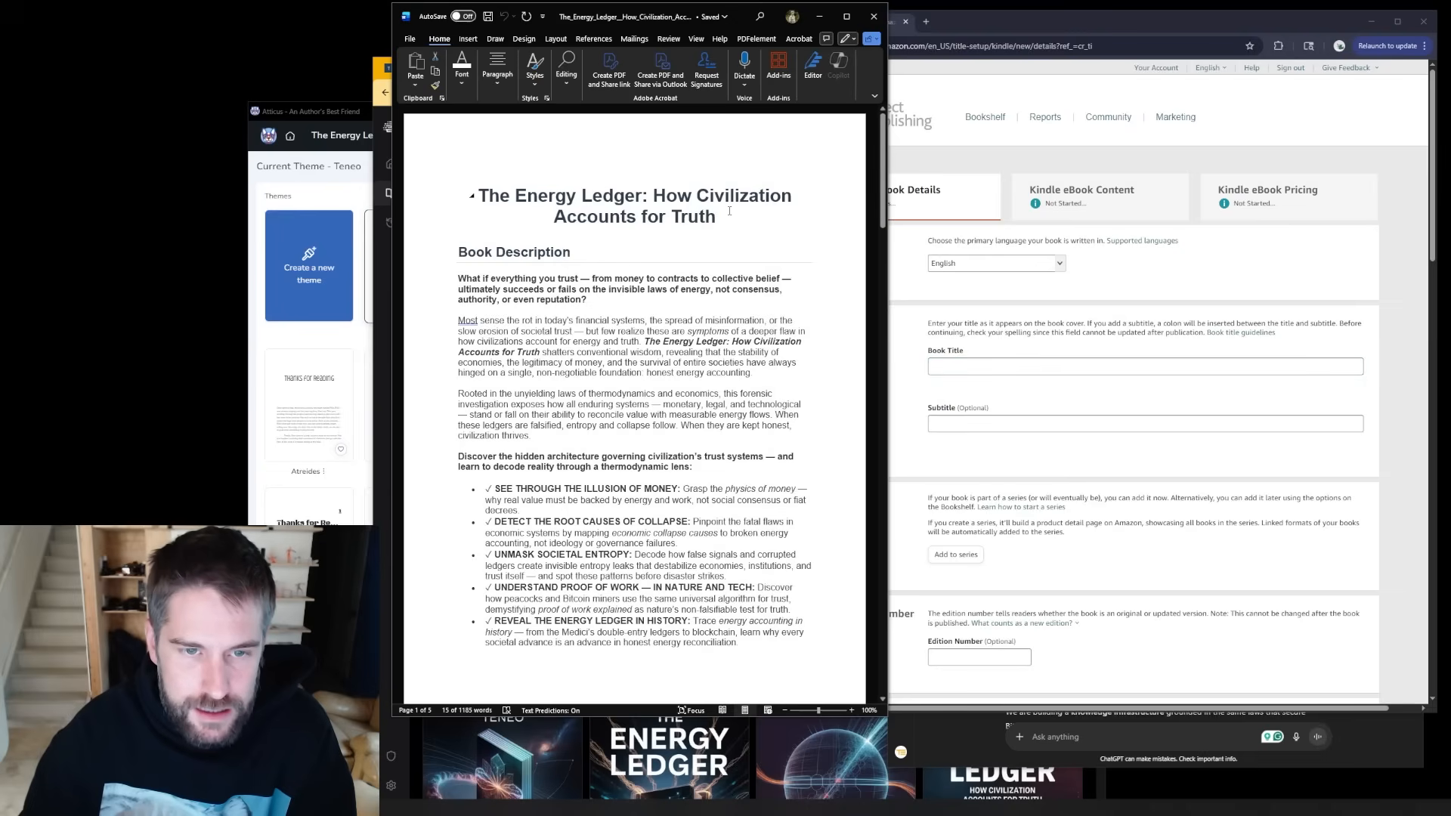
triple_click(634, 194)
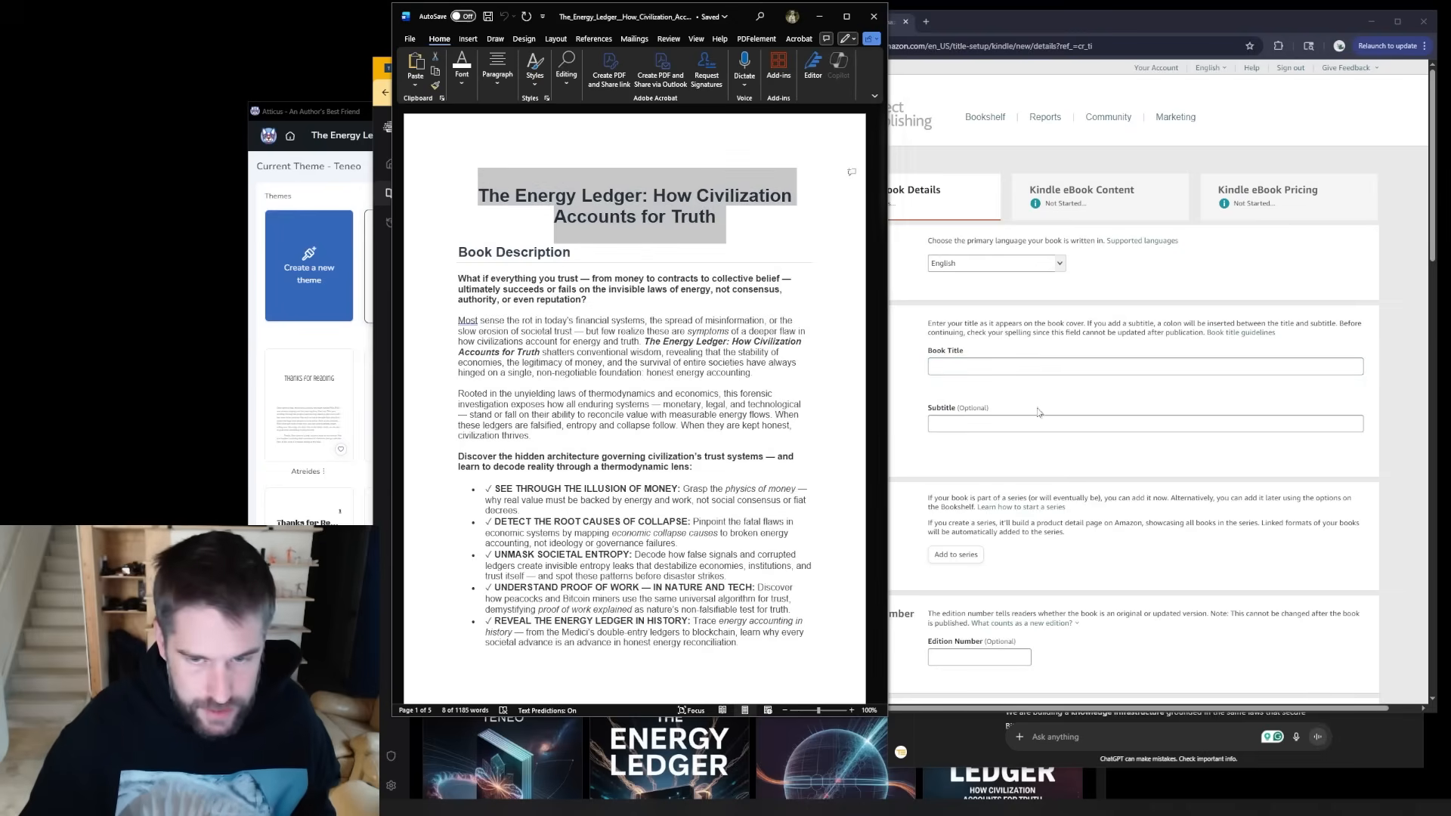
type("How Civilization Accounts for Truth")
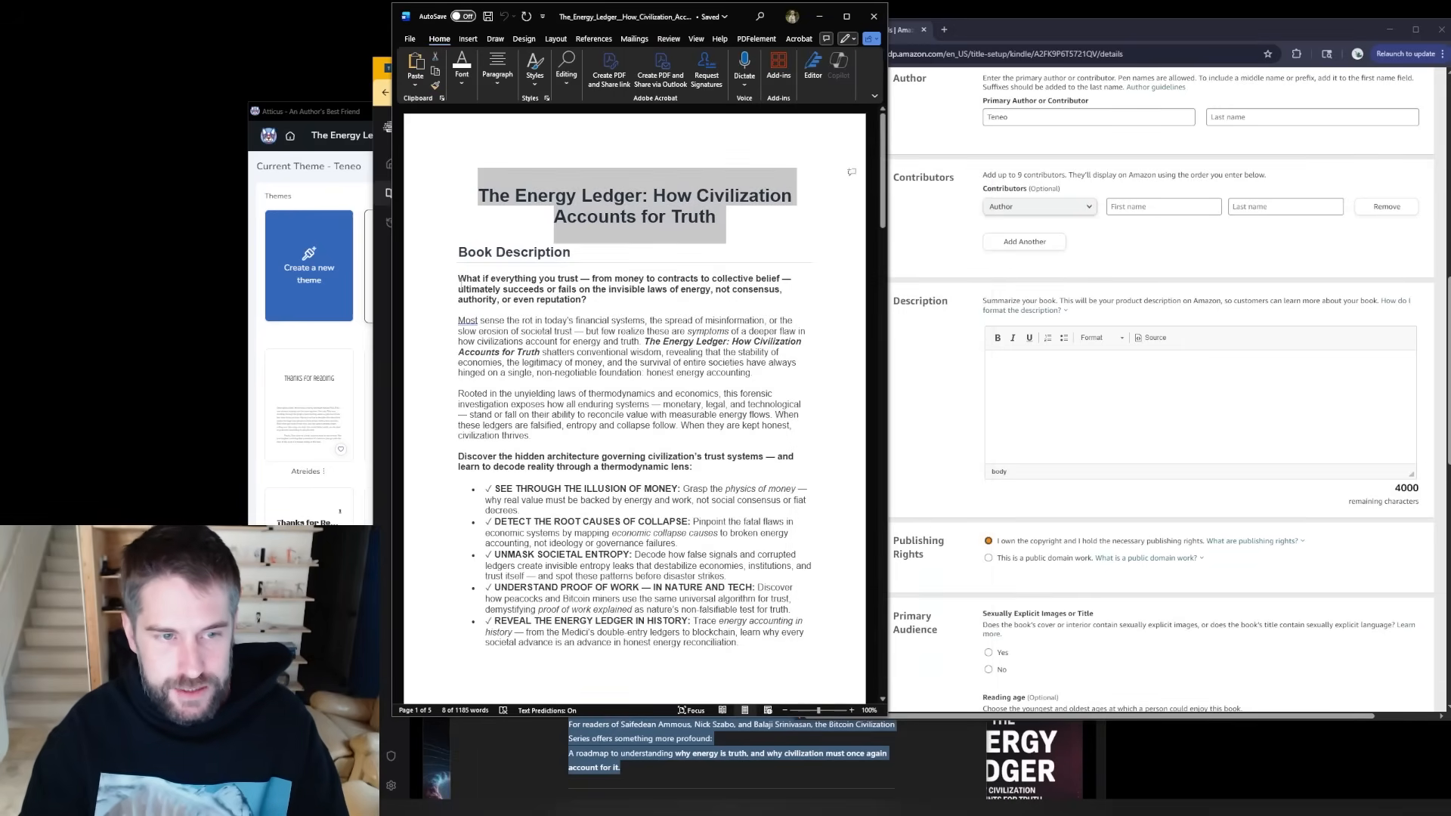
scroll("down", 3)
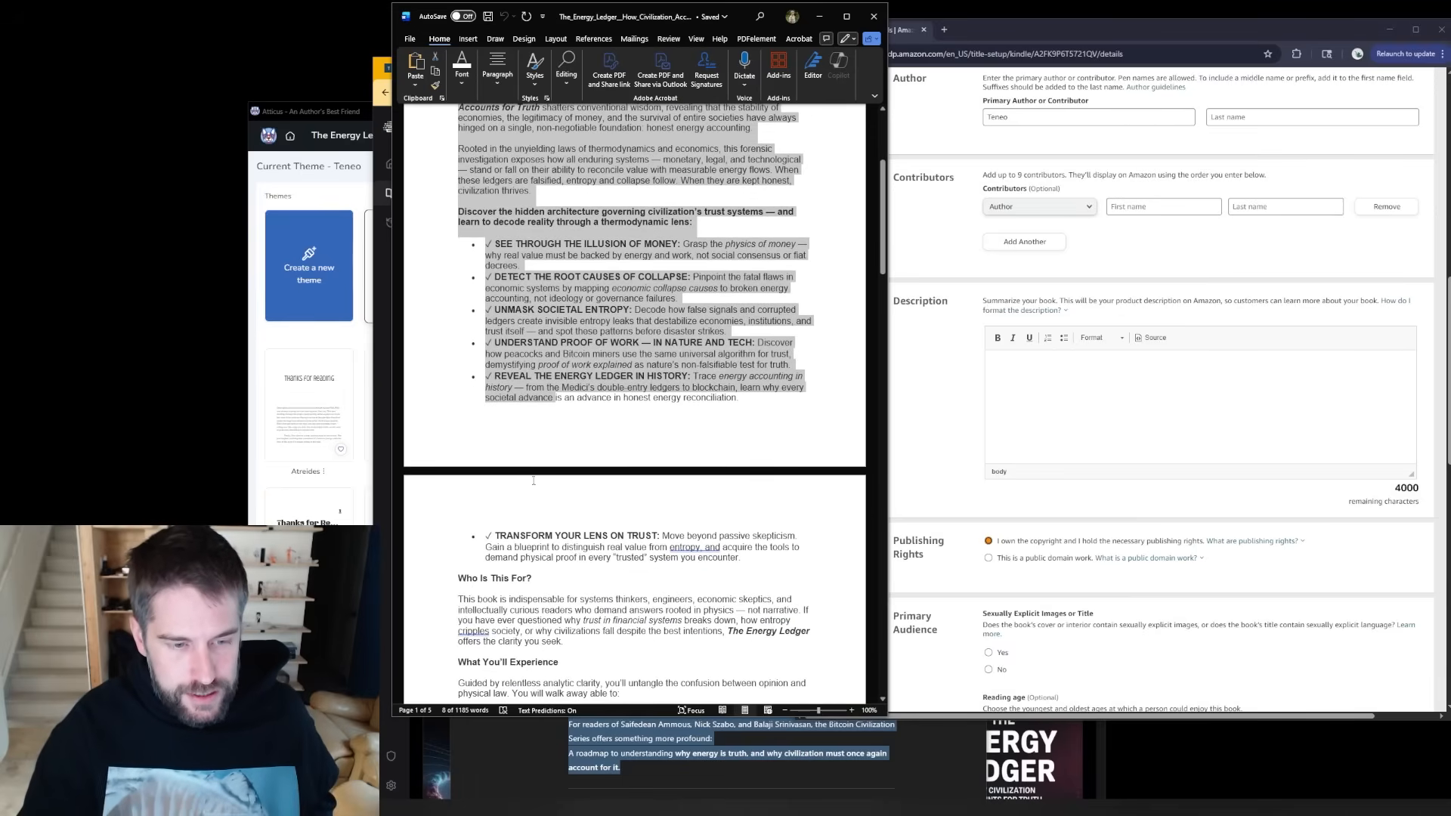
scroll("down", 3)
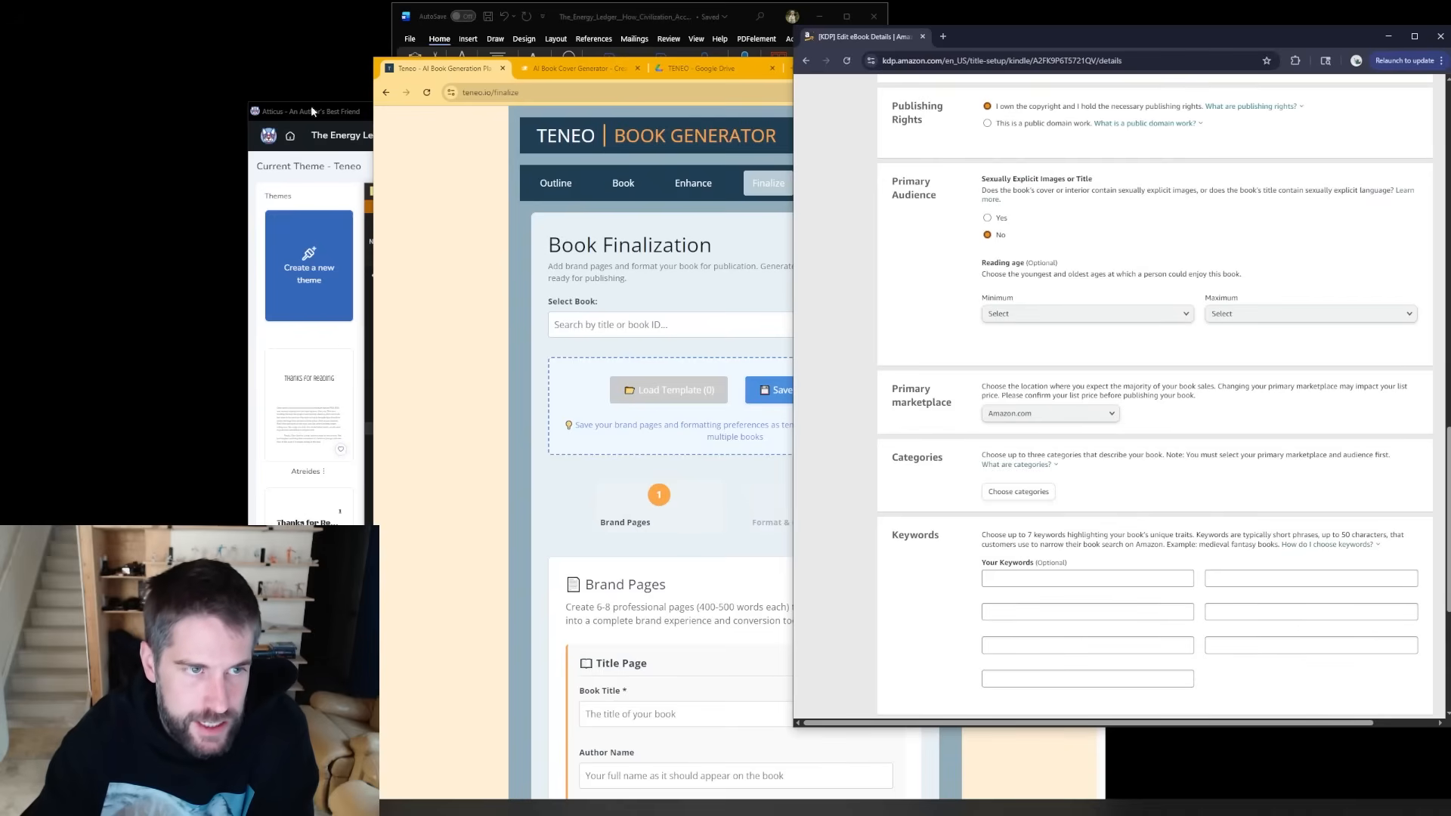
- Choose three Business & Money subcategories for the eBook
left_click(1017, 491)
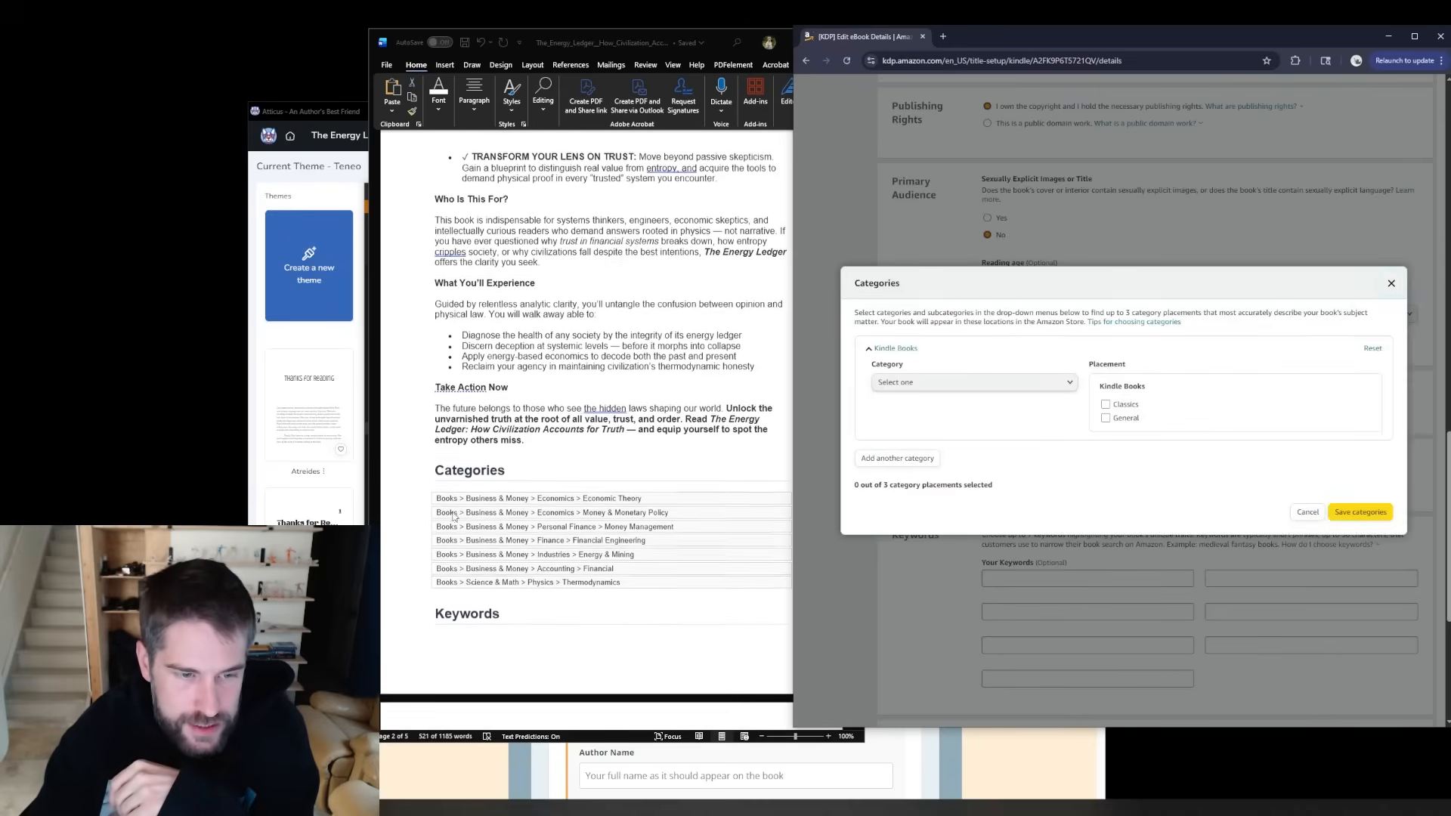
left_click(971, 382)
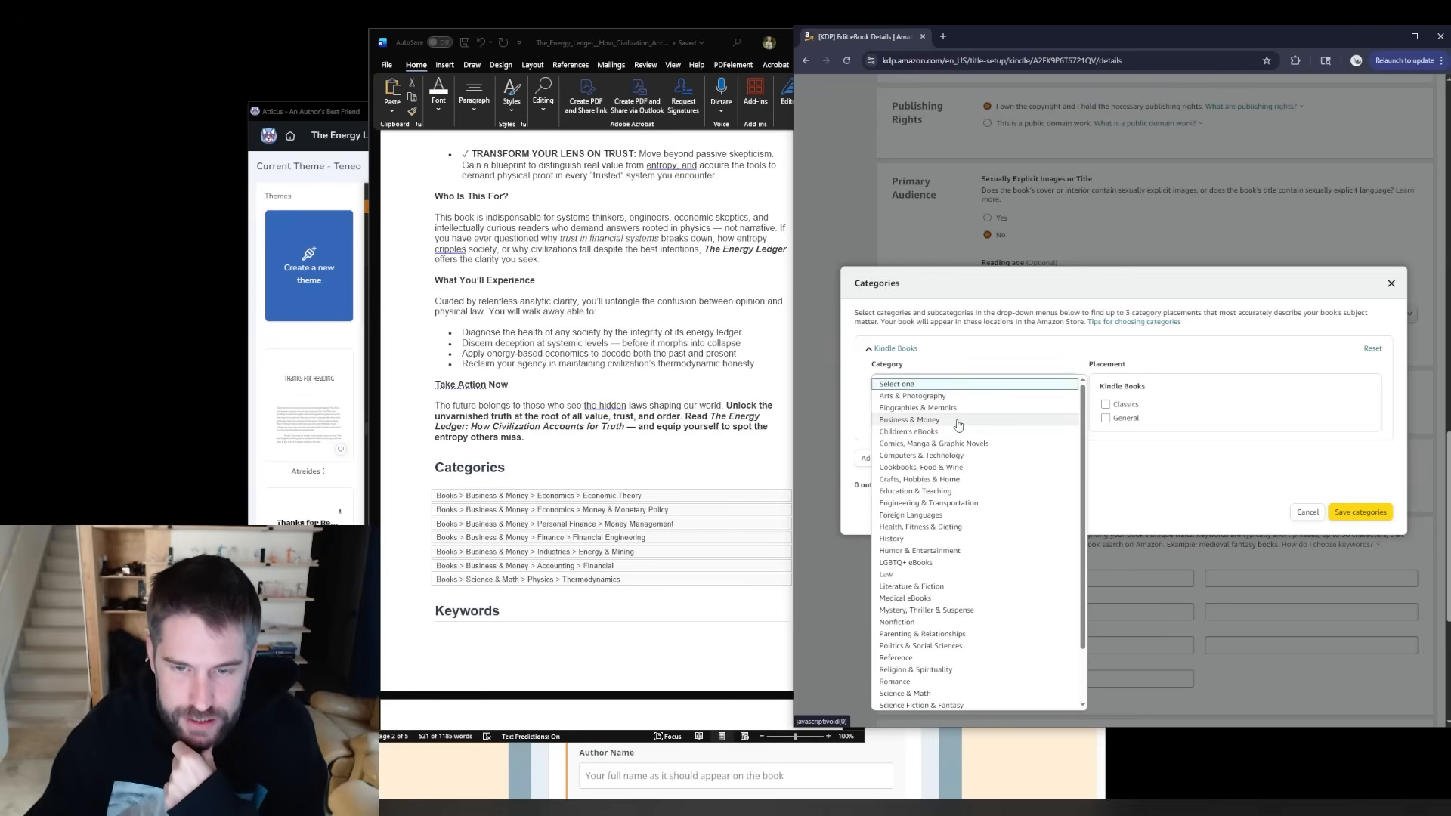
left_click(910, 419)
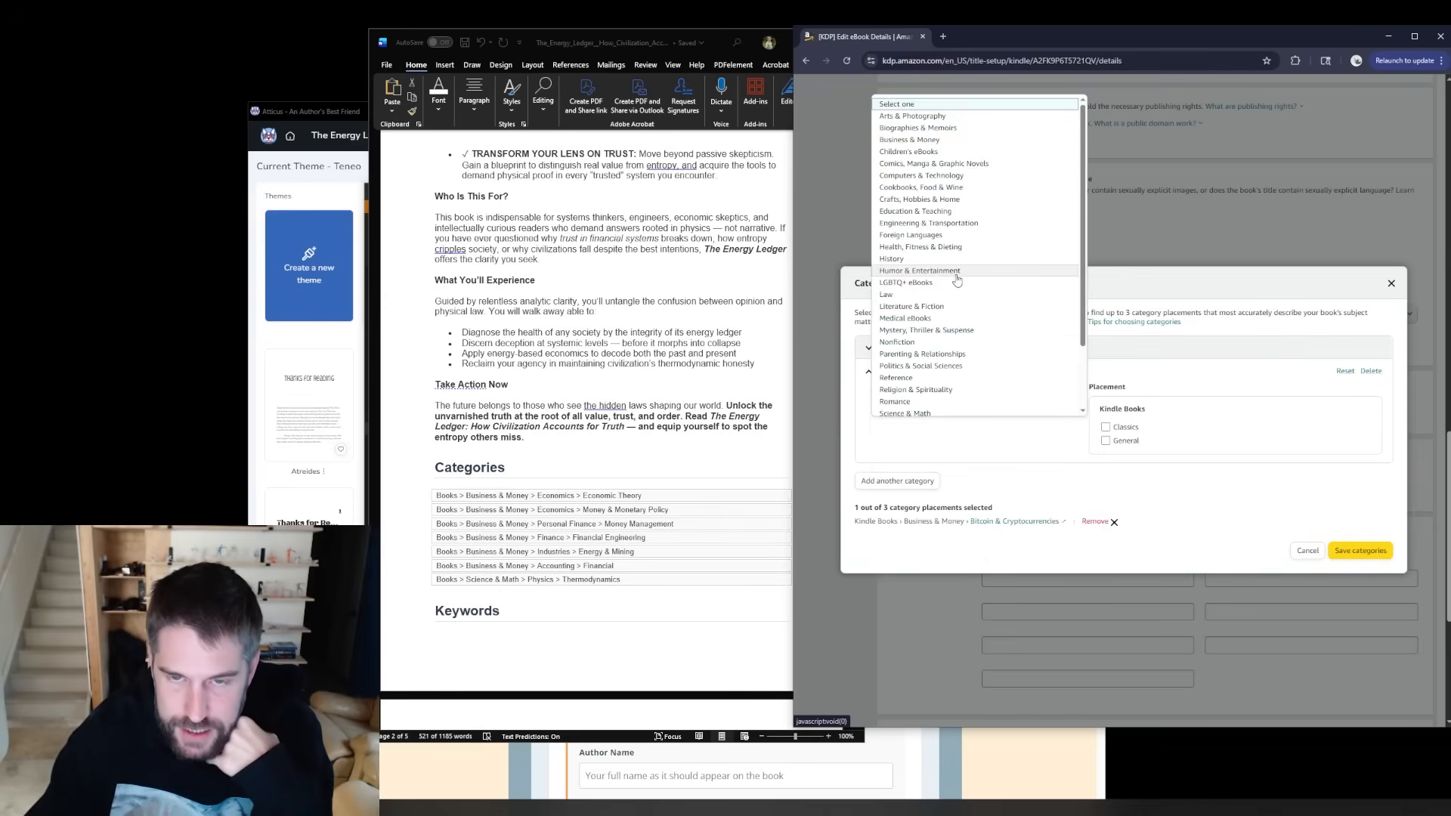
mouse_move(919, 199)
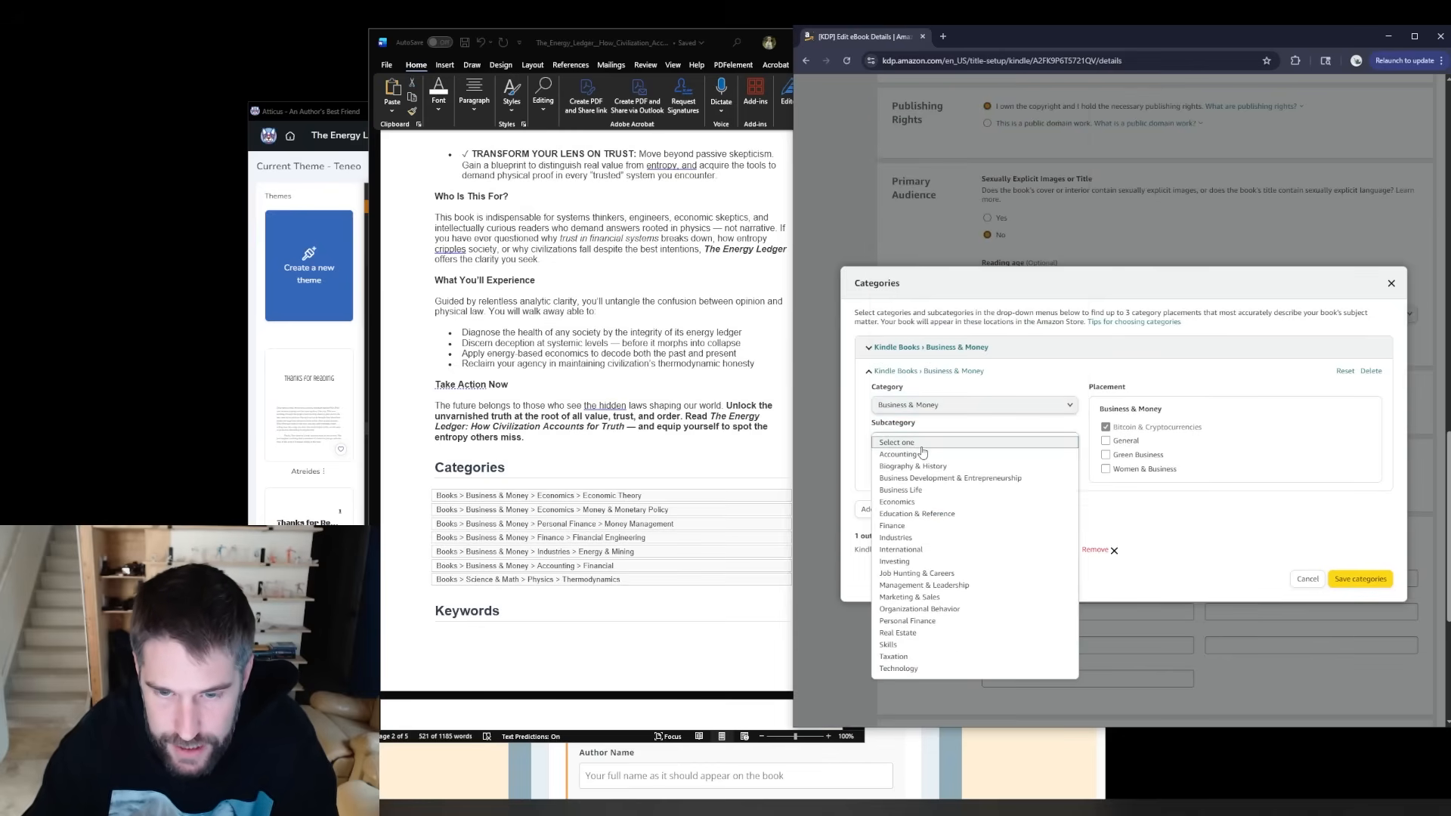
mouse_move(946, 474)
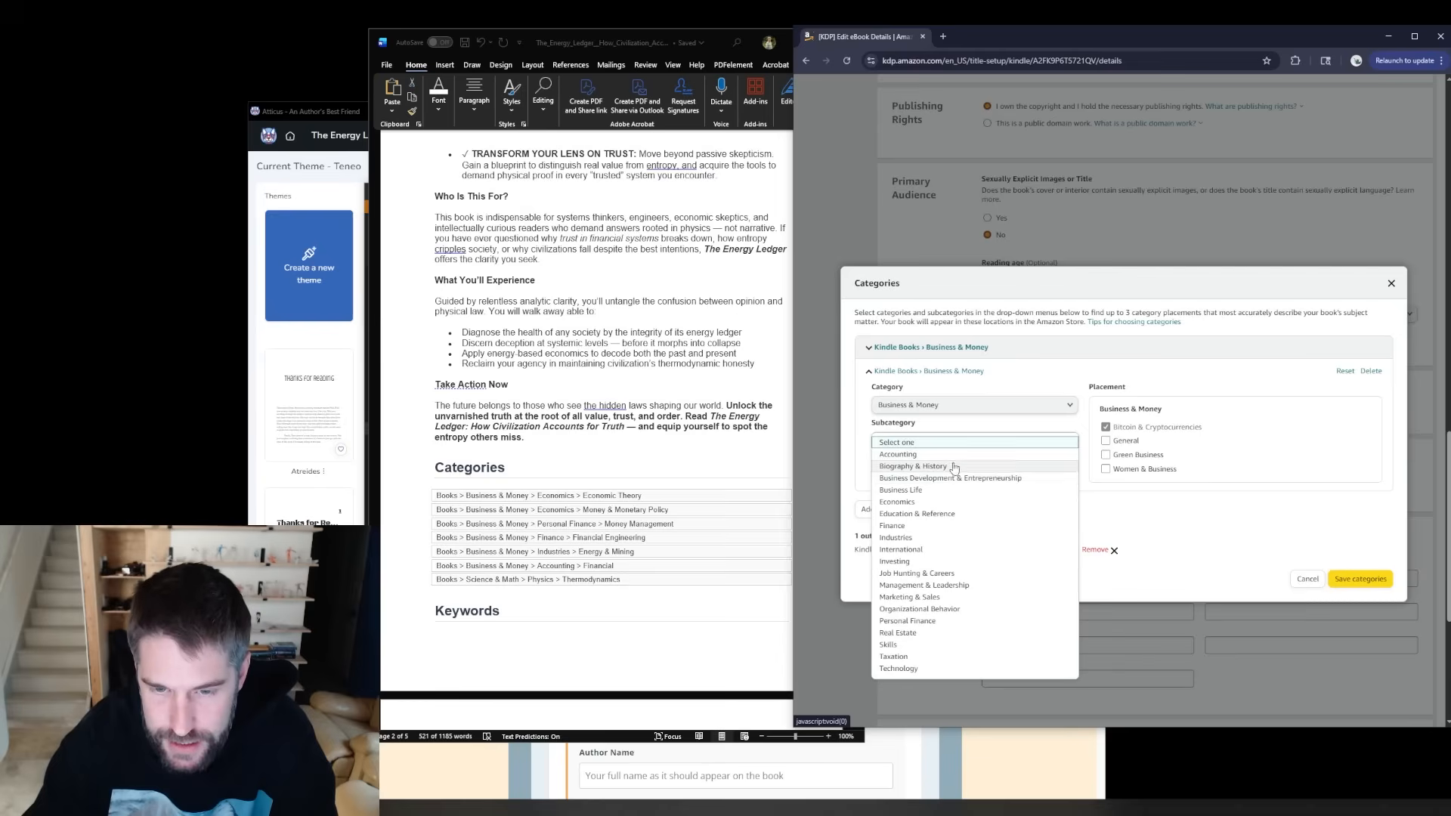
mouse_move(961, 482)
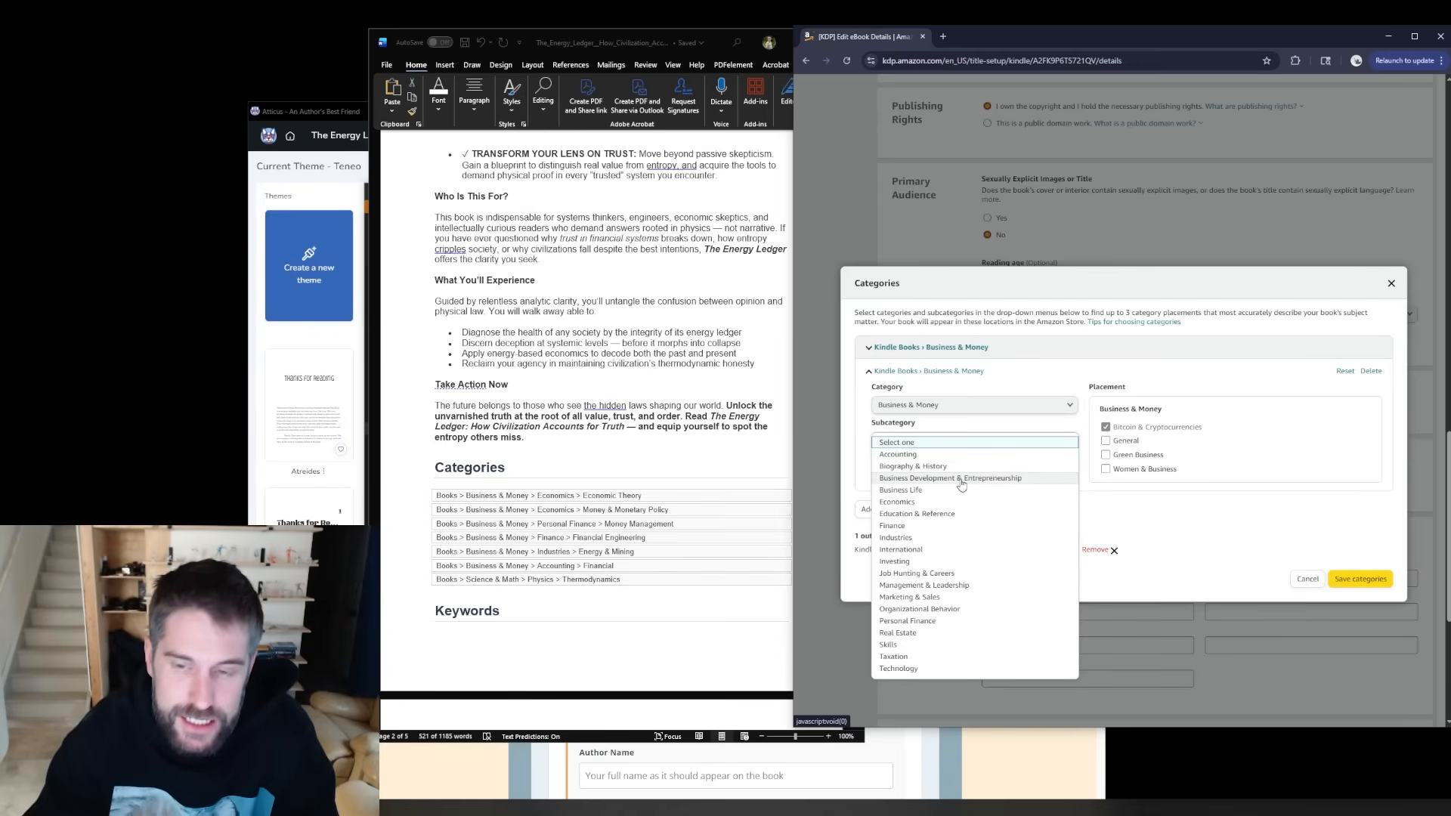
mouse_move(945, 470)
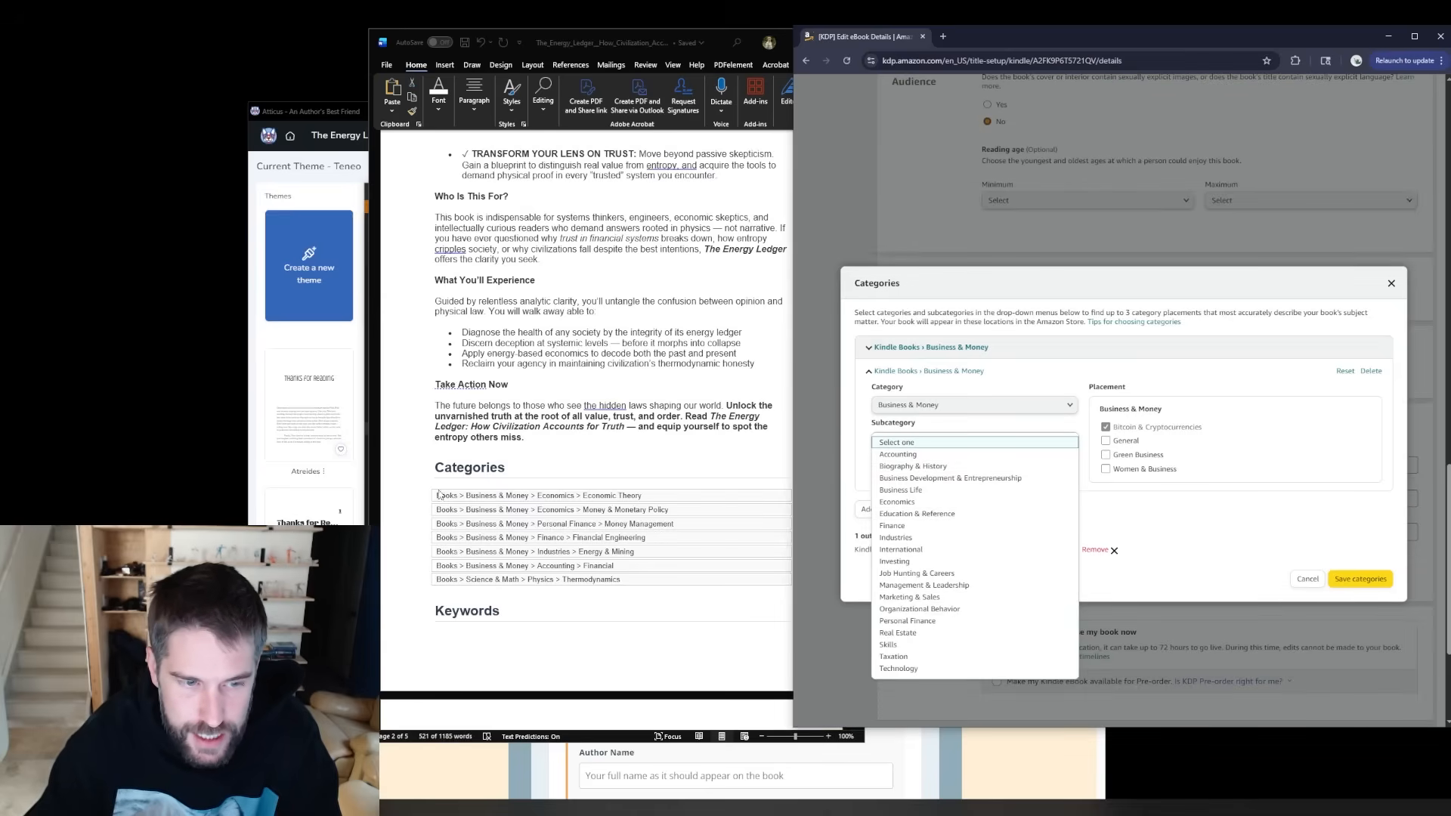
scroll("down", 3)
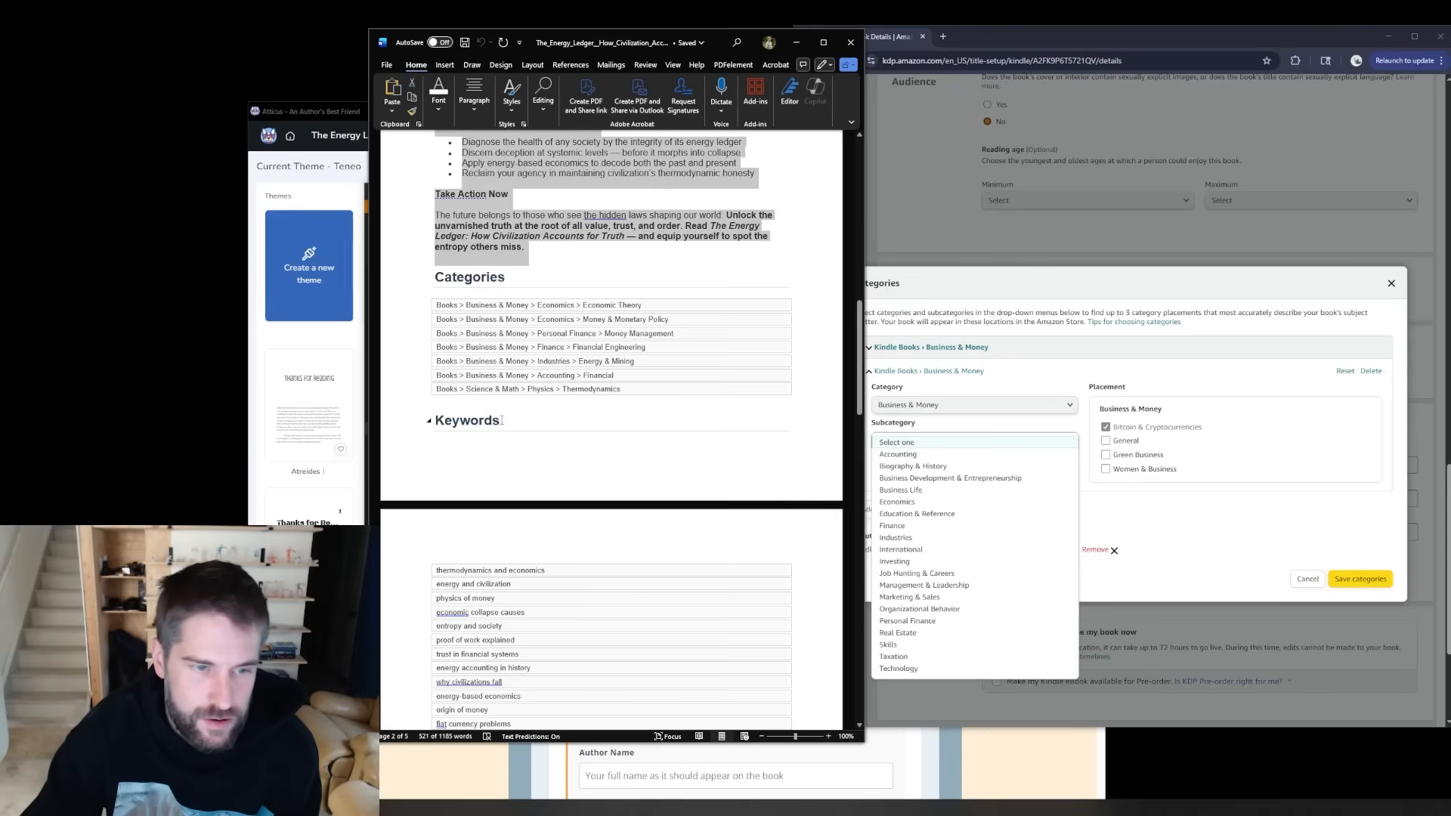
- Add the seven keywords, save the details and continue to the Content step
double_click(467, 420)
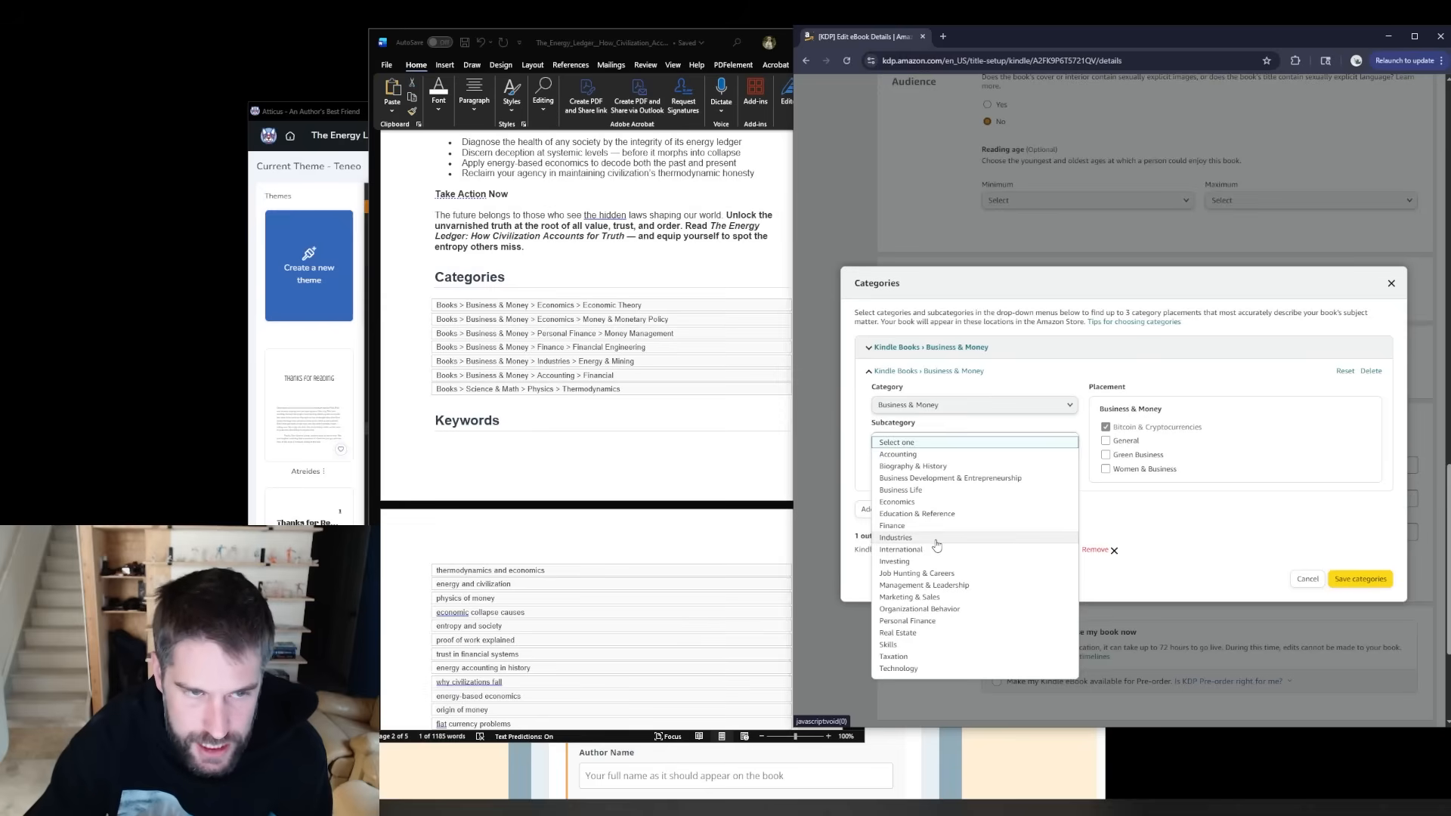
mouse_move(928, 548)
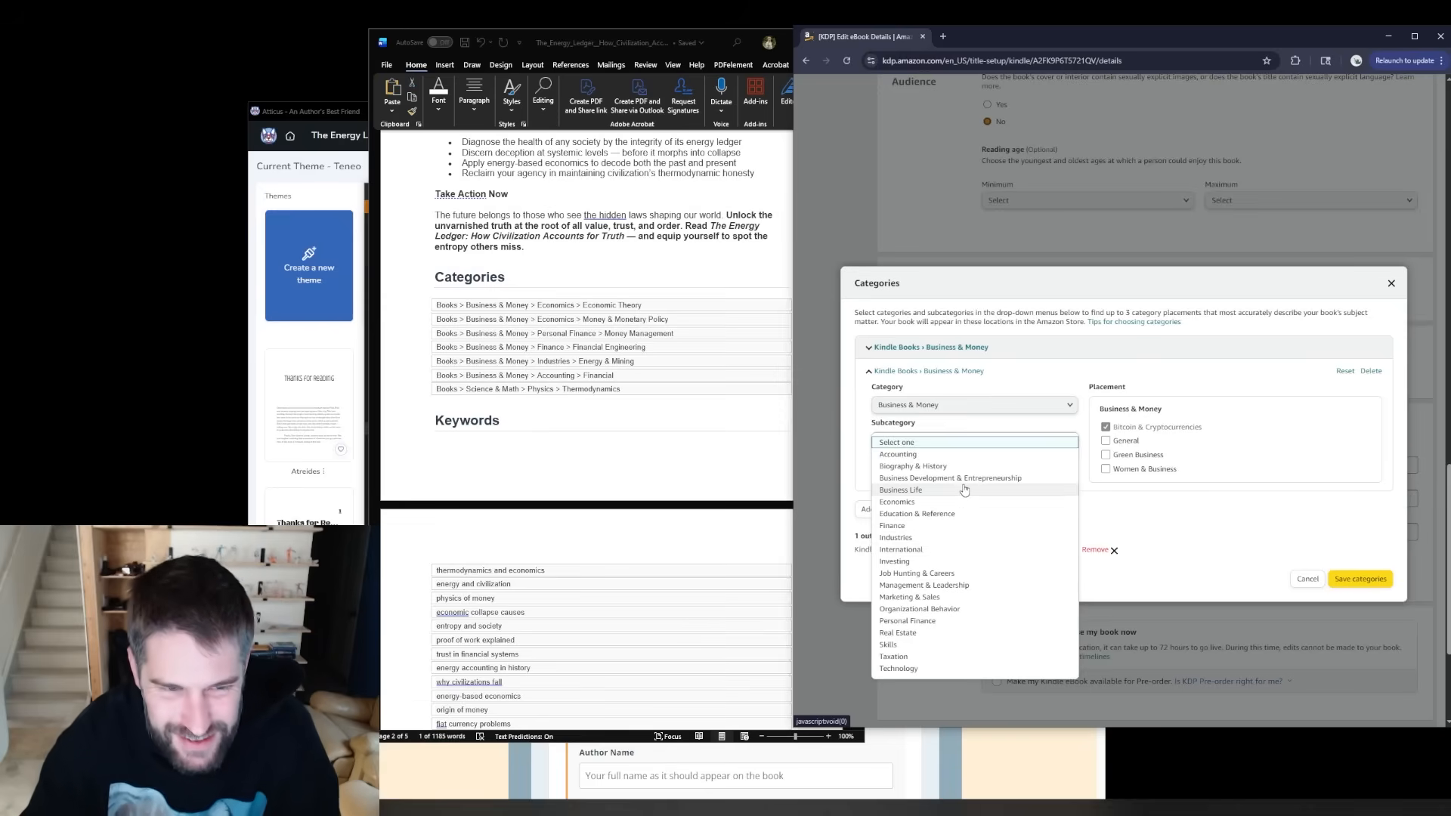
mouse_move(949, 478)
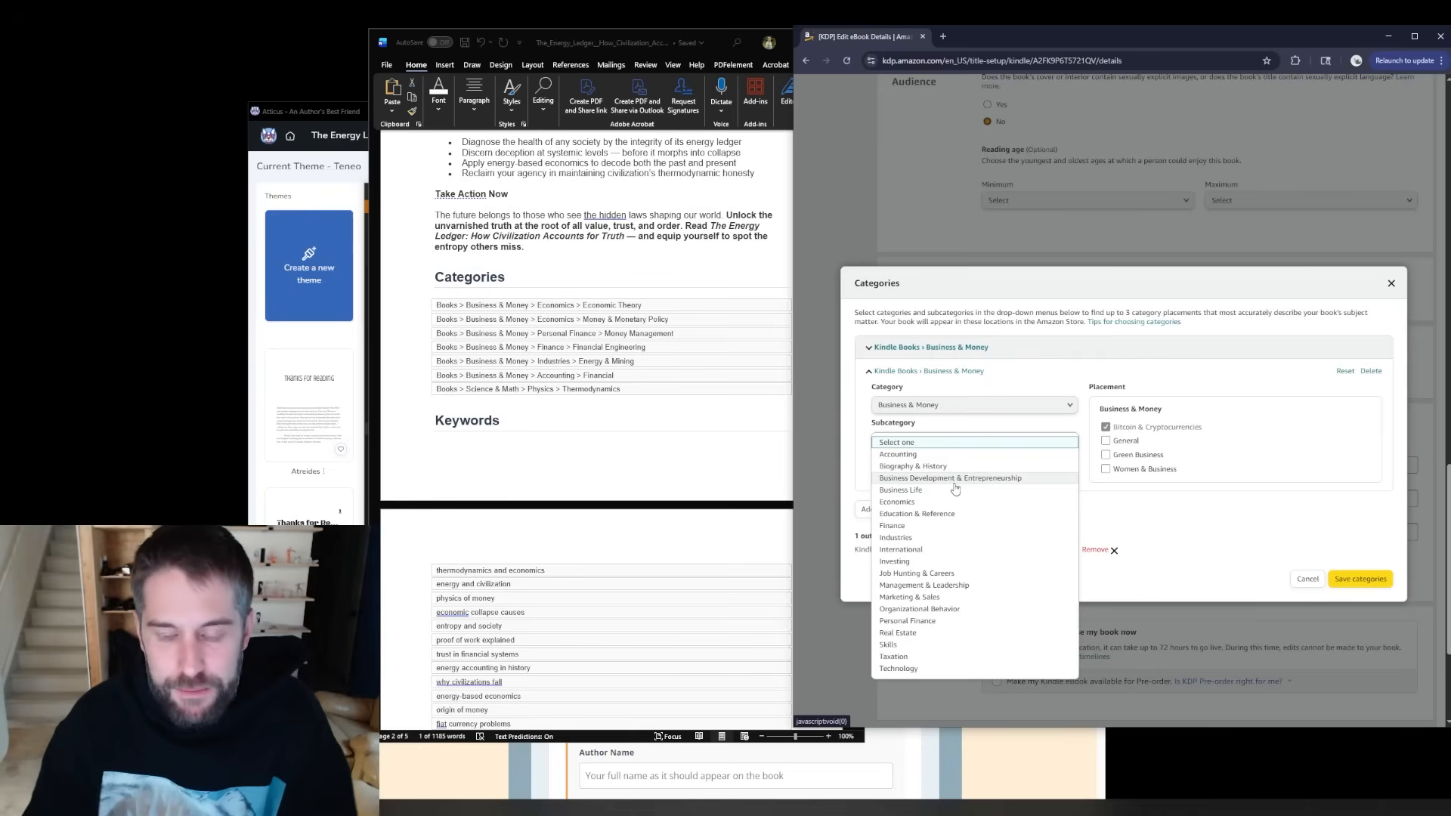
mouse_move(970, 488)
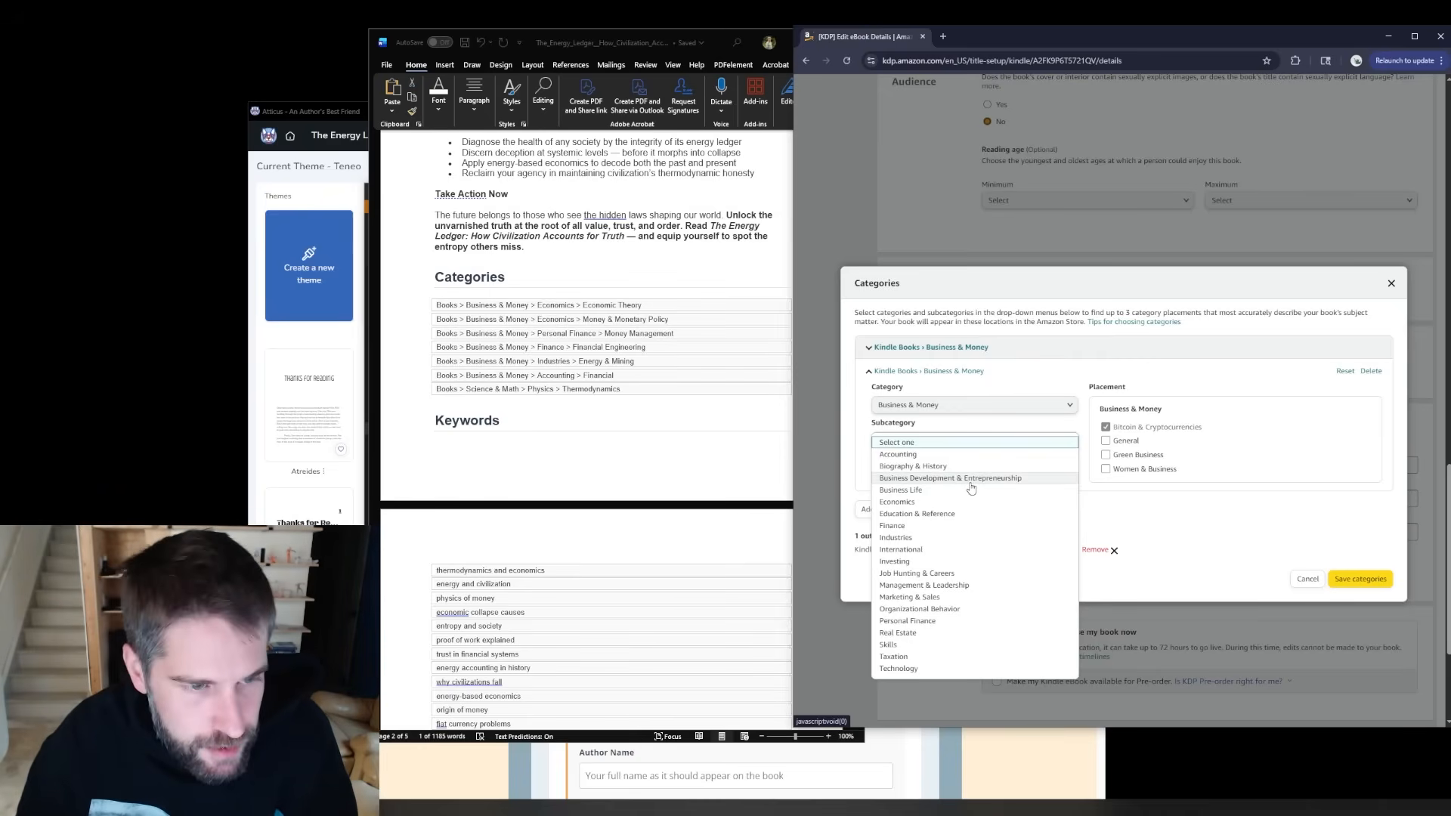
left_click(1358, 579)
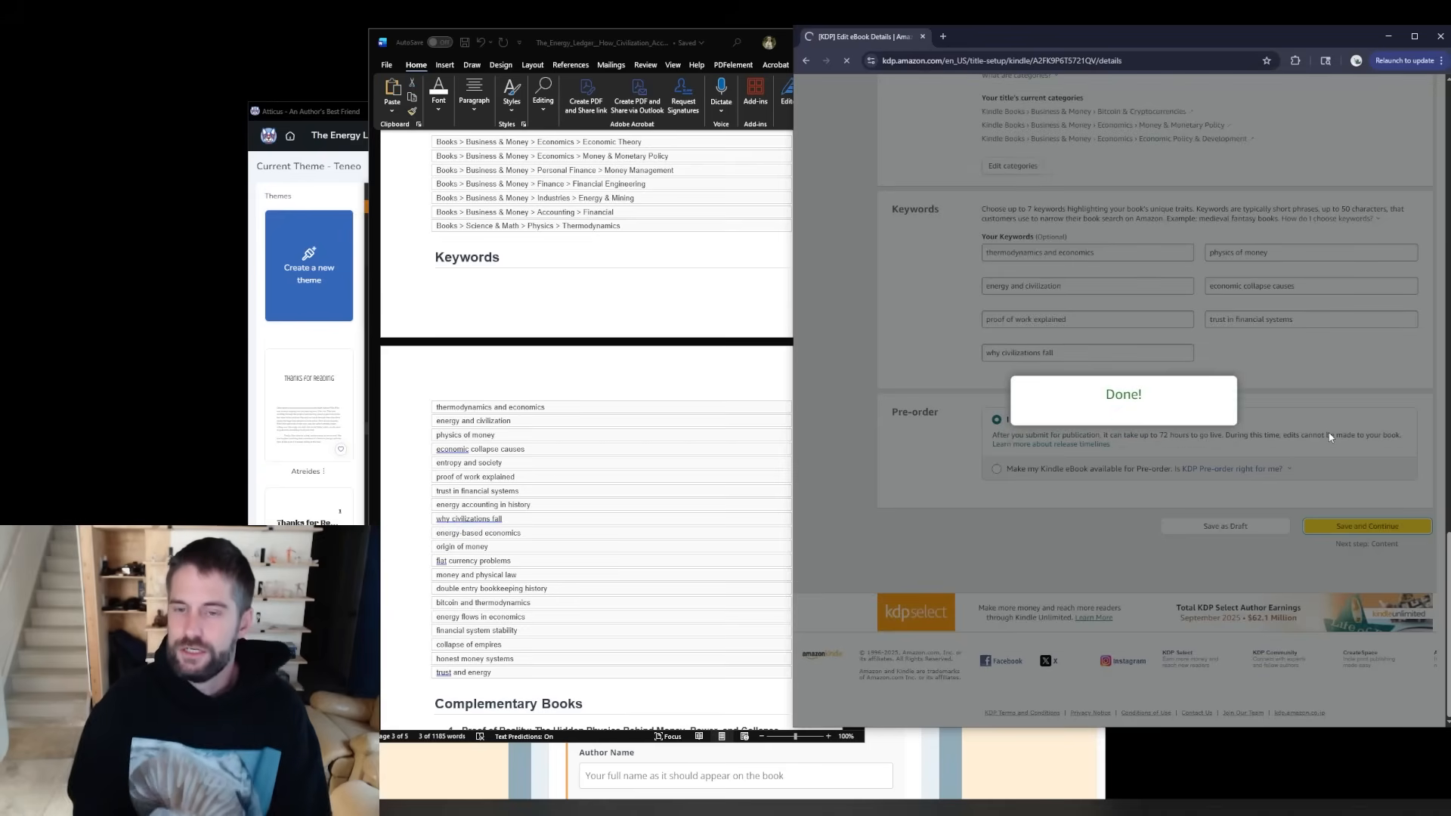
left_click(1366, 526)
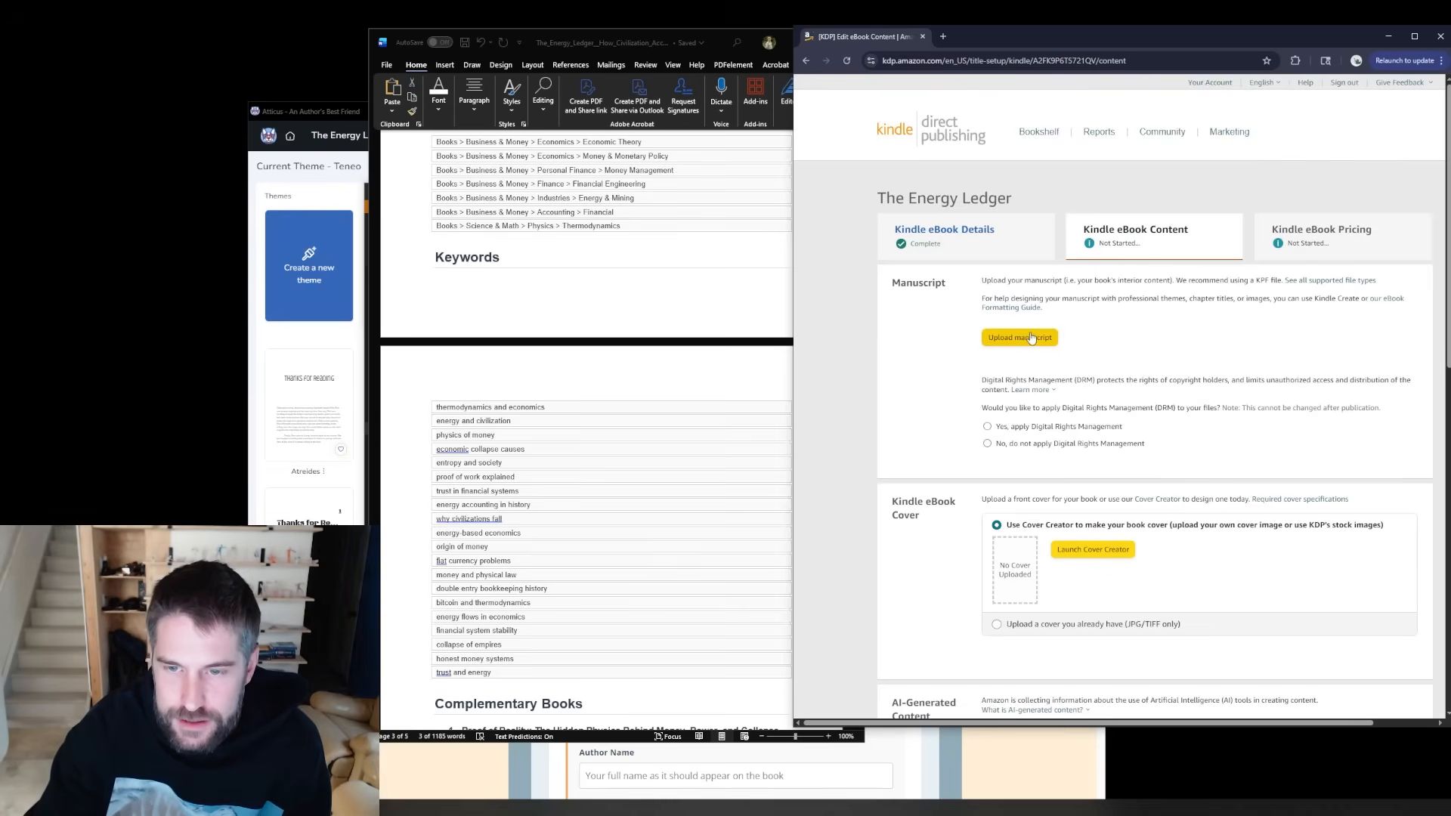
- Upload the .epub manuscript and existing cover image, marking texts as entire work, extensively edited
left_click(1017, 337)
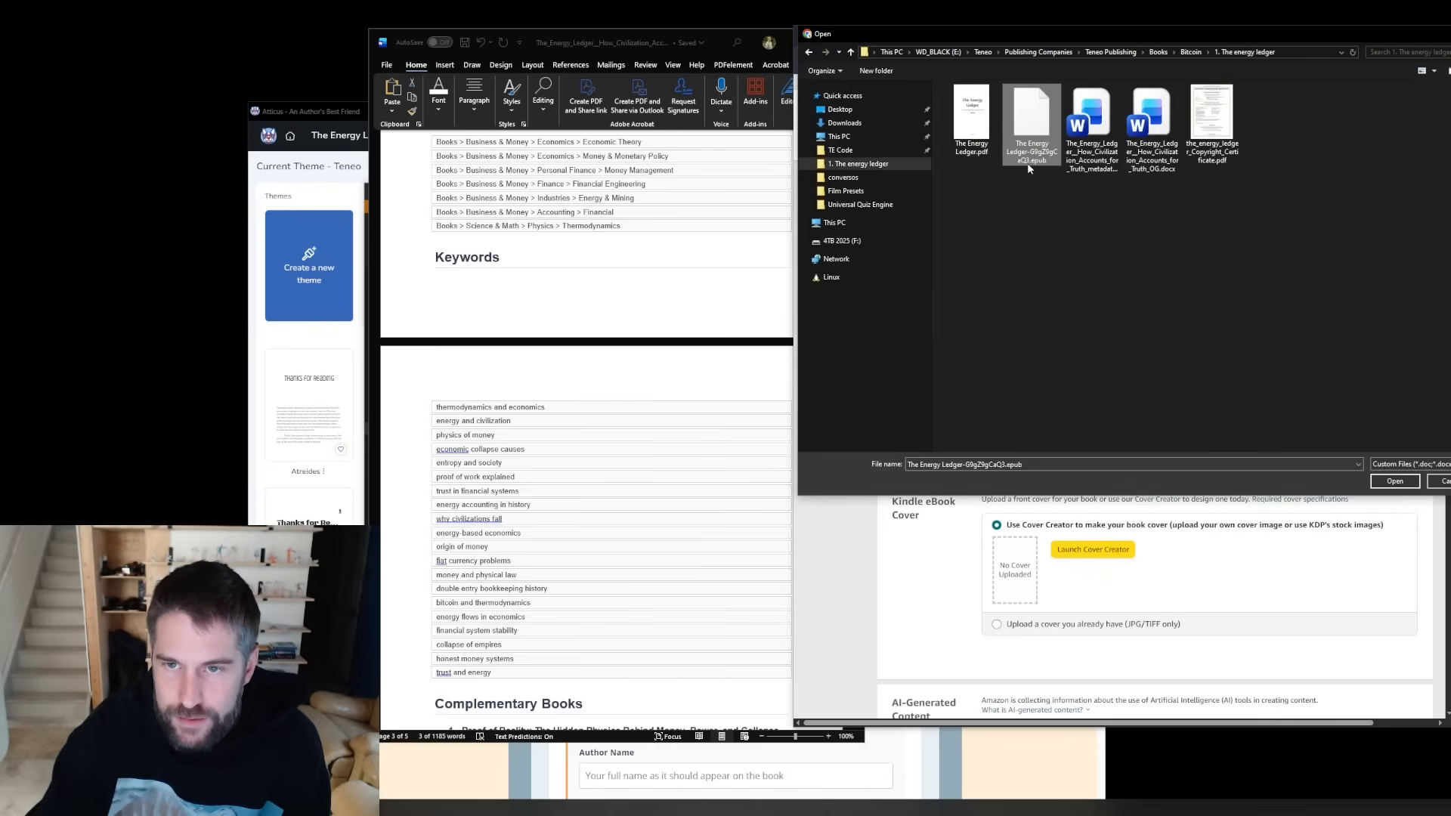
left_click(1392, 481)
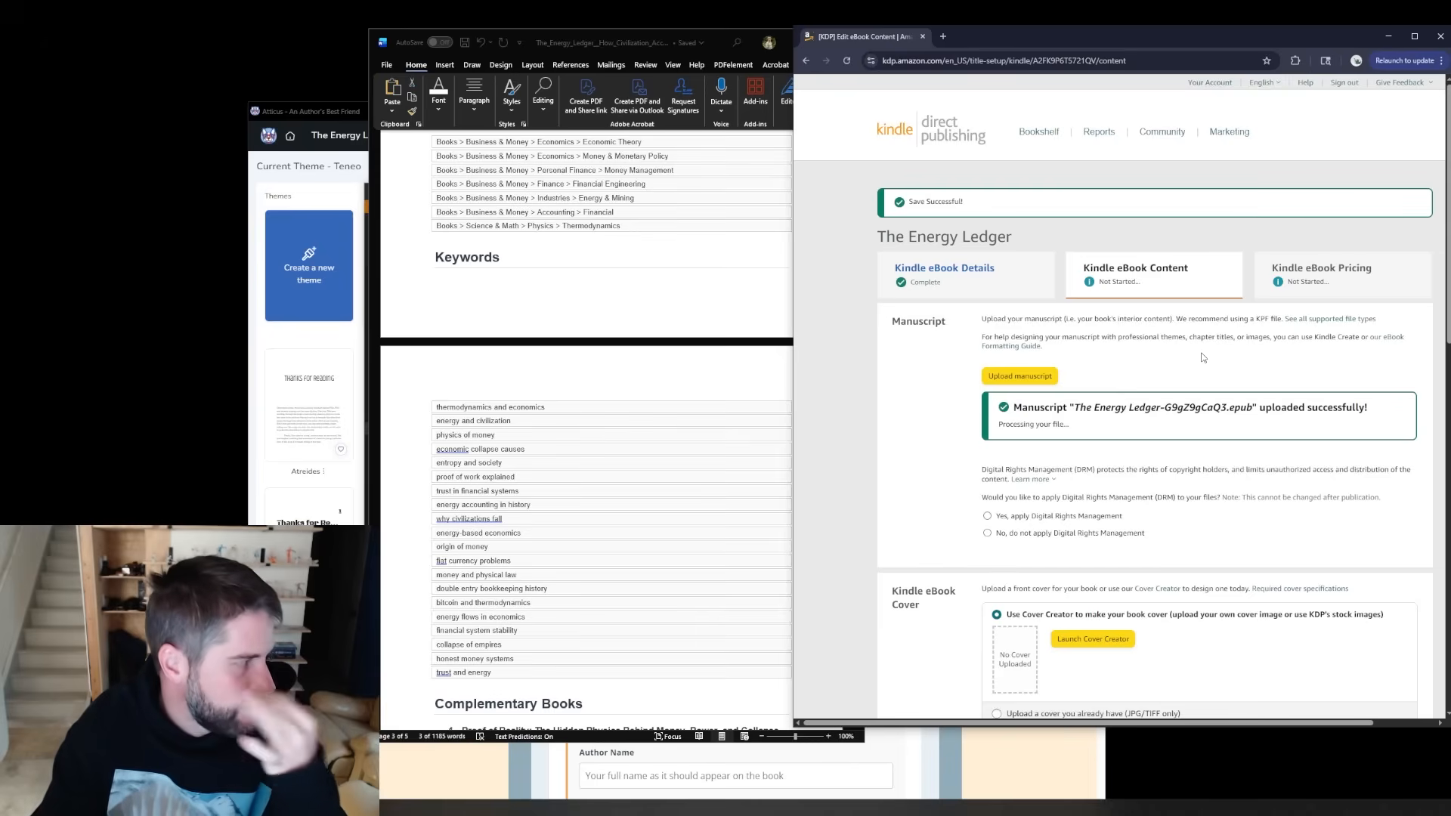
mouse_move(1208, 387)
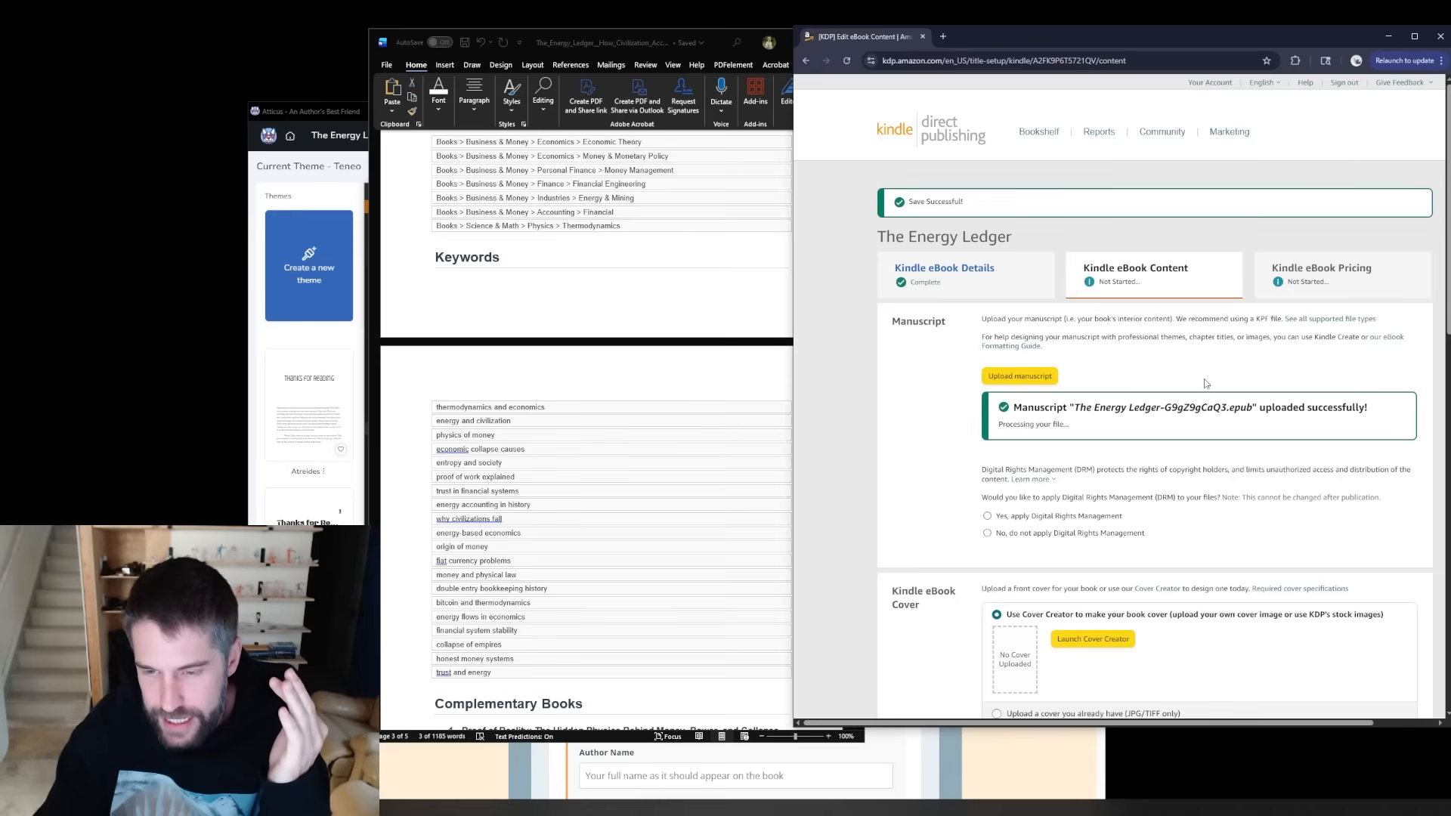
mouse_move(1216, 388)
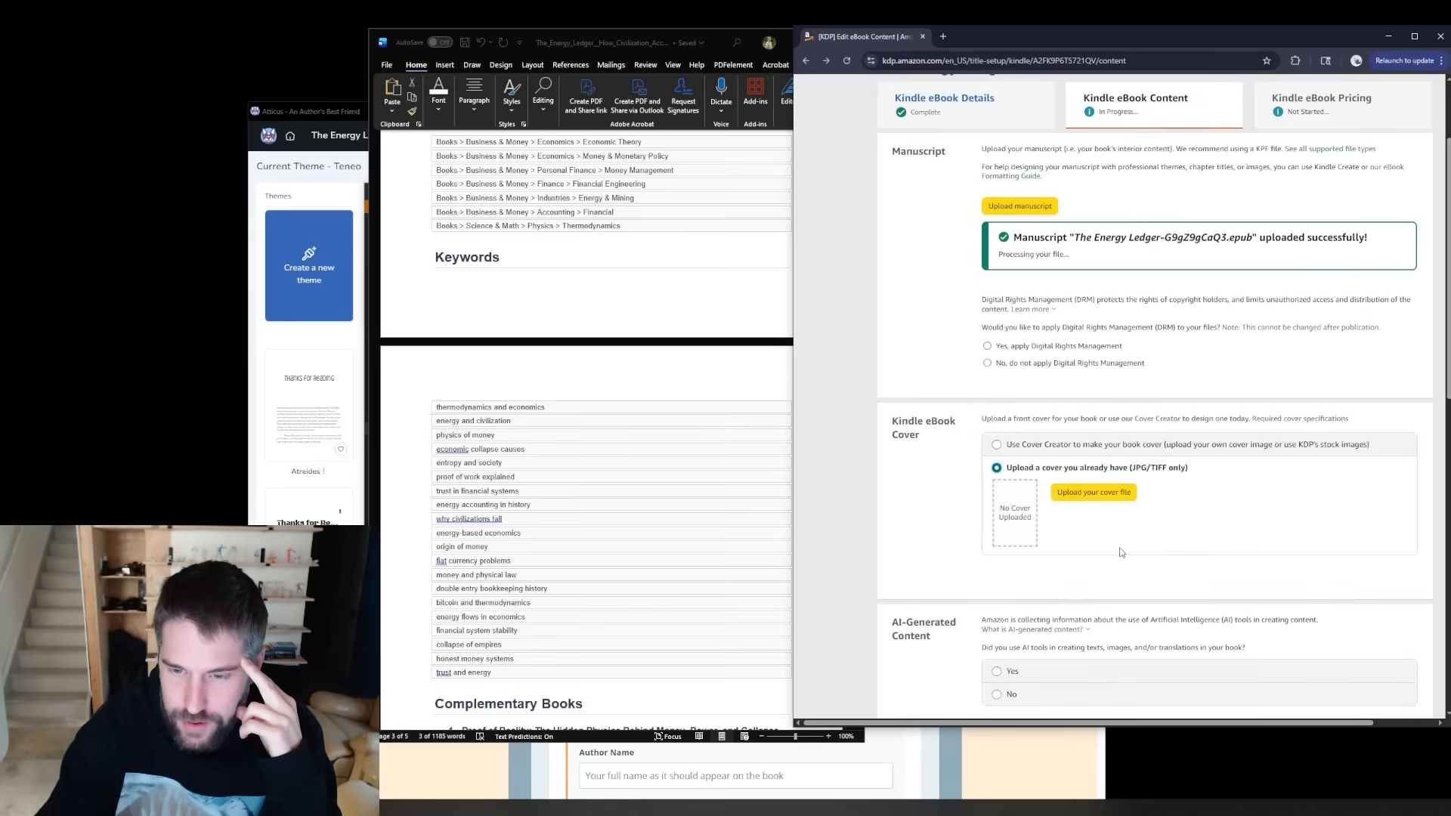
left_click(1092, 491)
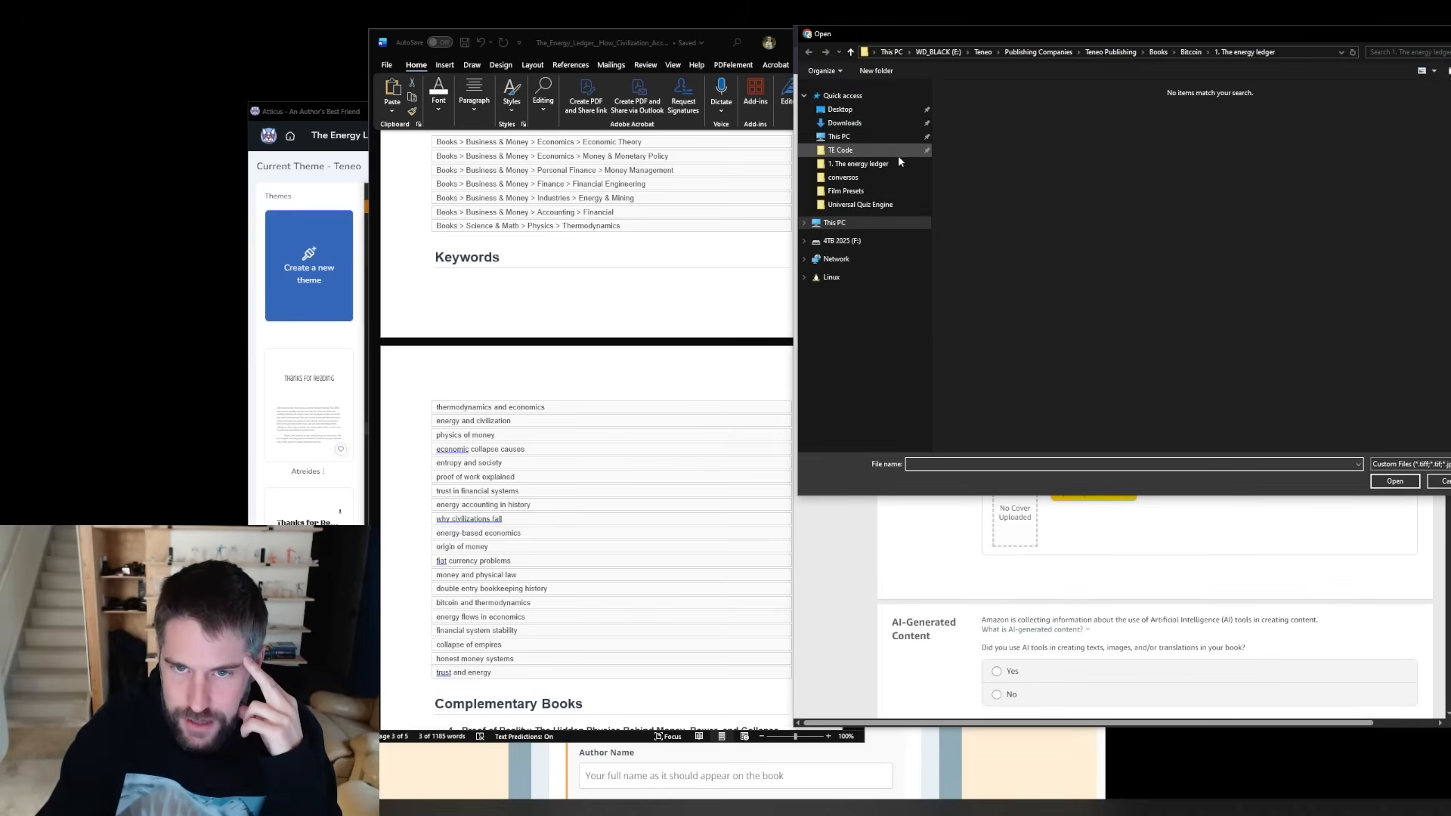
left_click(1395, 481)
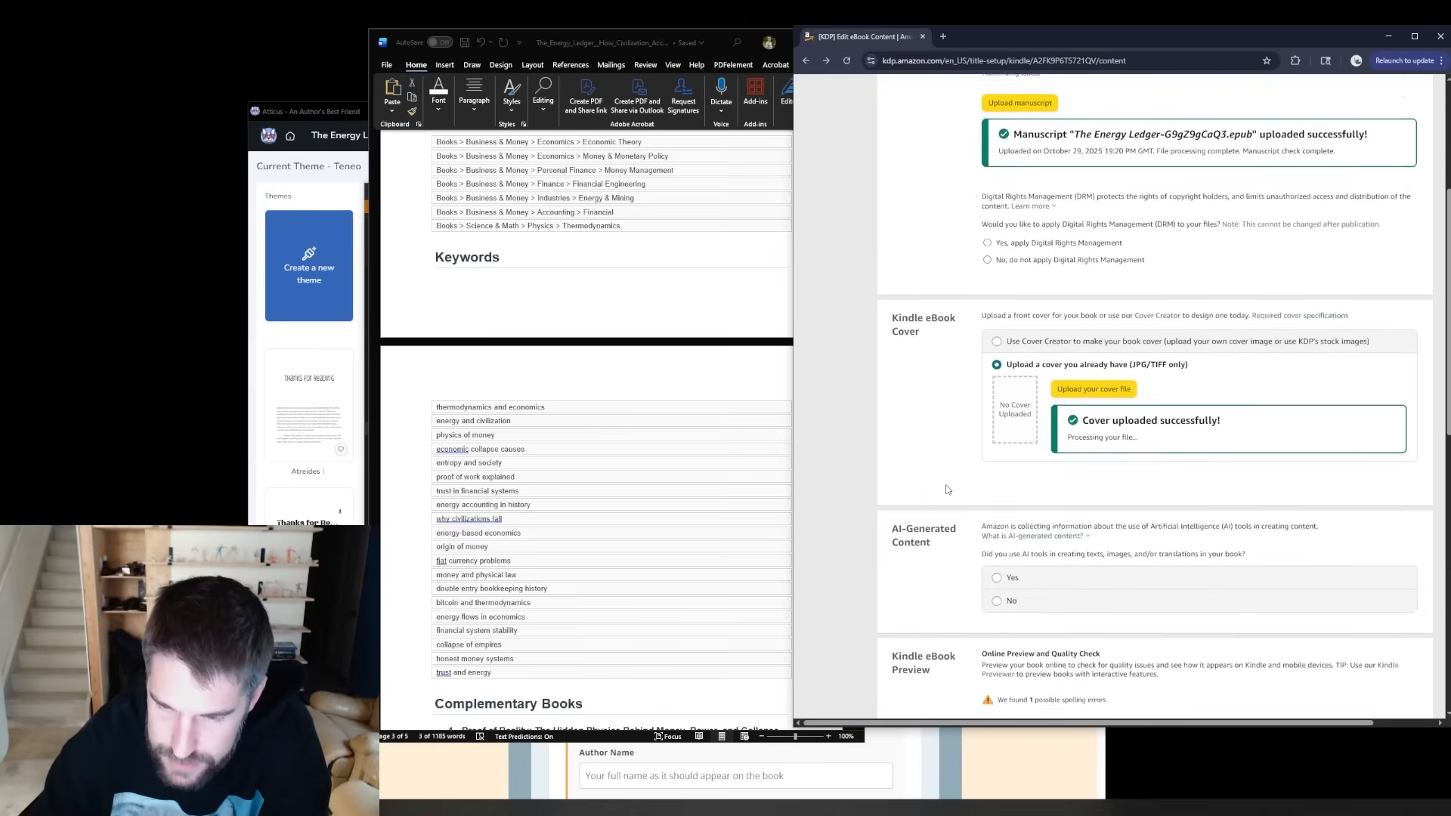
left_click(996, 322)
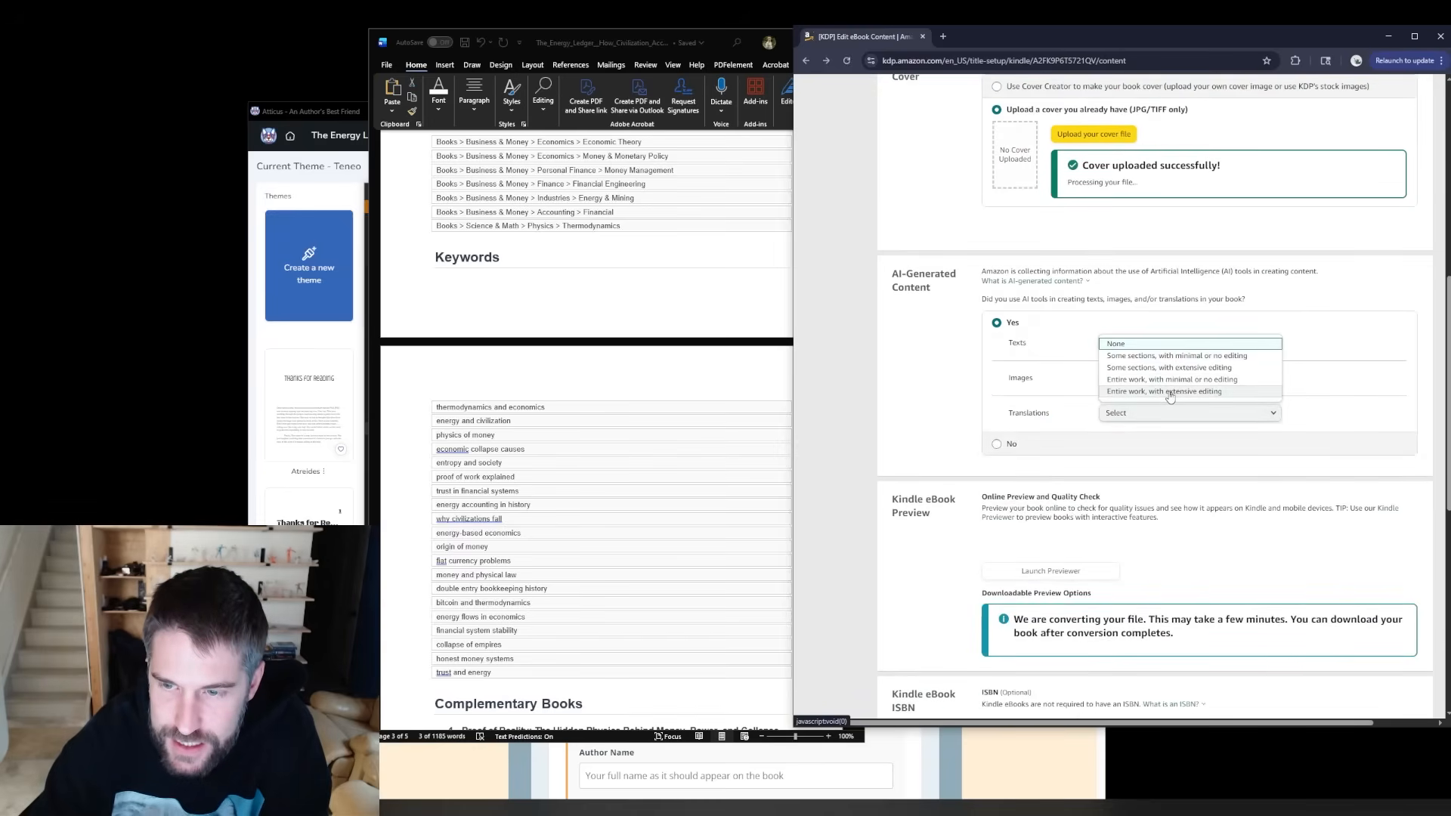
- Name ChatGPT as the AI tool used for the text and continue to Pricing
left_click(1163, 390)
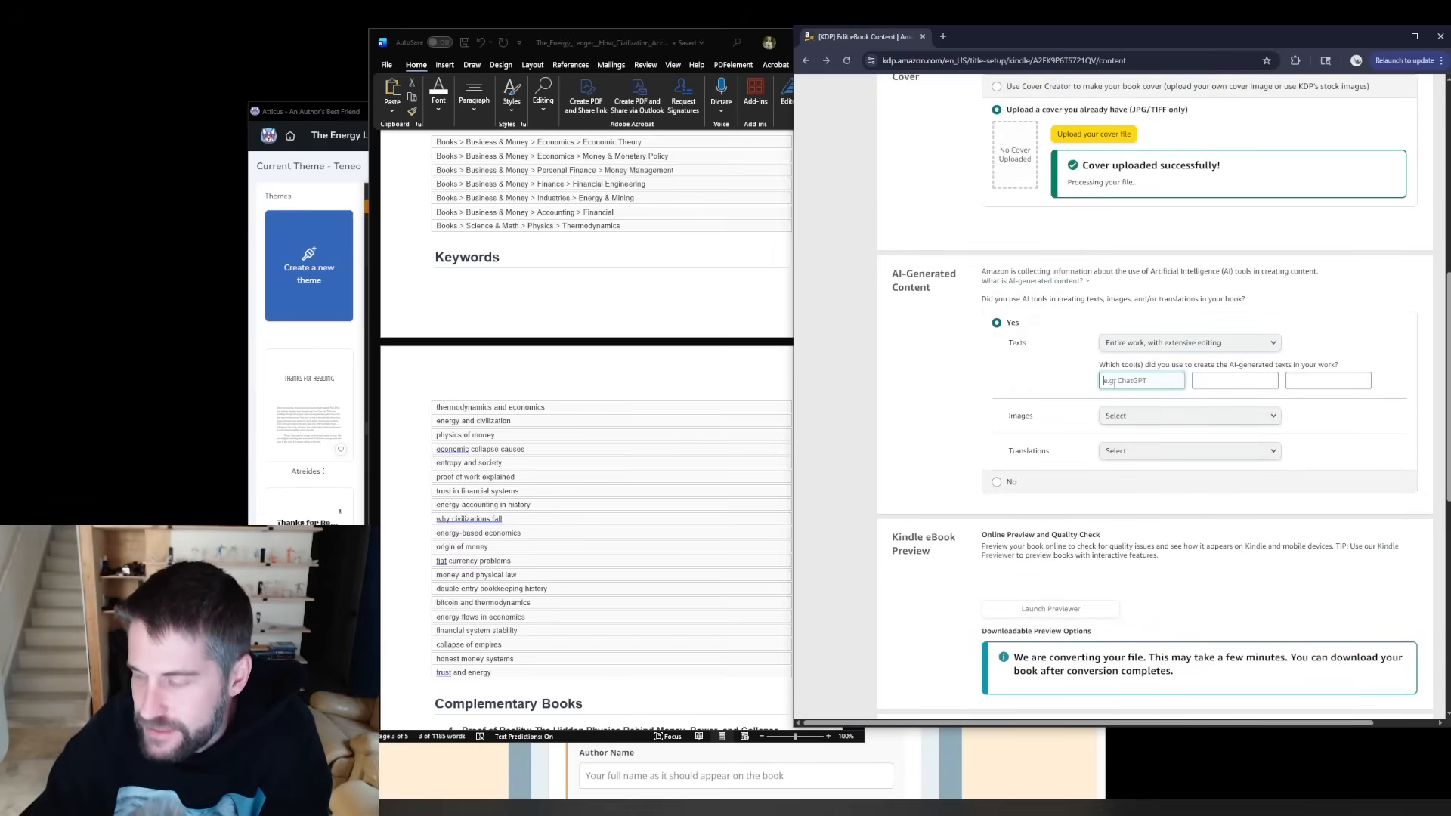
type("ChatGPT")
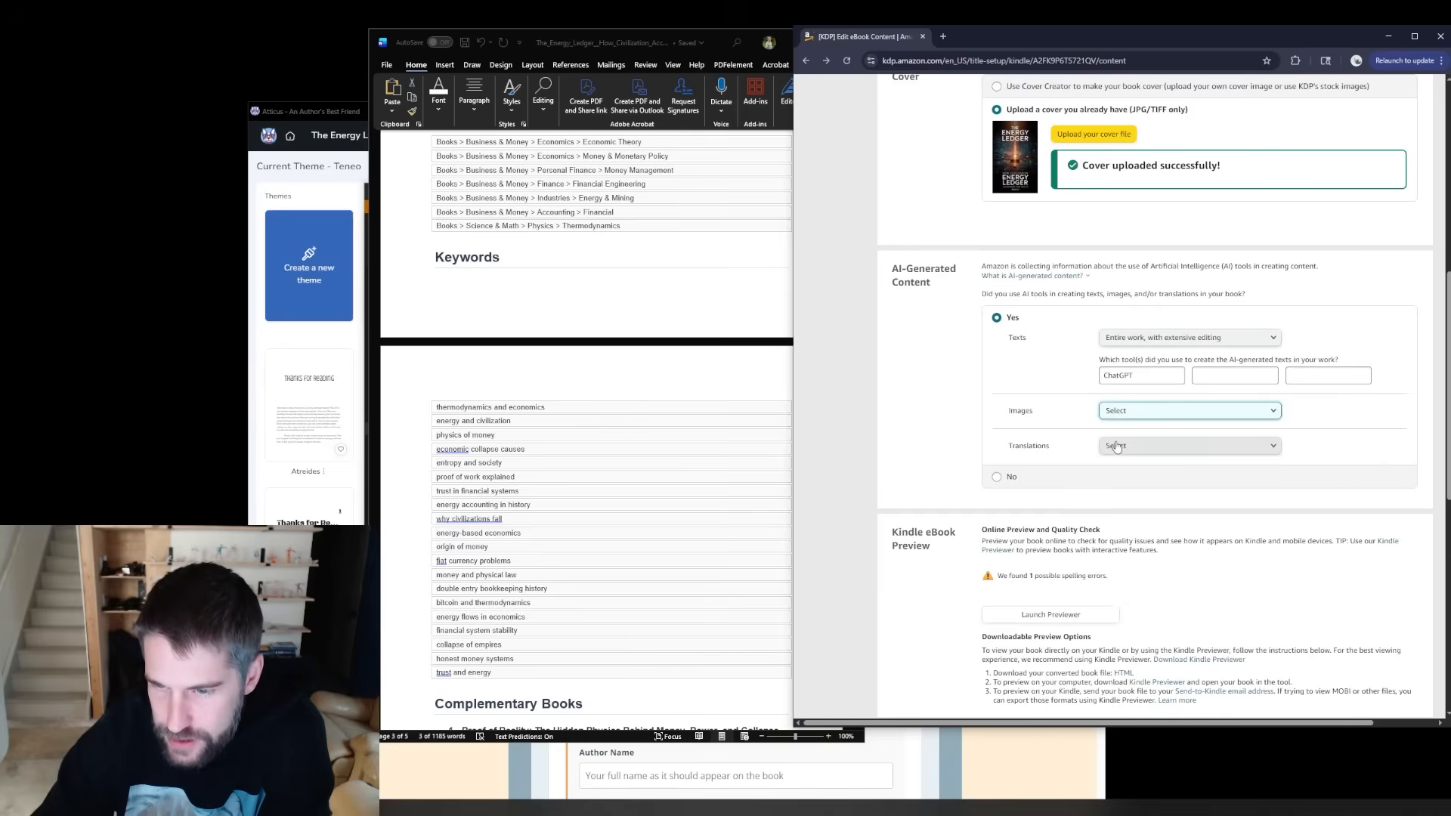
left_click(1187, 410)
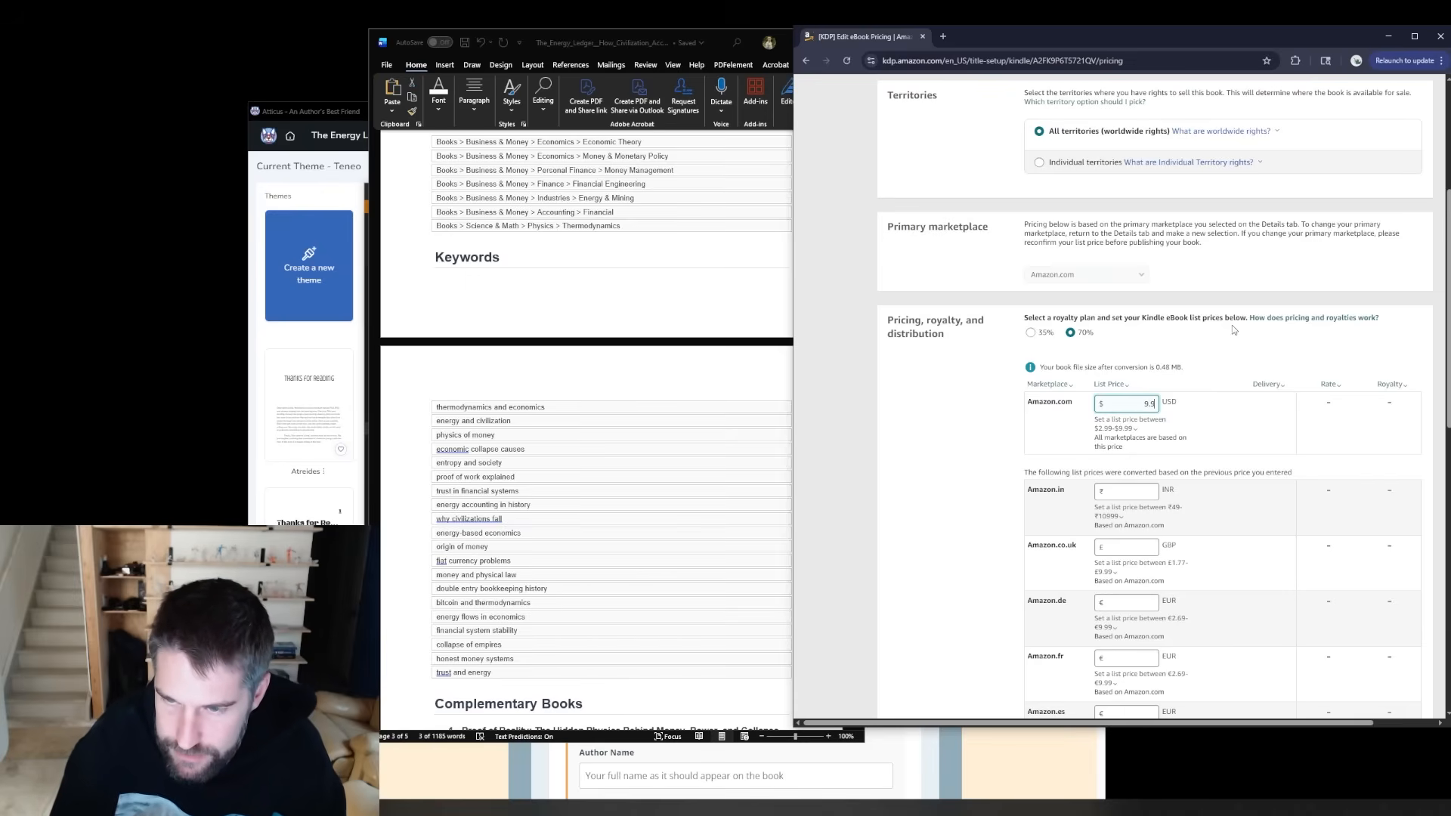
- Publish the Kindle eBook at $9.99, submitting it for review
scroll("down", 3)
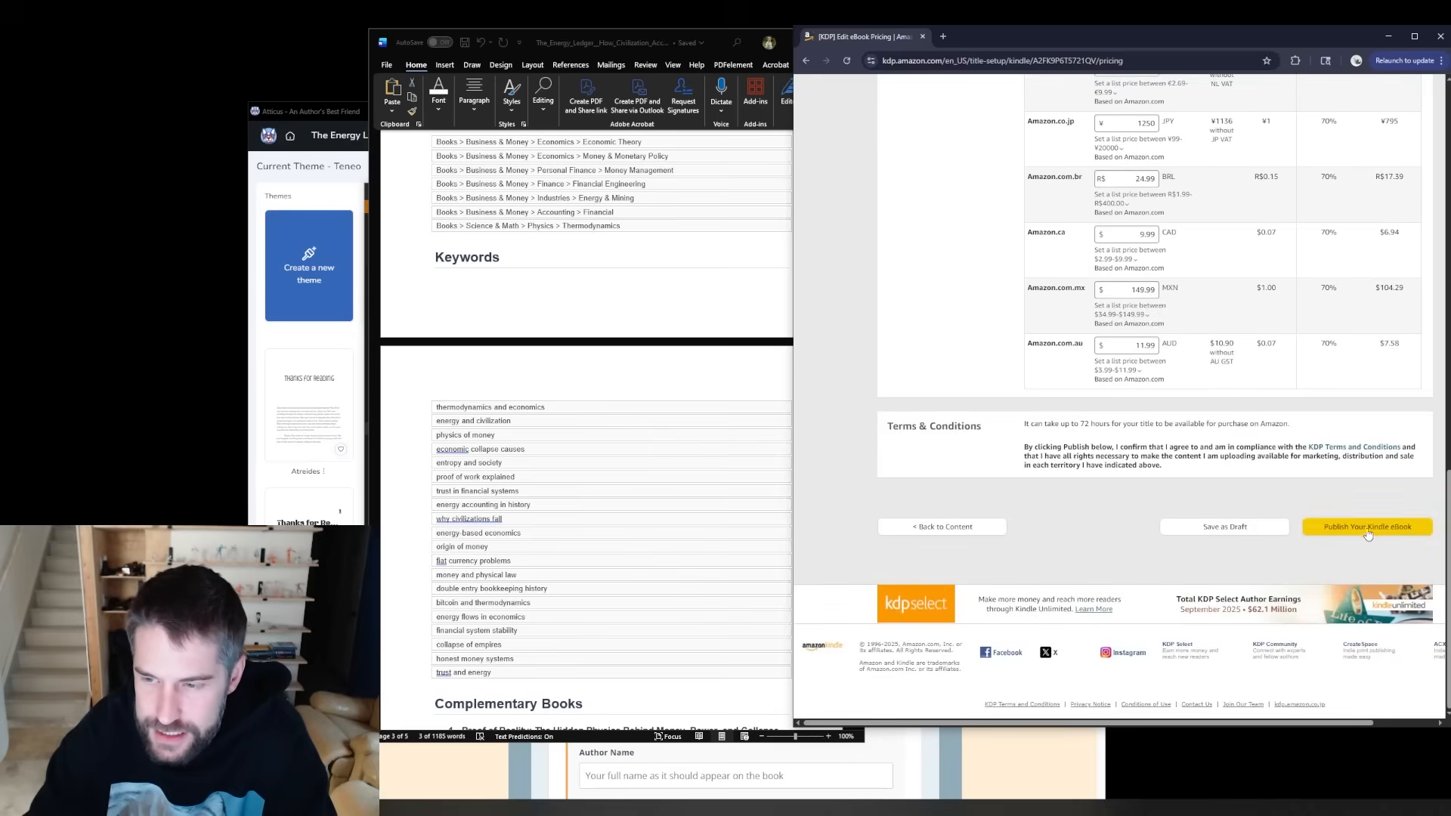
left_click(1366, 526)
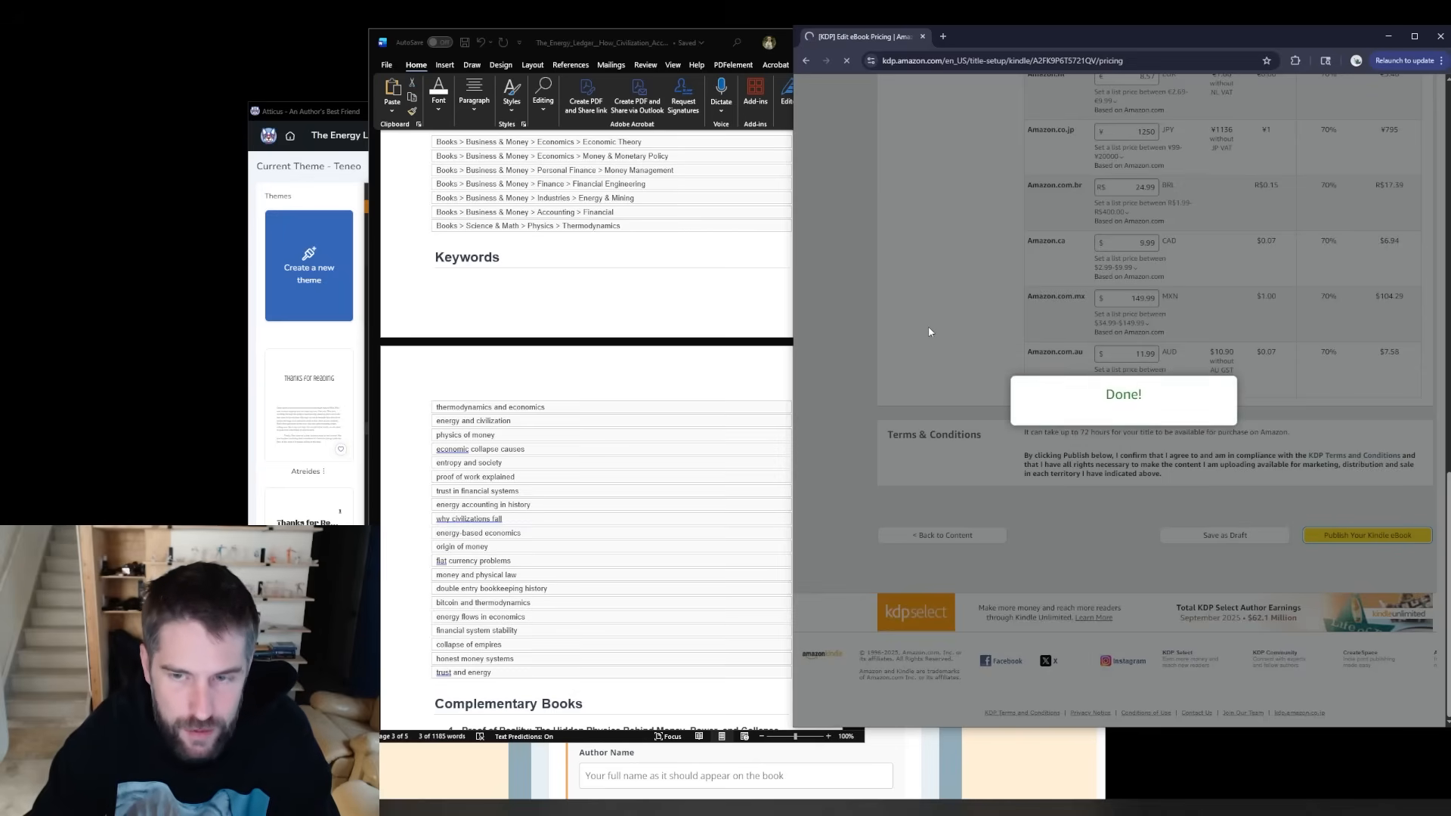
left_click(1366, 535)
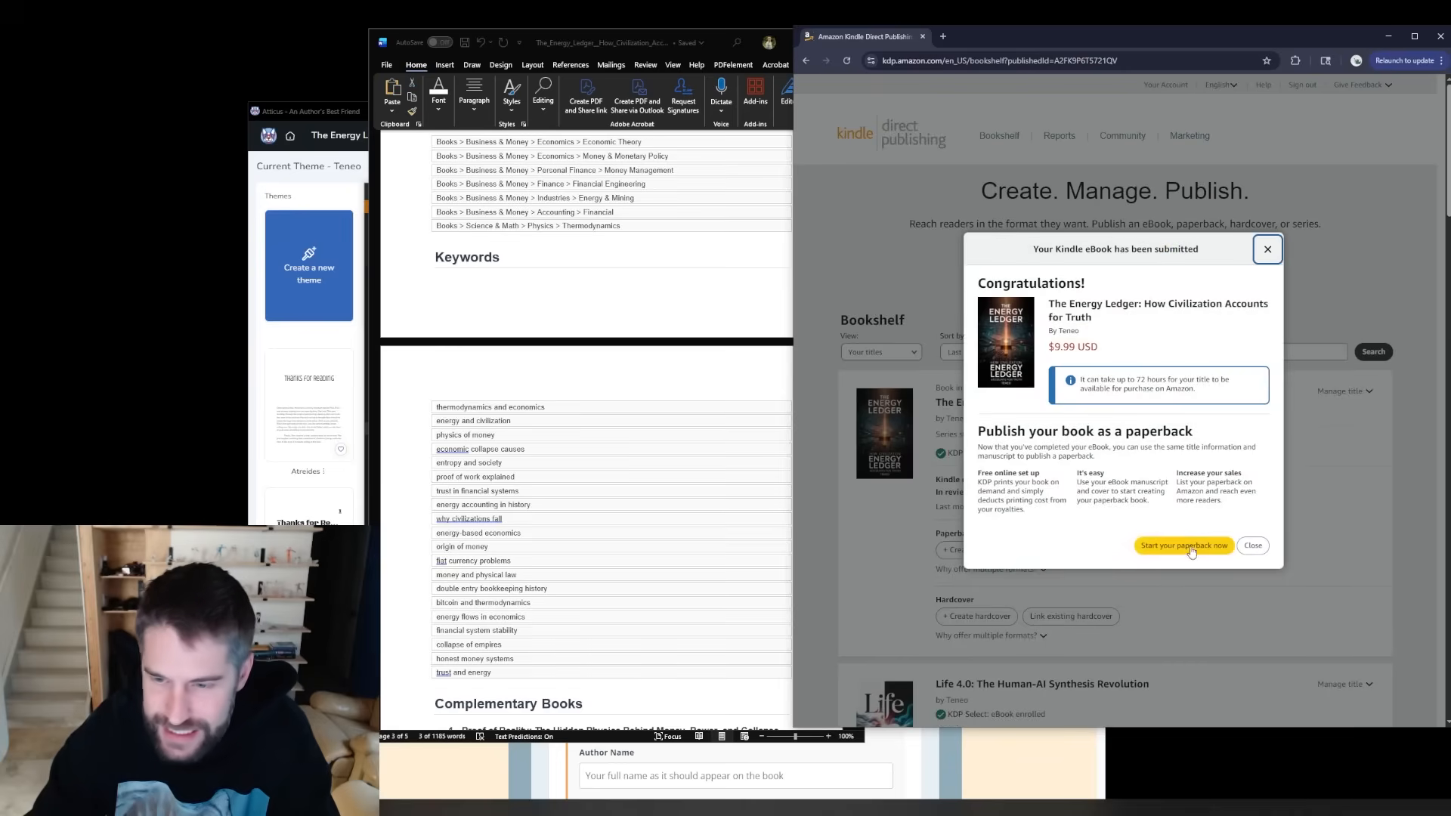
mouse_move(1291, 553)
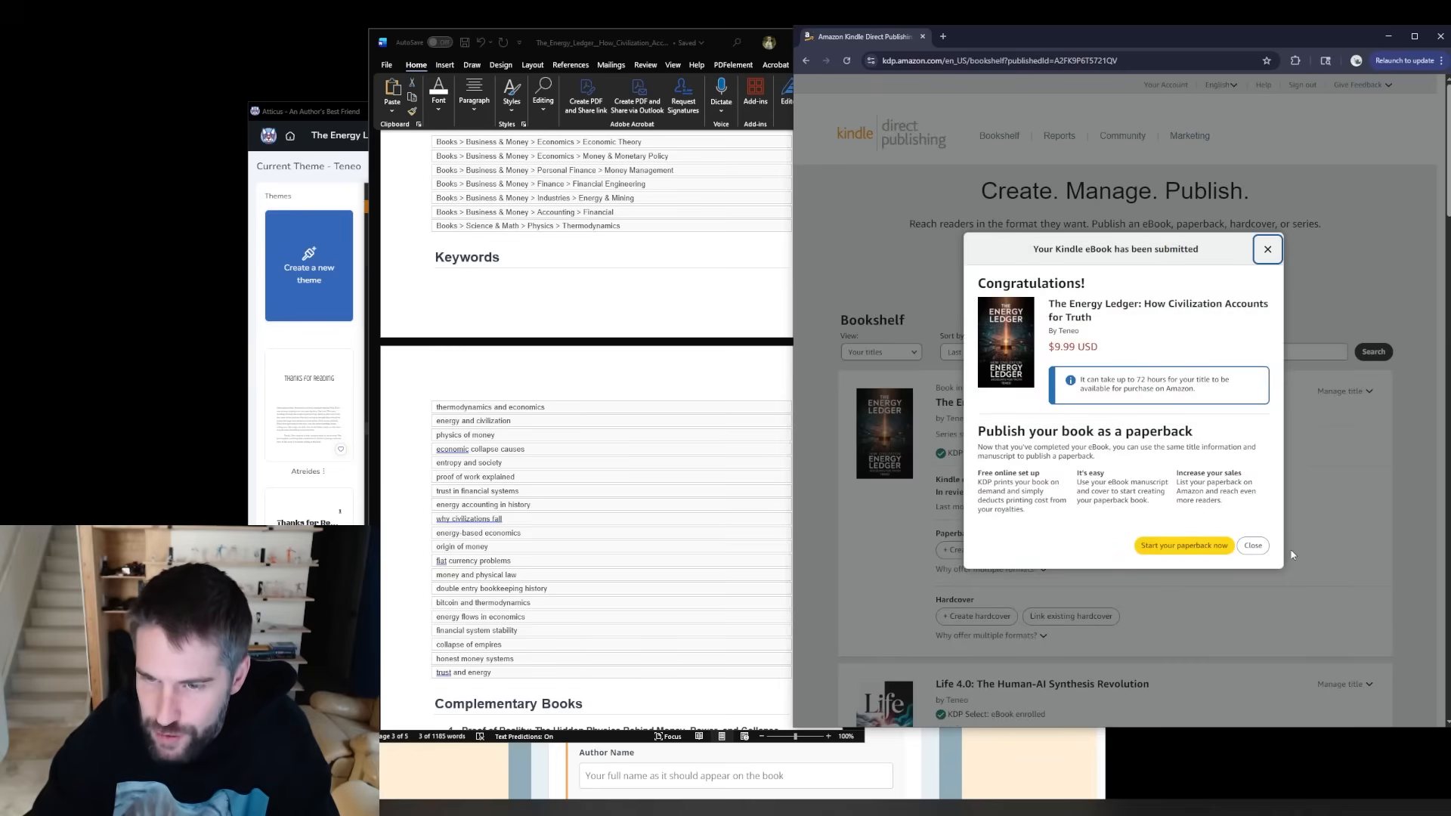
- Start the paperback edition, save its prefilled details and assign a free KDP ISBN
left_click(1183, 546)
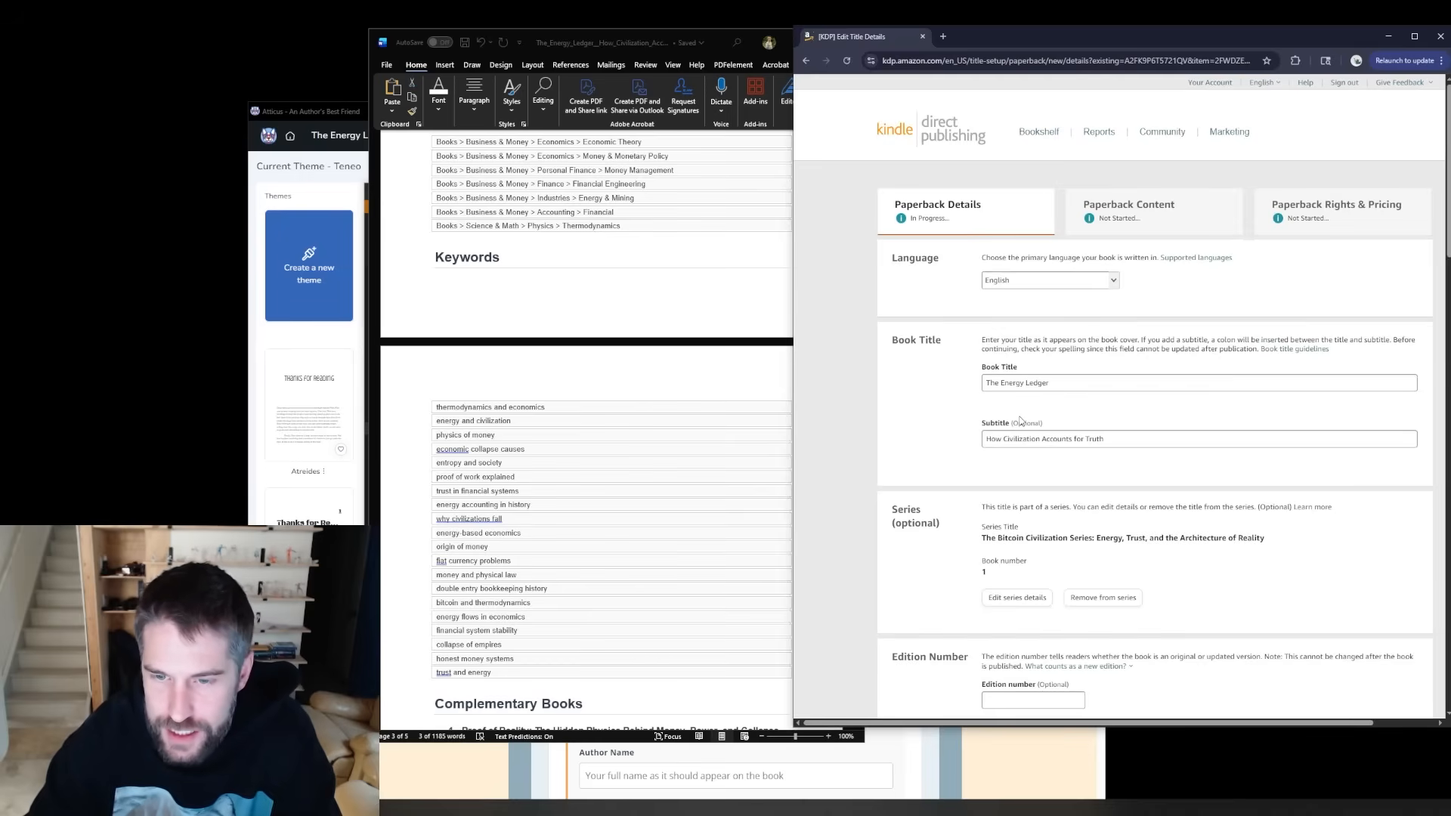
scroll("down", 3)
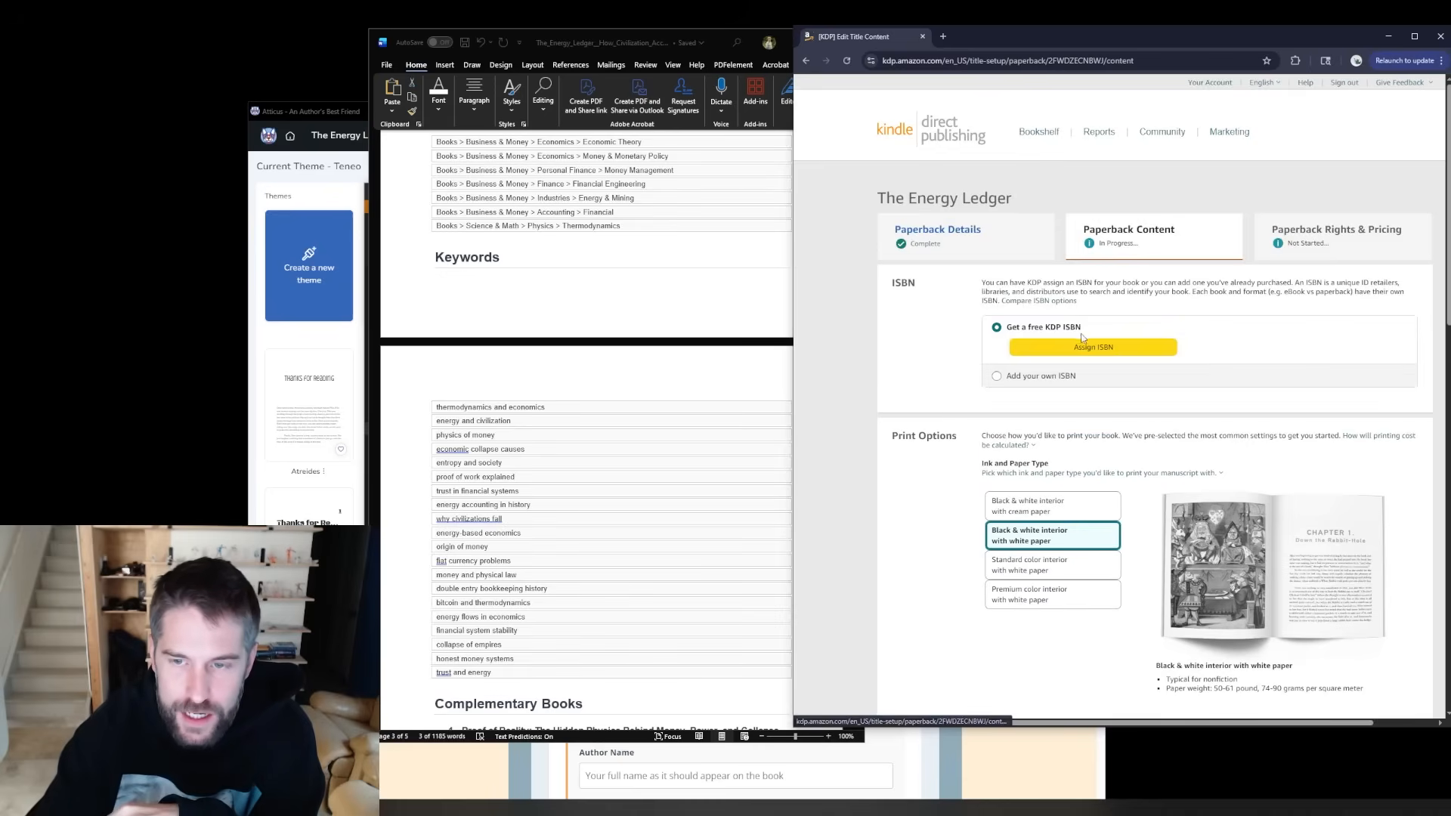
left_click(1093, 347)
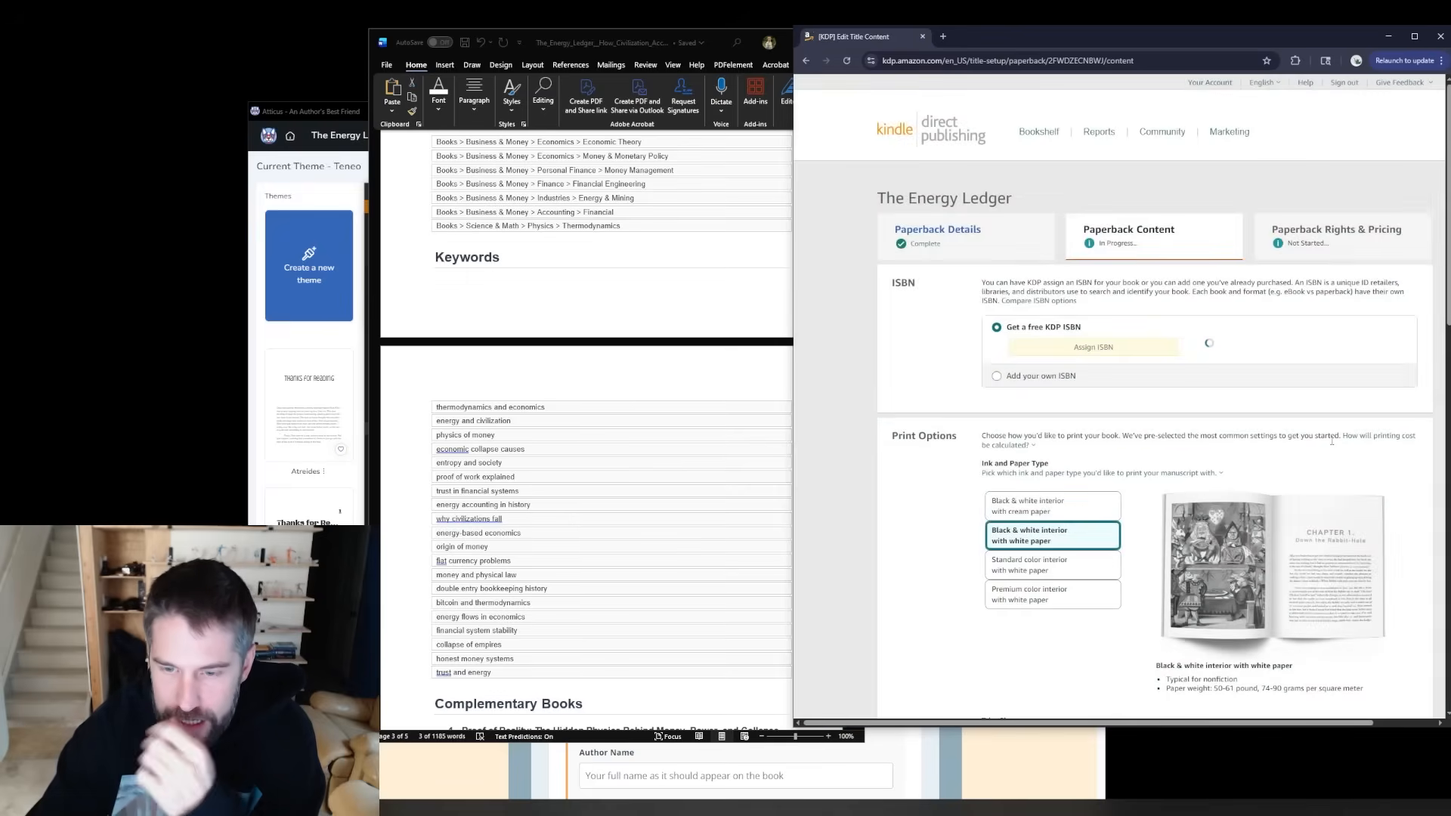
scroll("down", 3)
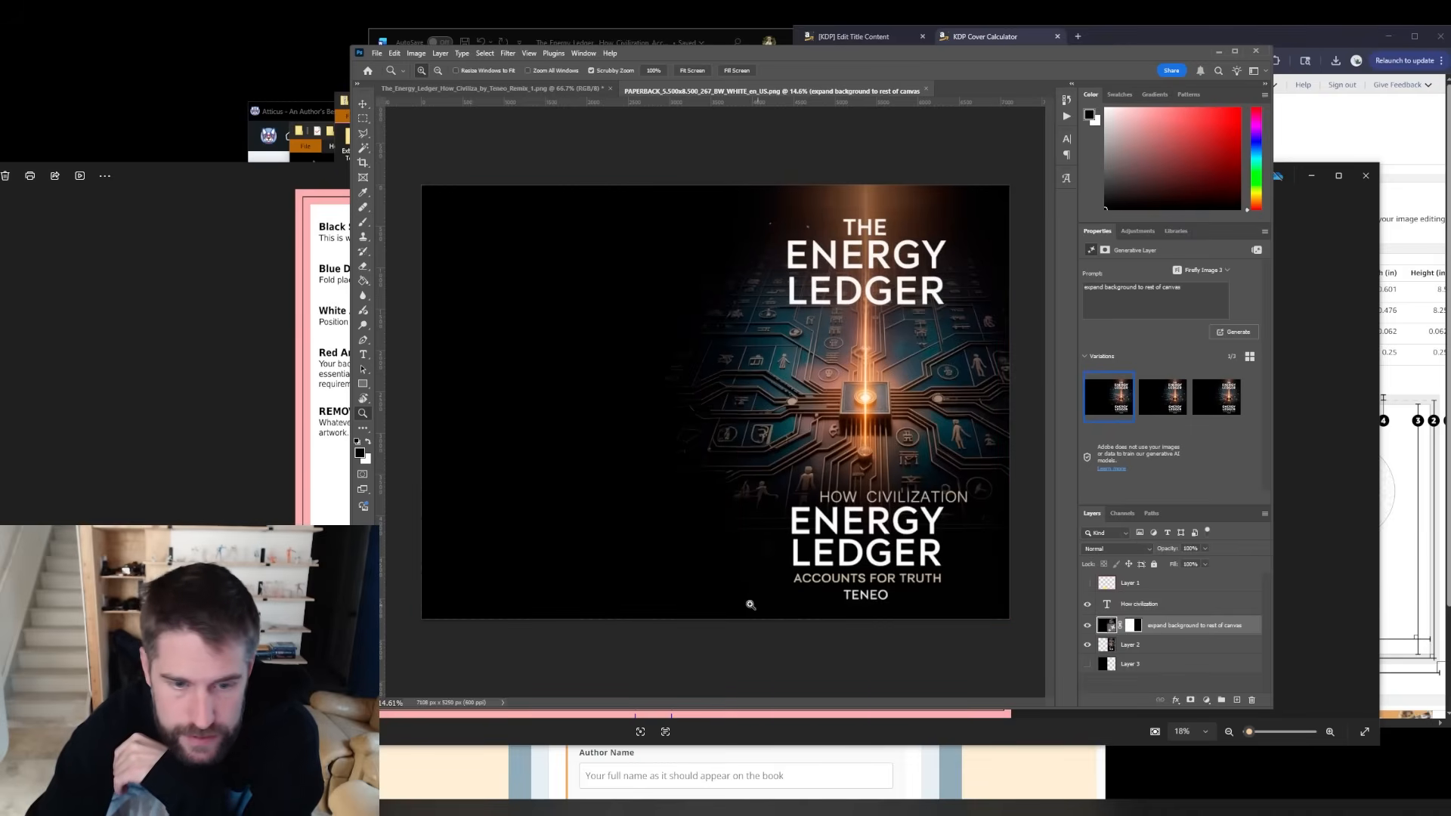
- Bring up the File menu for the wraparound paperback cover document
left_click(263, 31)
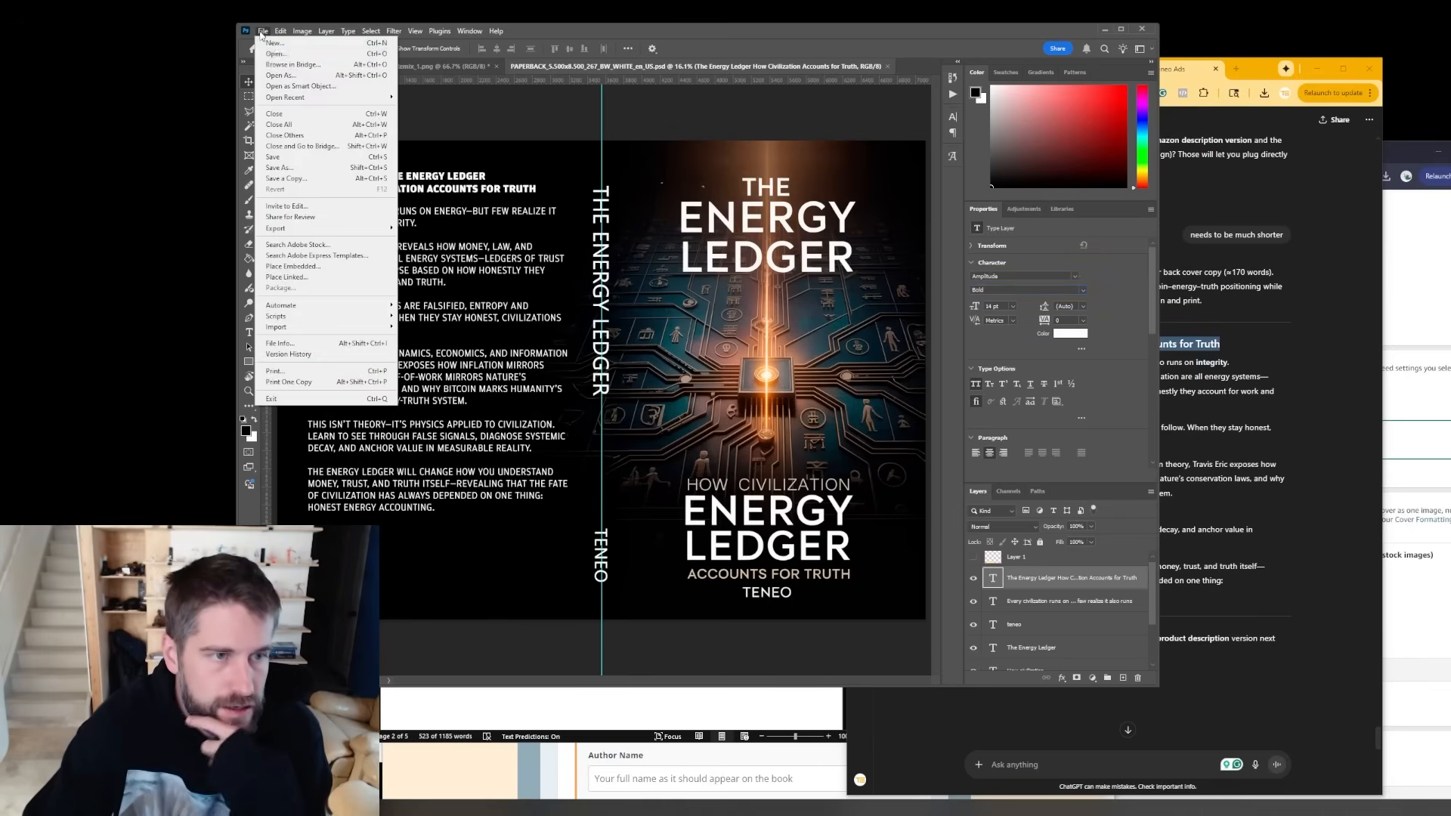
left_click(263, 31)
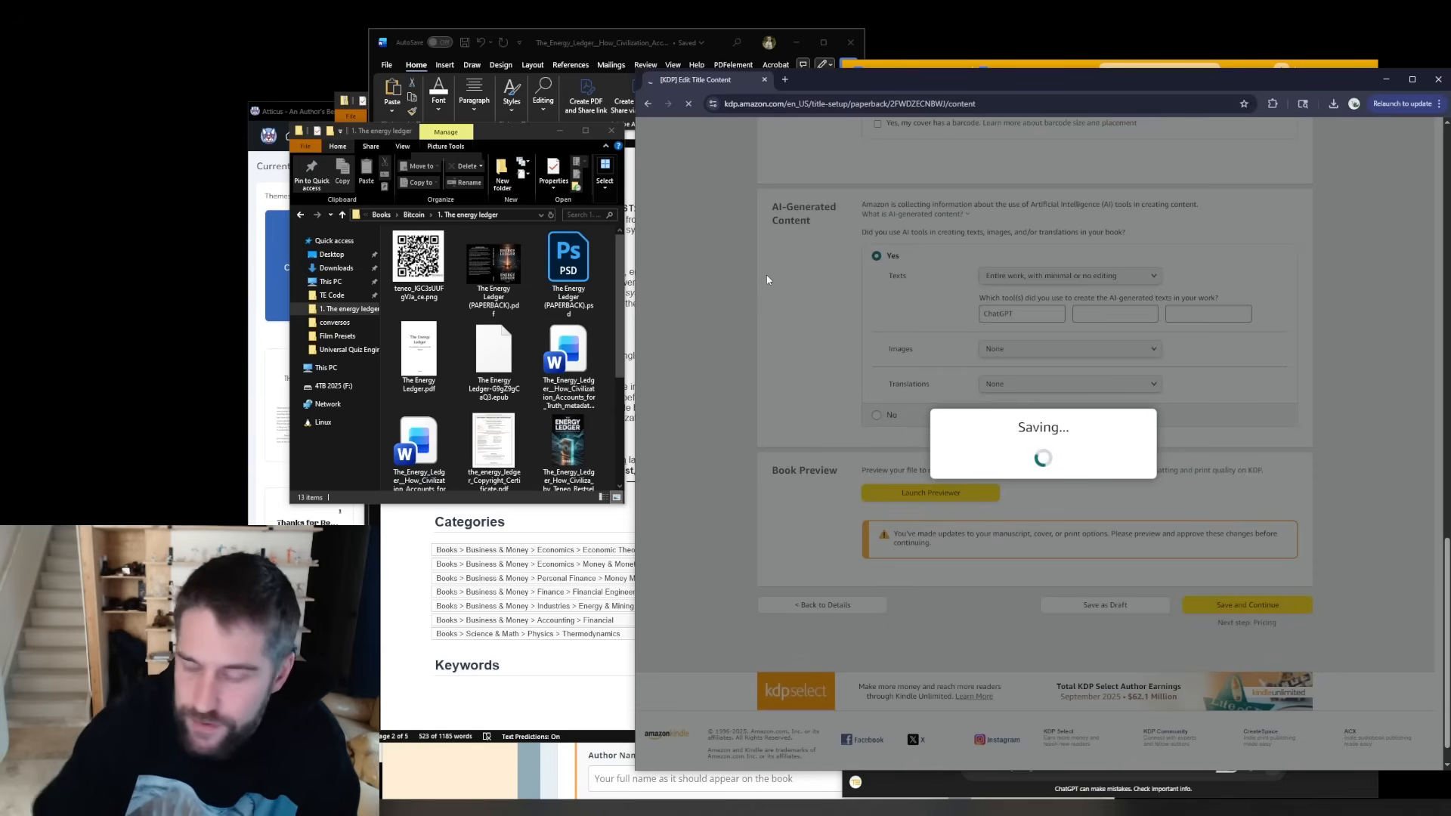
- Page through the paperback's cover and interior in the print previewer and approve it
left_click(928, 491)
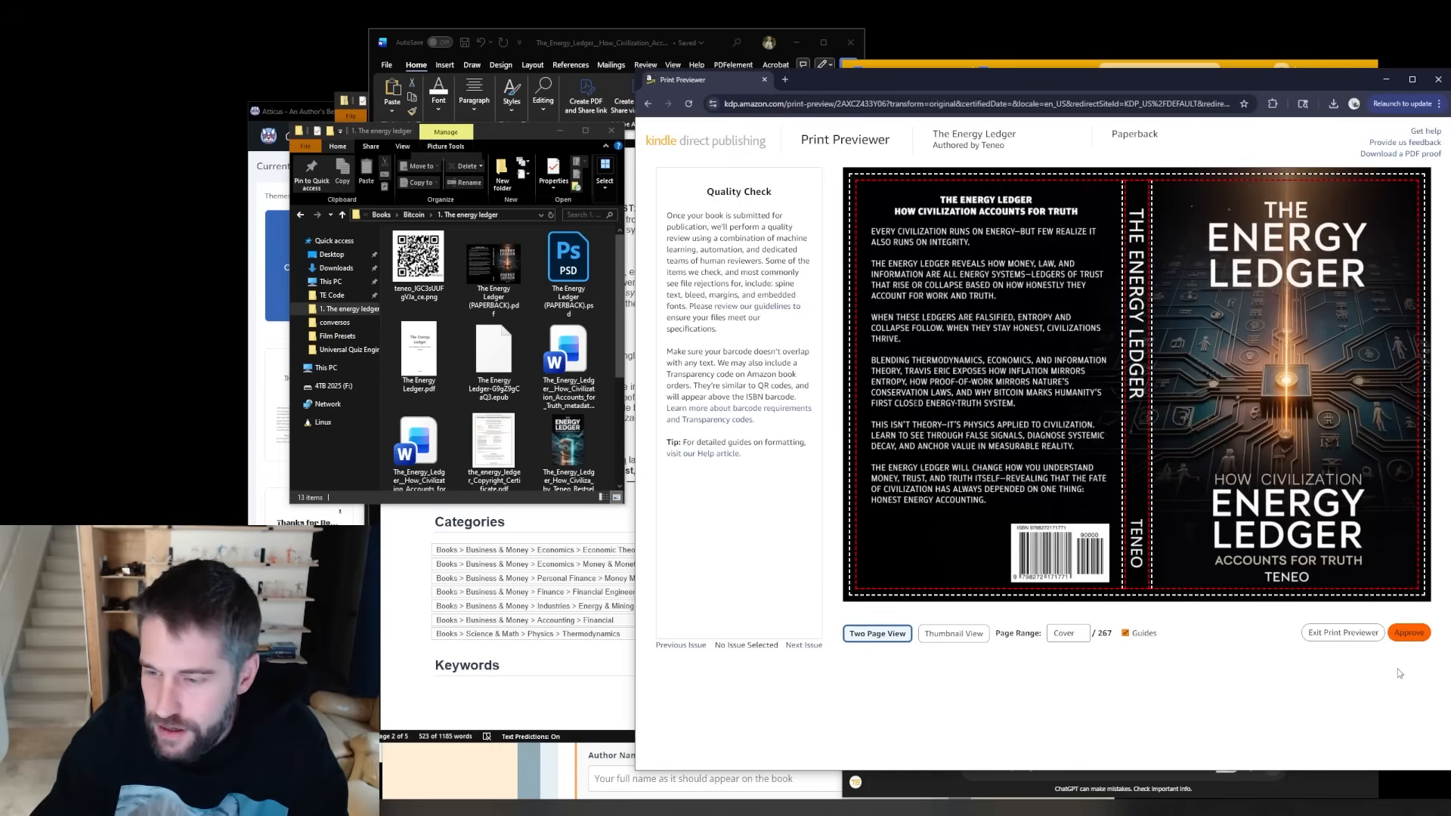
left_click(1411, 351)
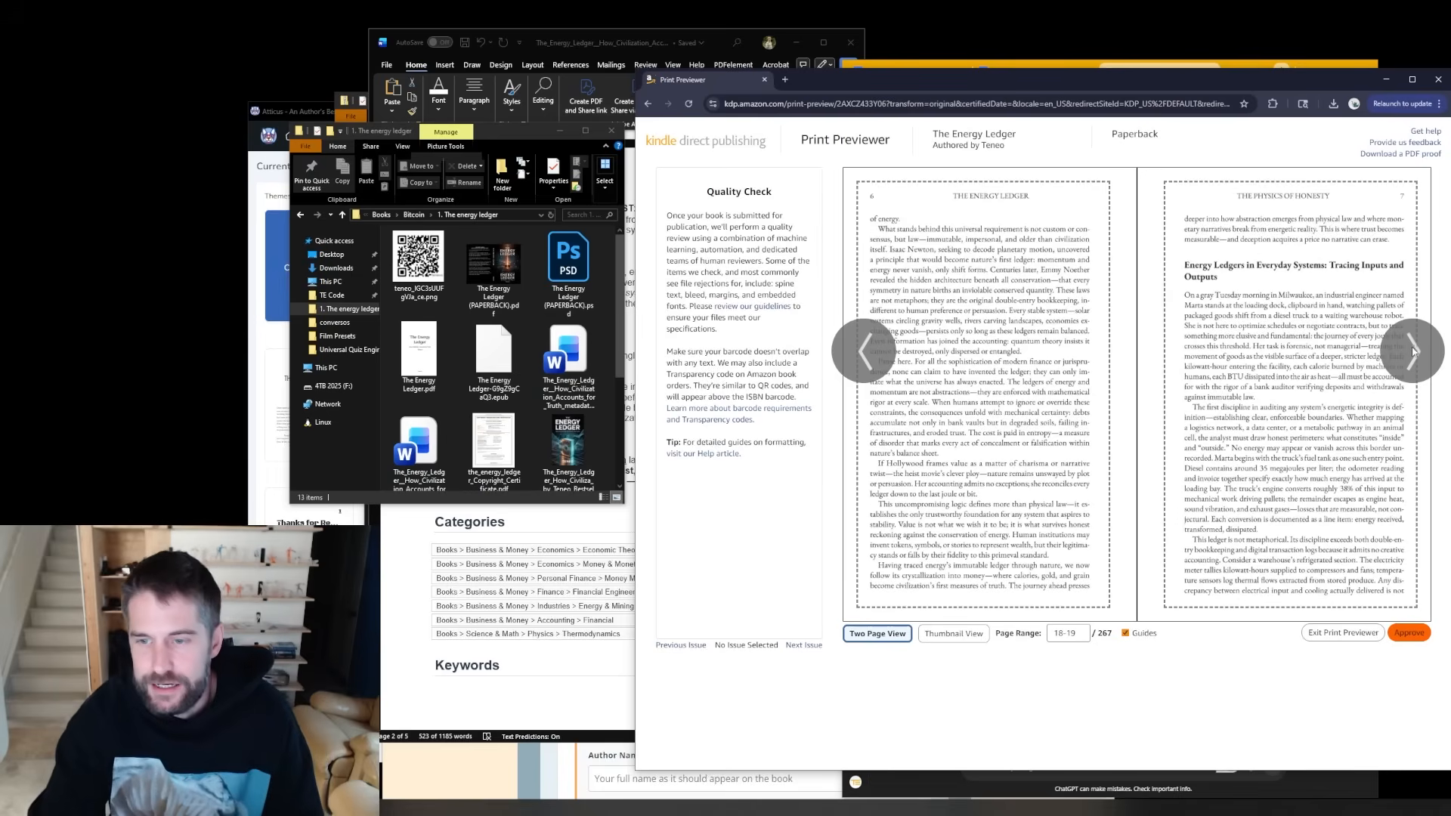
left_click(1409, 351)
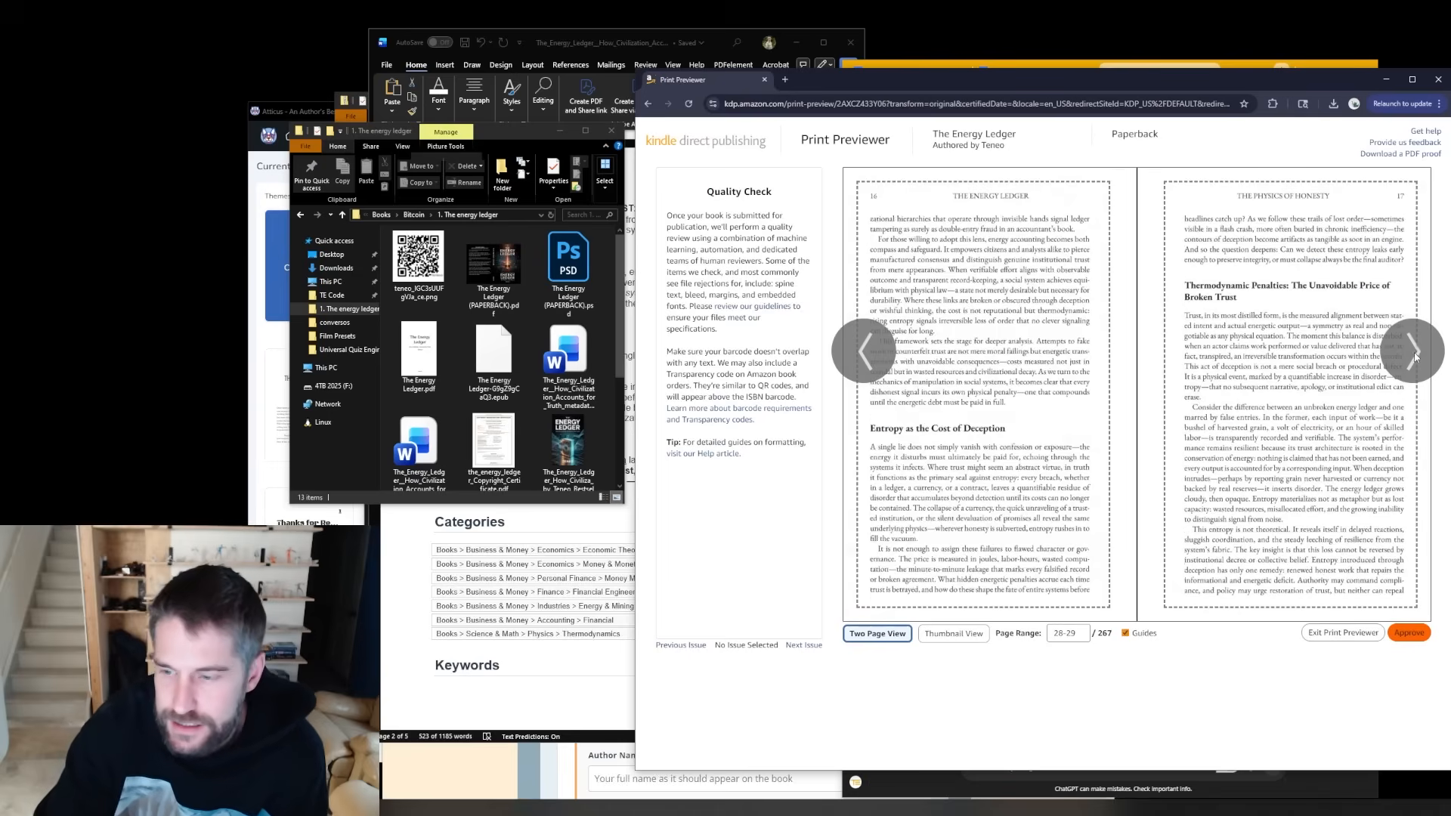
left_click(1406, 350)
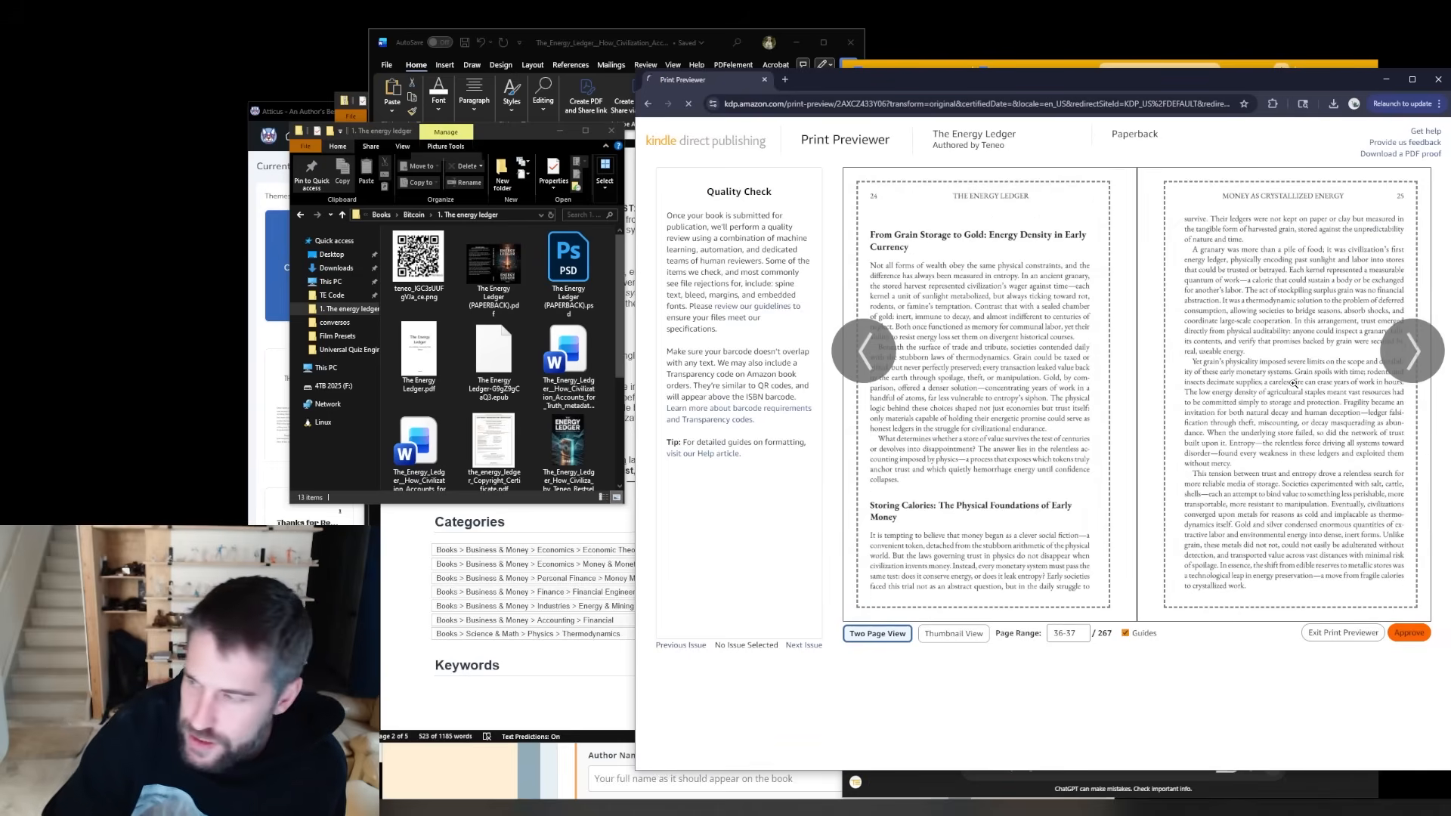
left_click(1340, 633)
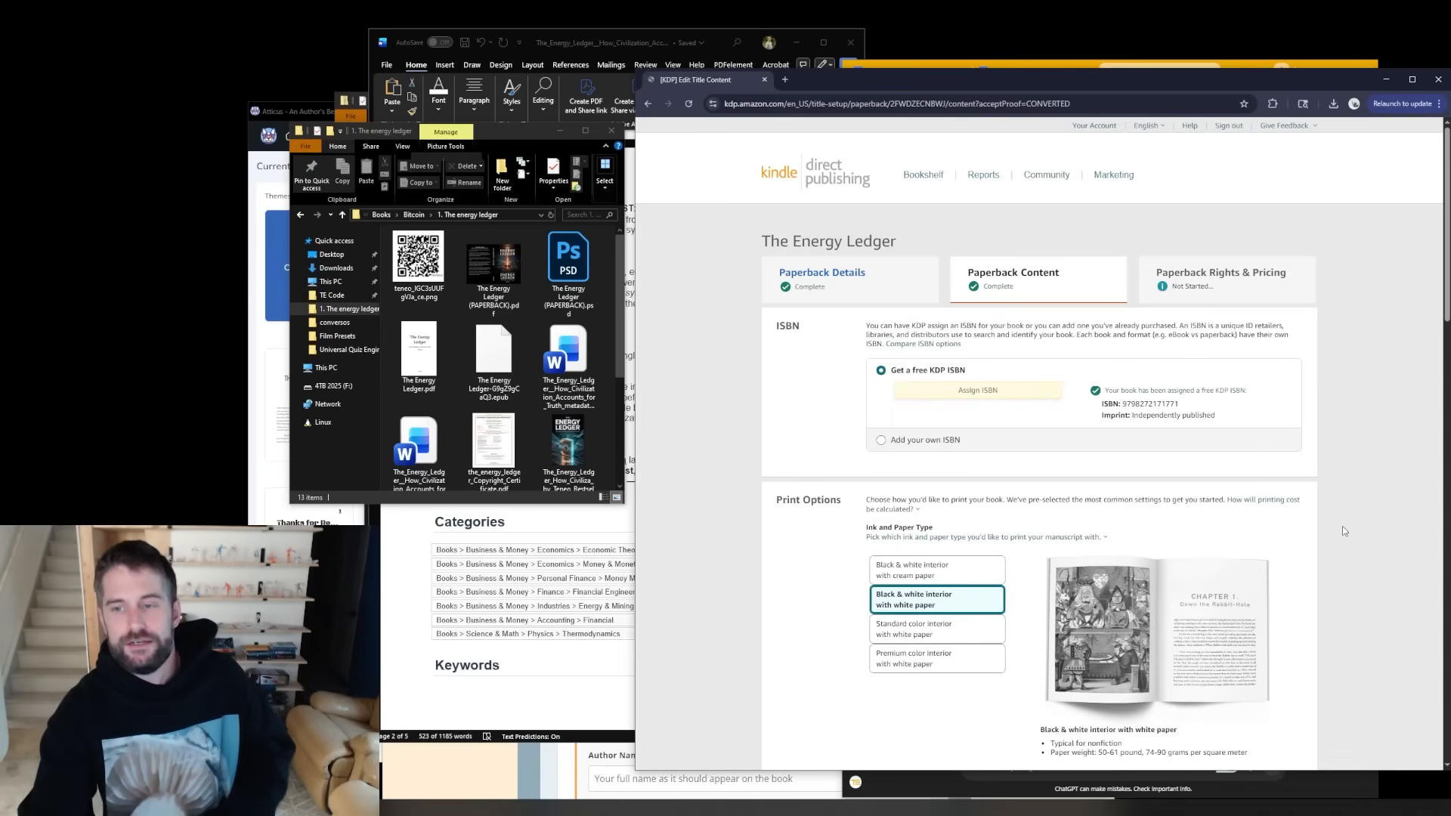
- Enter 19.99 as the Amazon.com paperback list price and publish the paperback
scroll("down", 3)
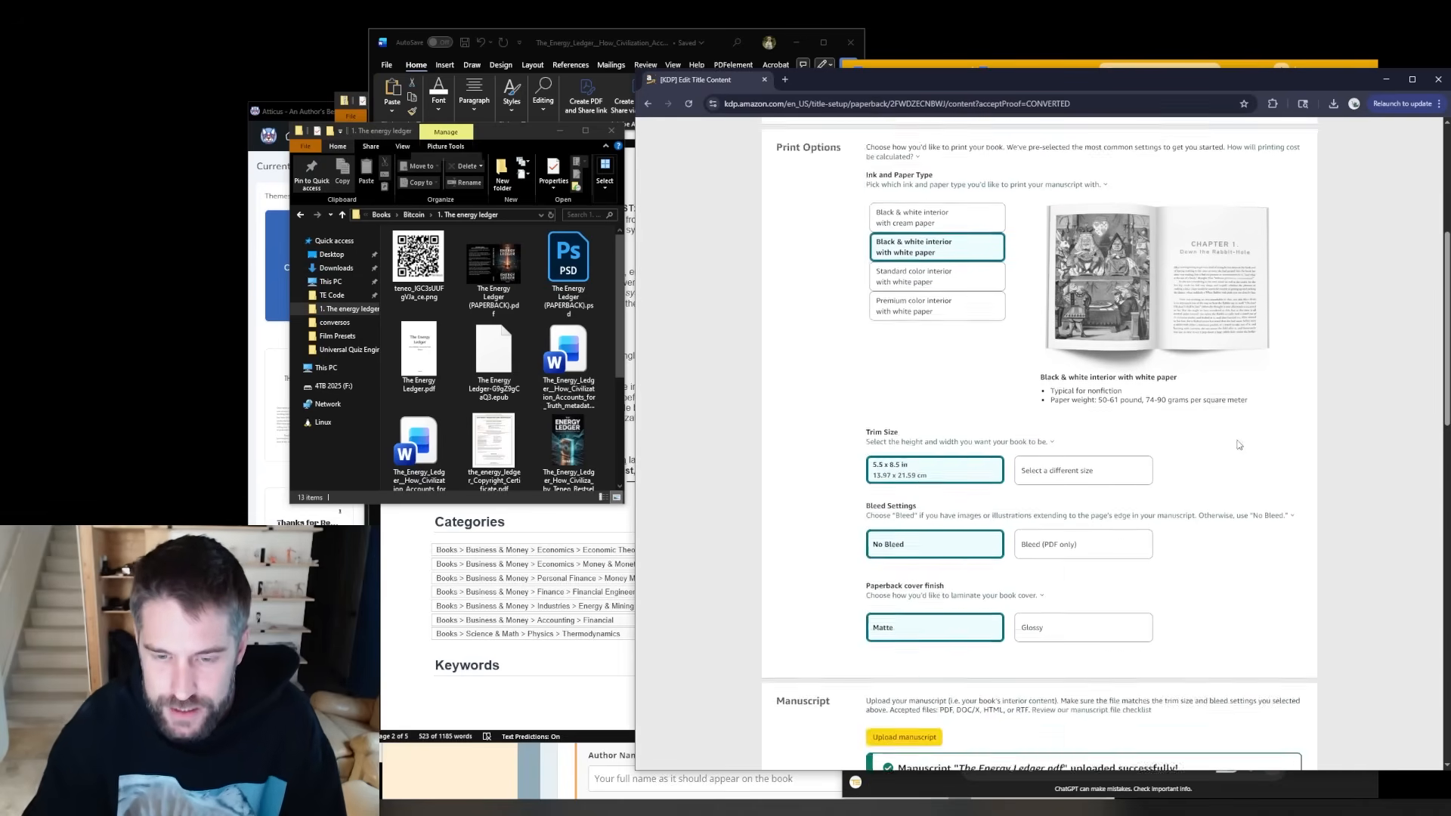
left_click(1220, 272)
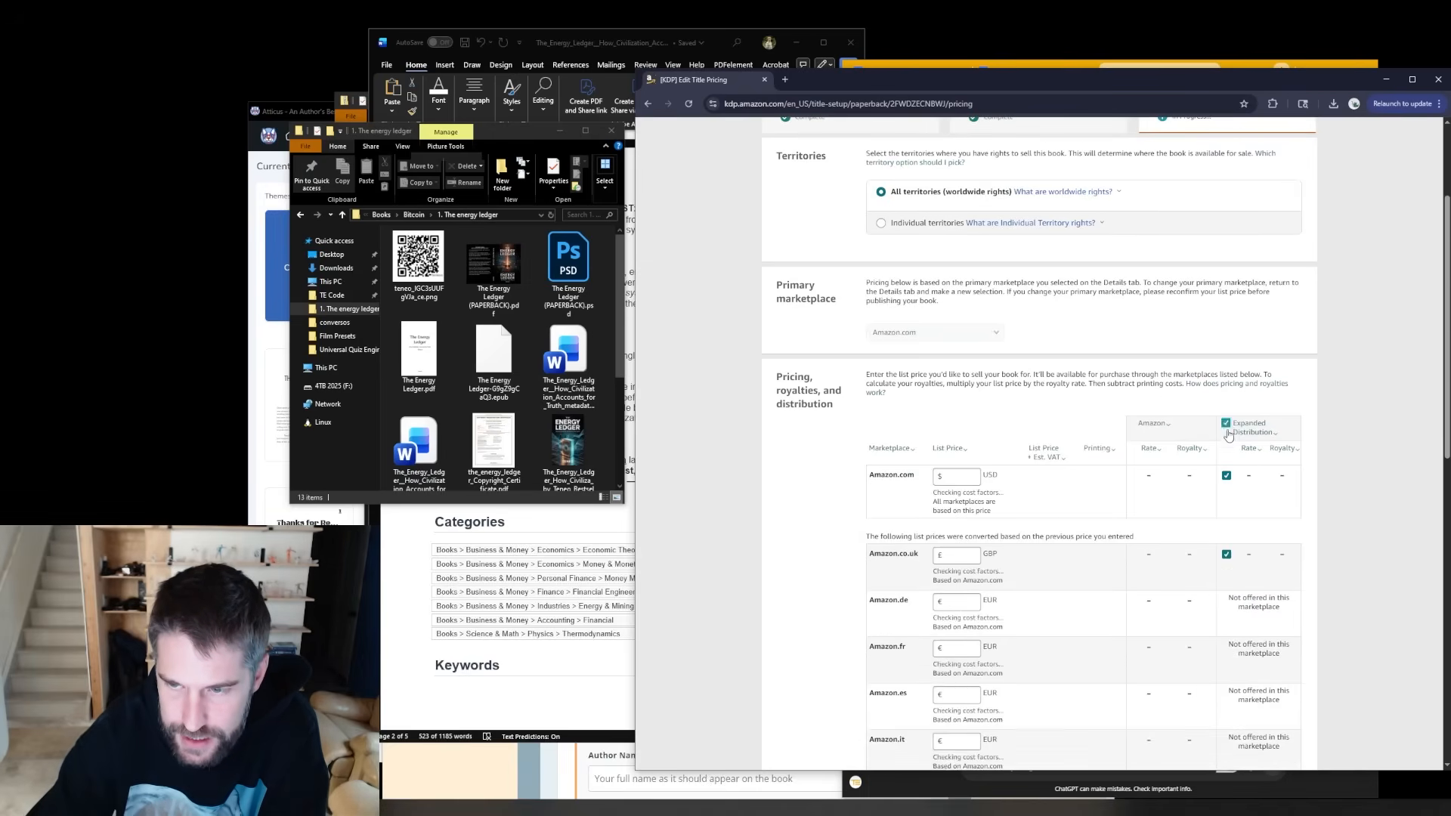
type("19.99")
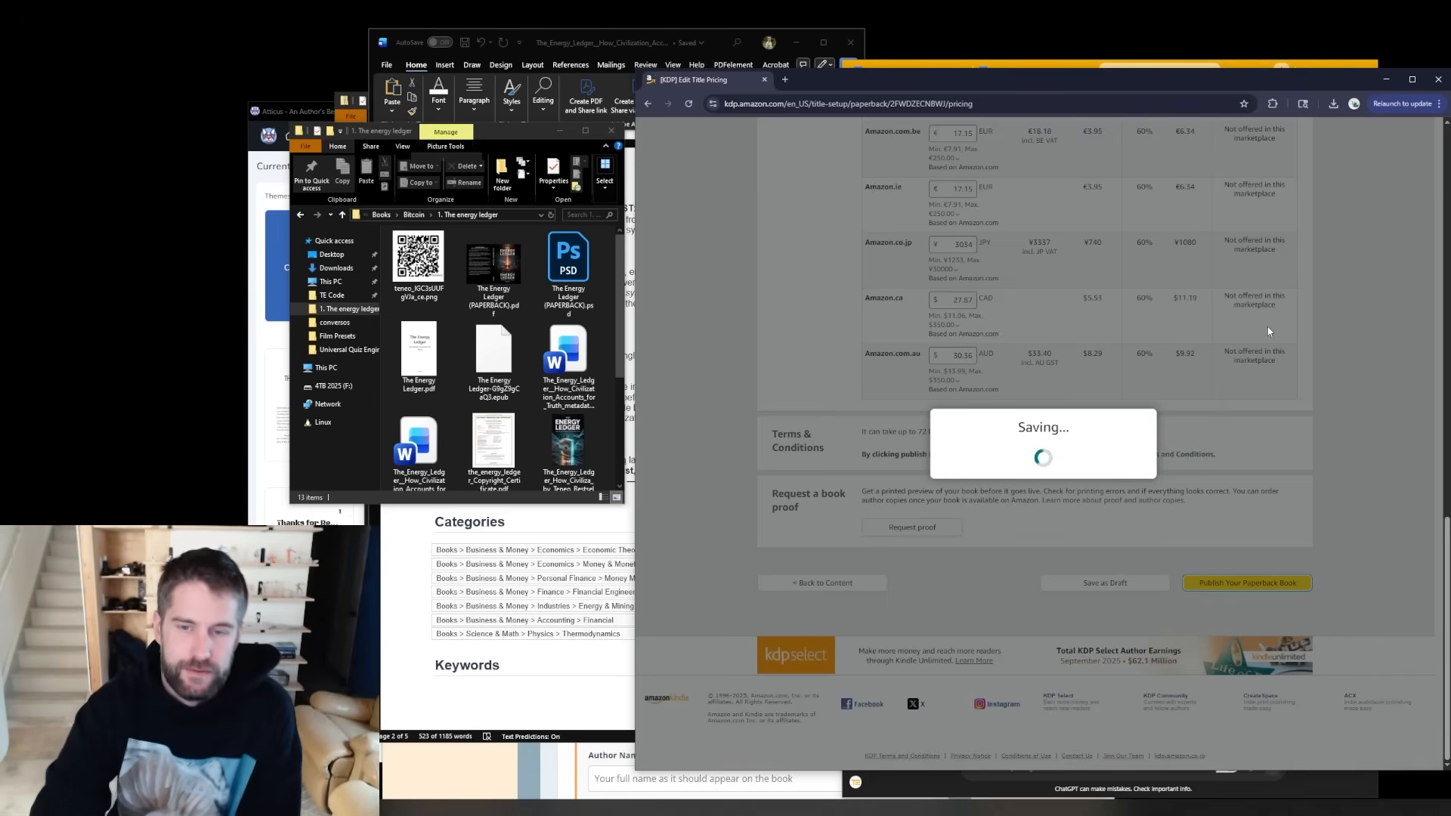
mouse_move(1287, 351)
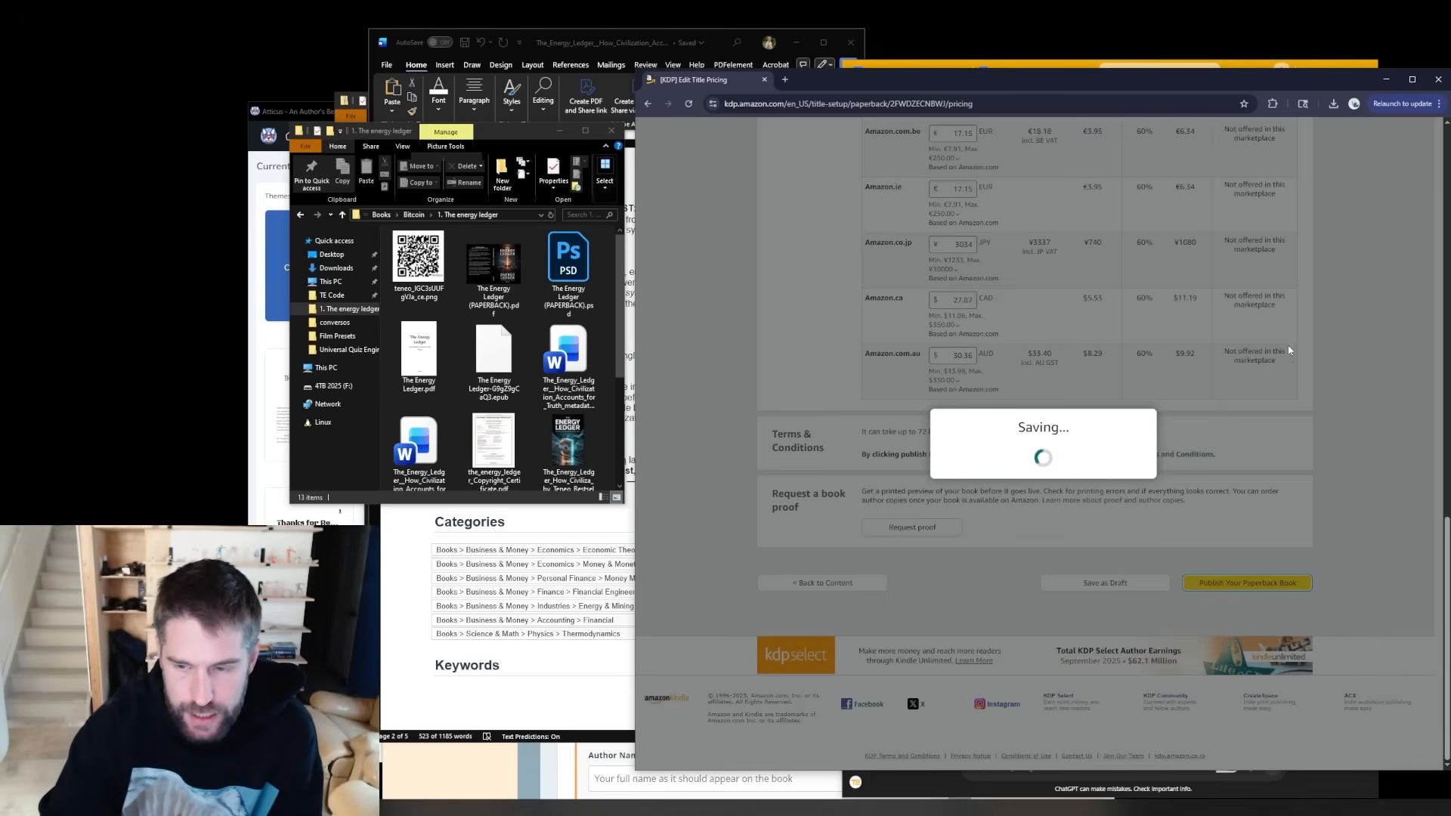
left_click(1246, 583)
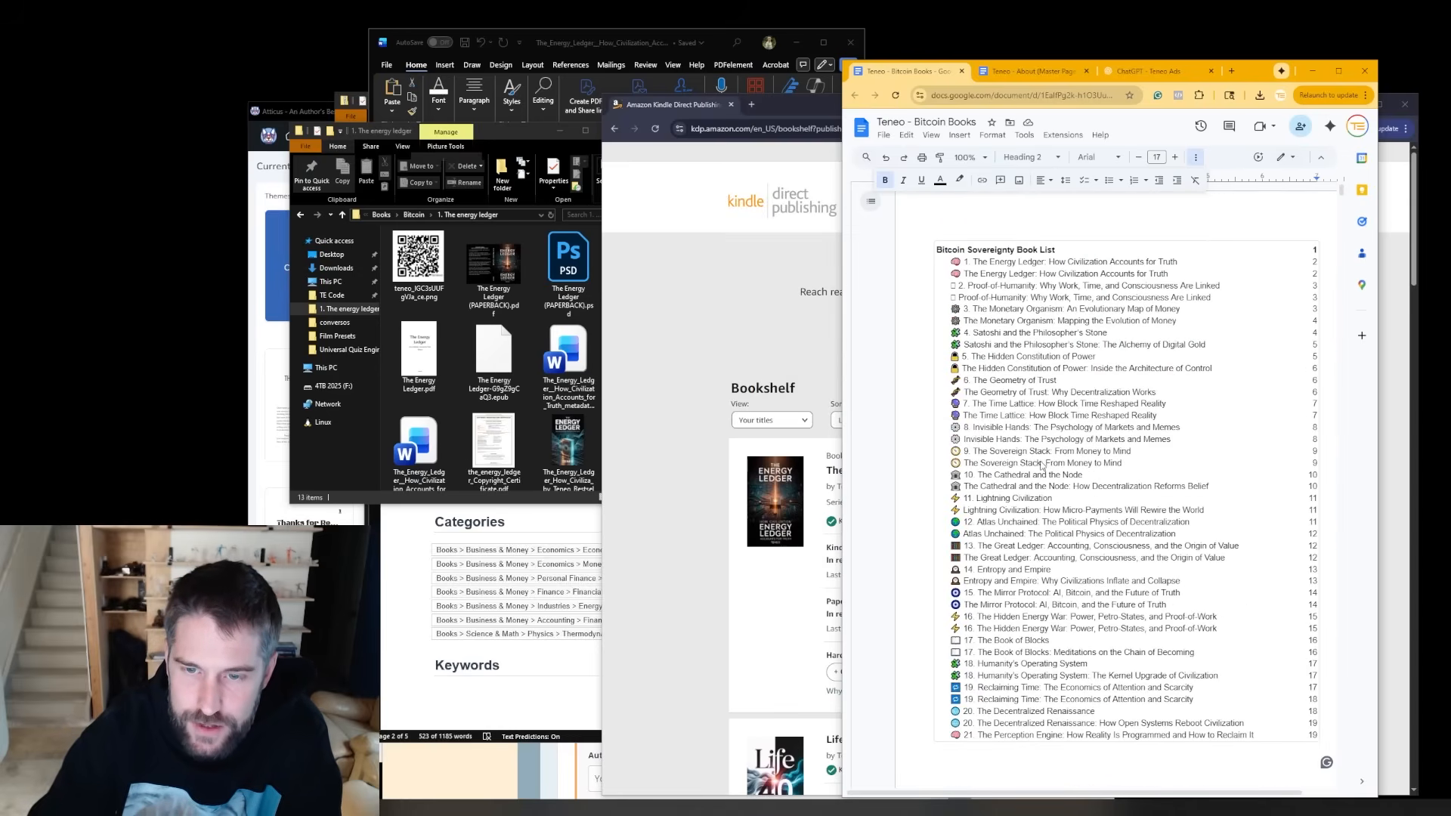
- Scroll the Bookshelf to check The Energy Ledger's eBook and paperback both show In review
scroll("down", 3)
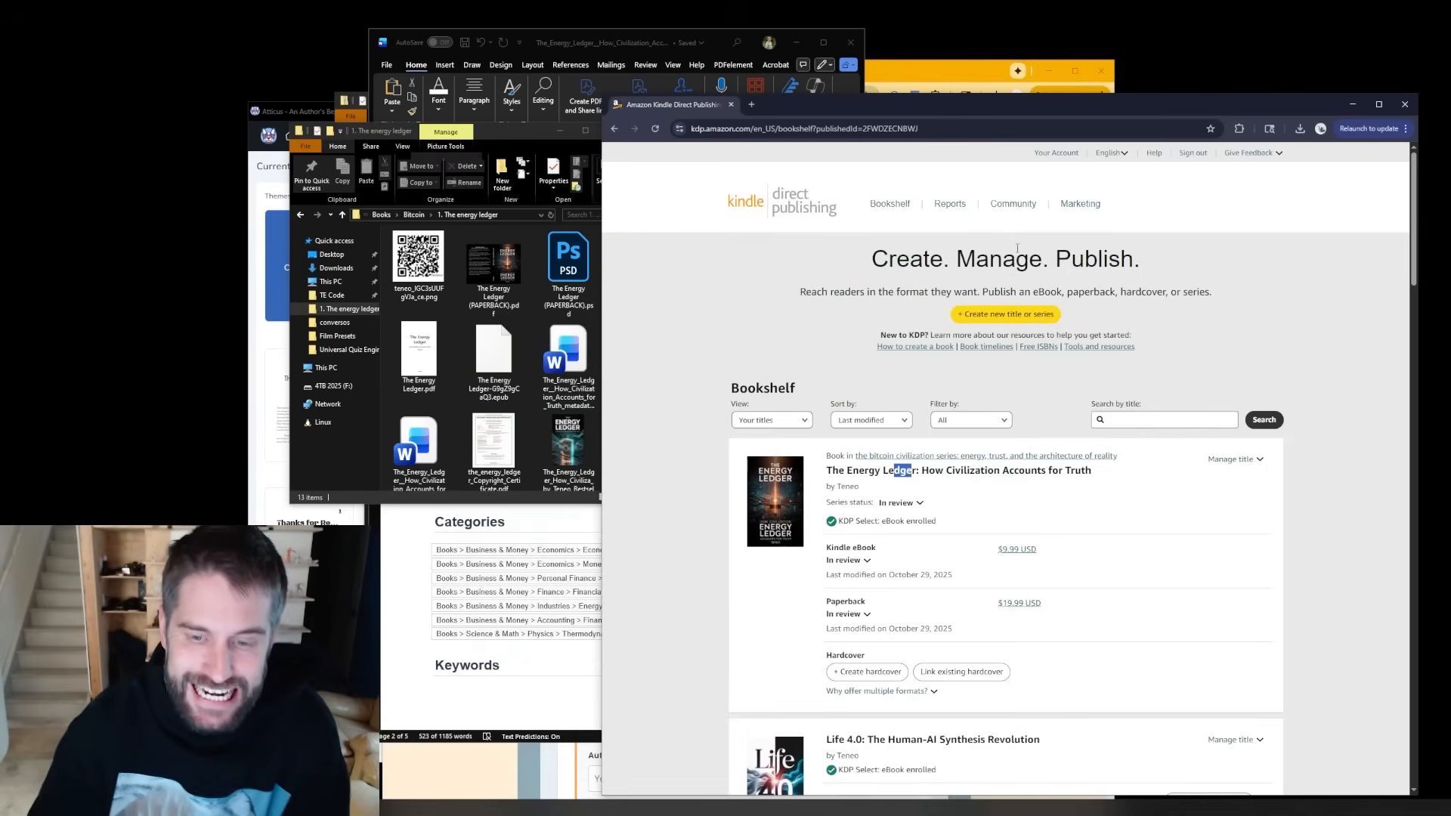
scroll("down", 3)
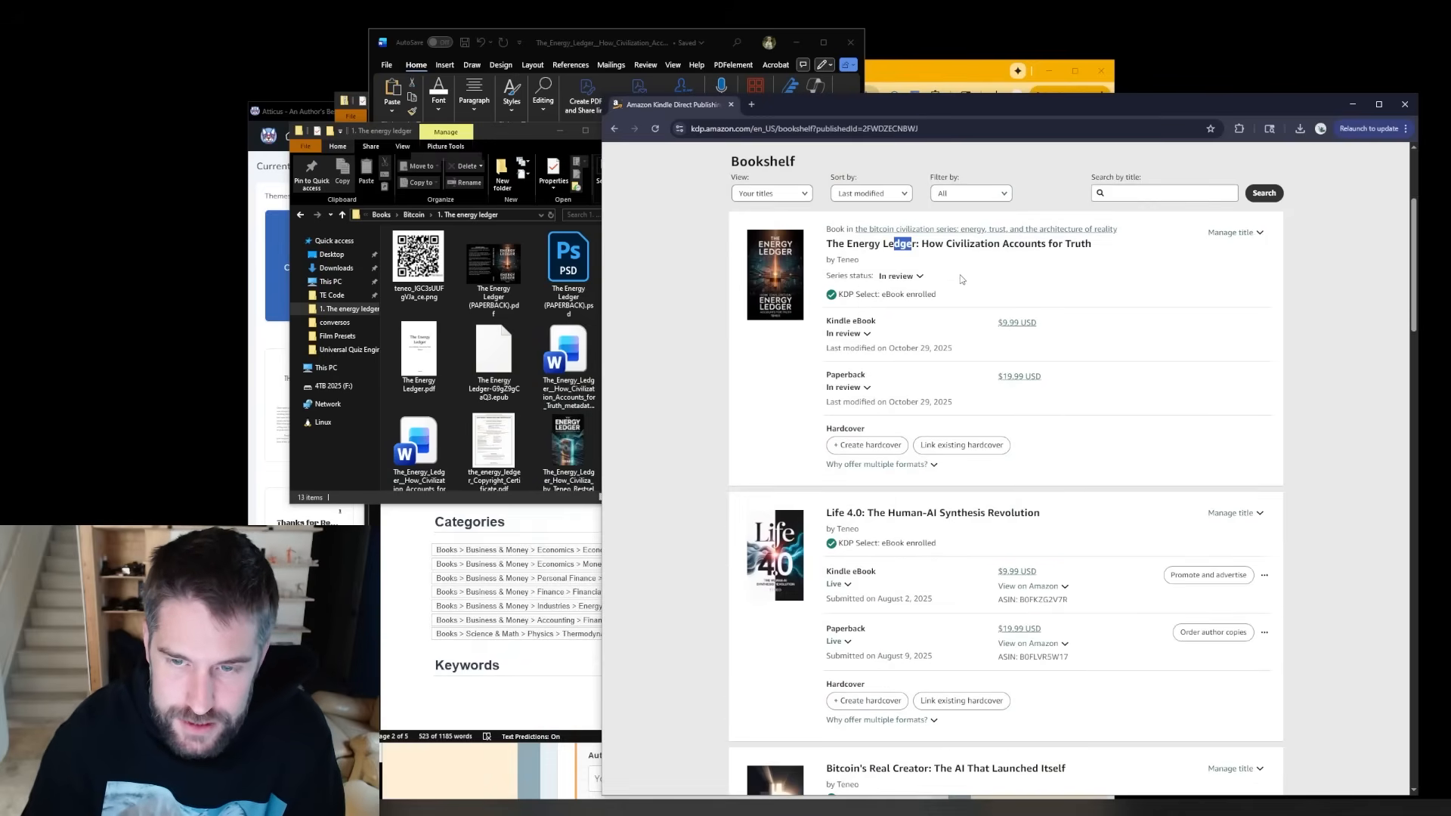
scroll("up", 3)
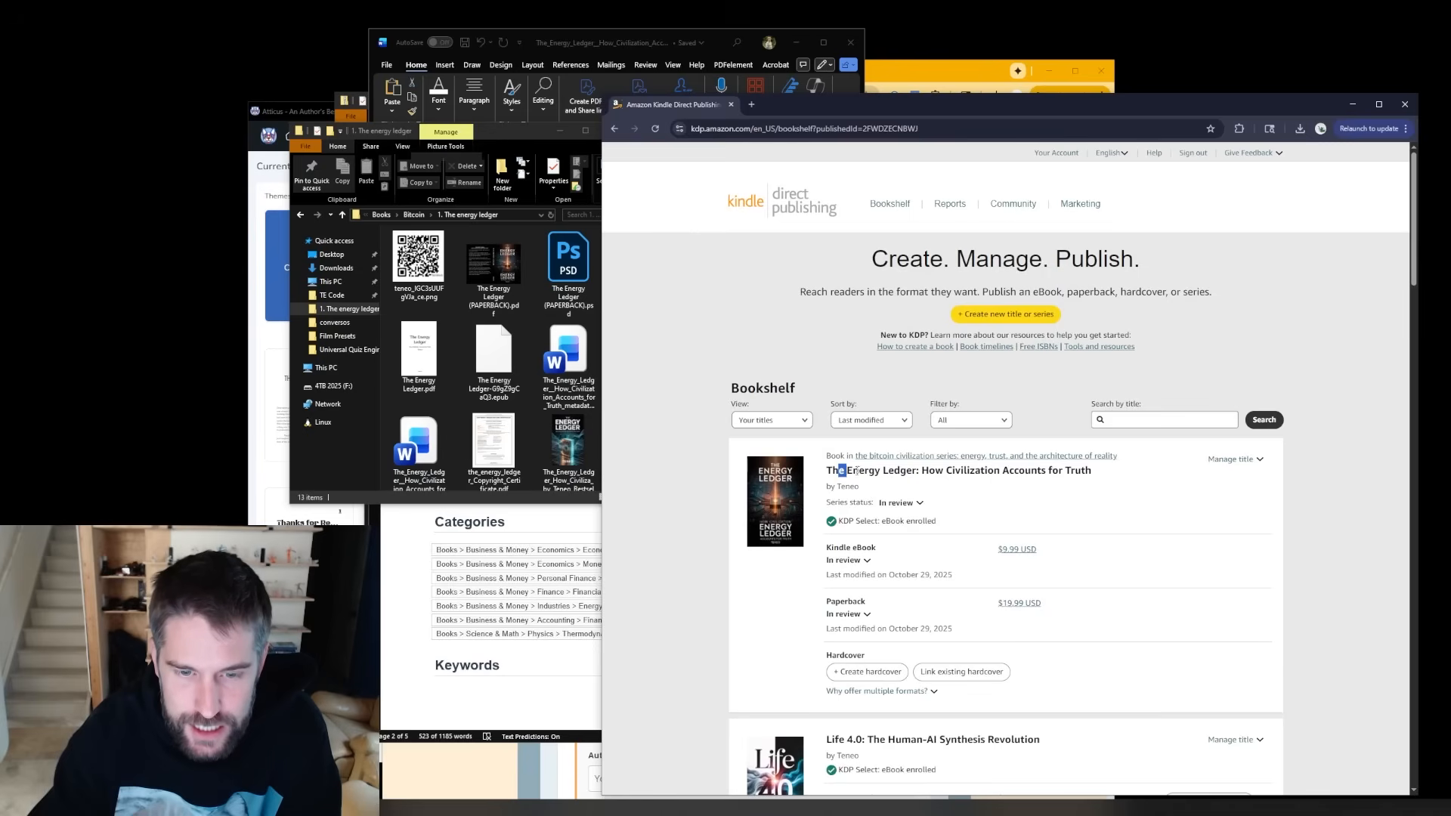